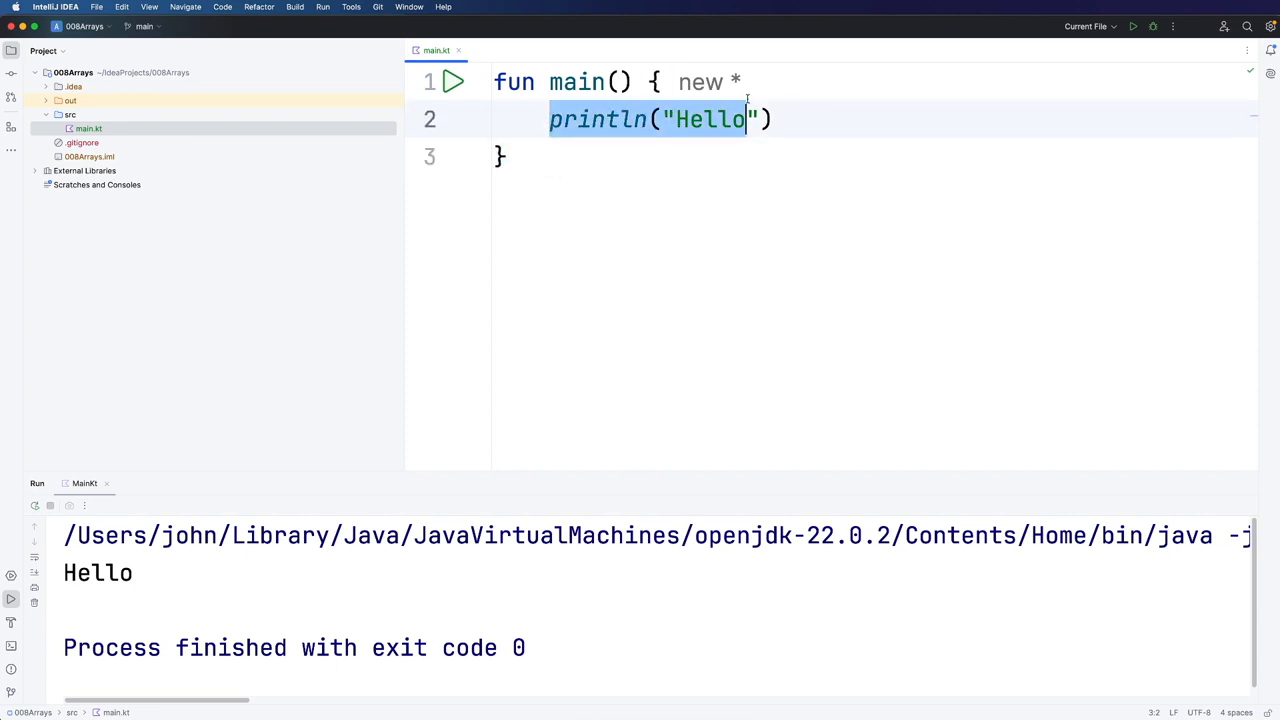
# Step: Declare val text = "Hello" in main and select the variable name text
pyautogui.write('v')
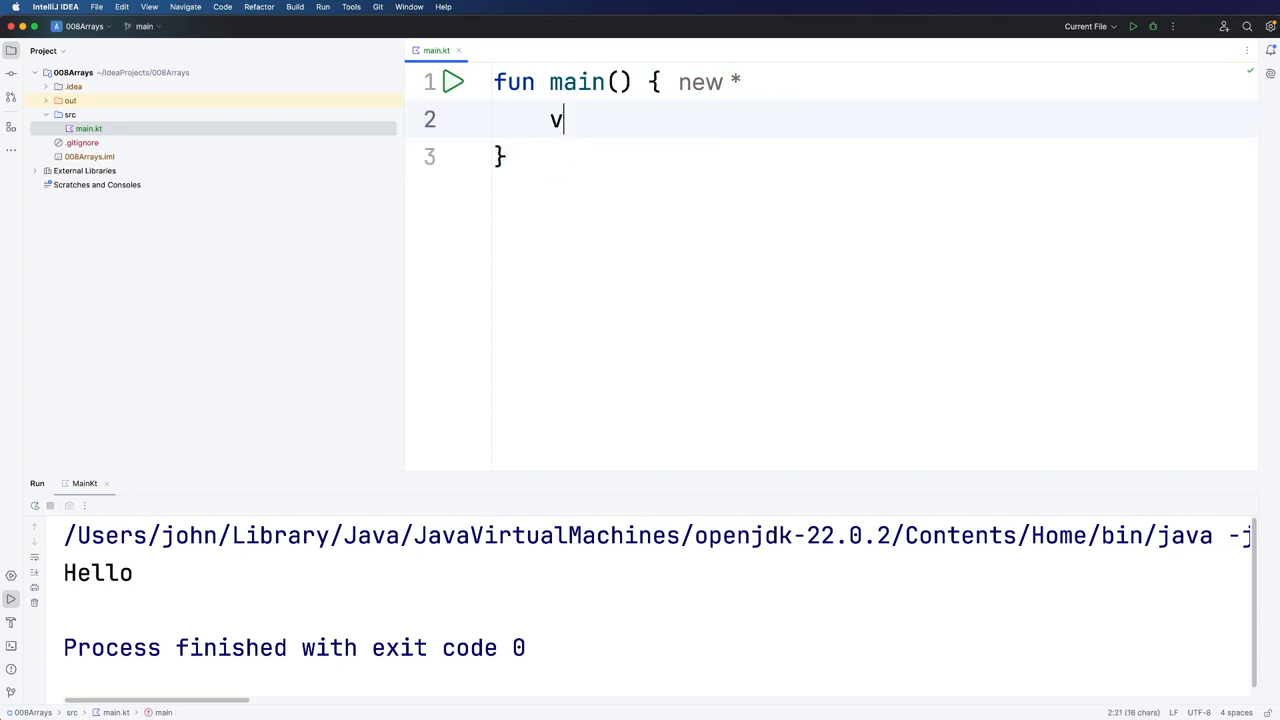
pyautogui.write('al')
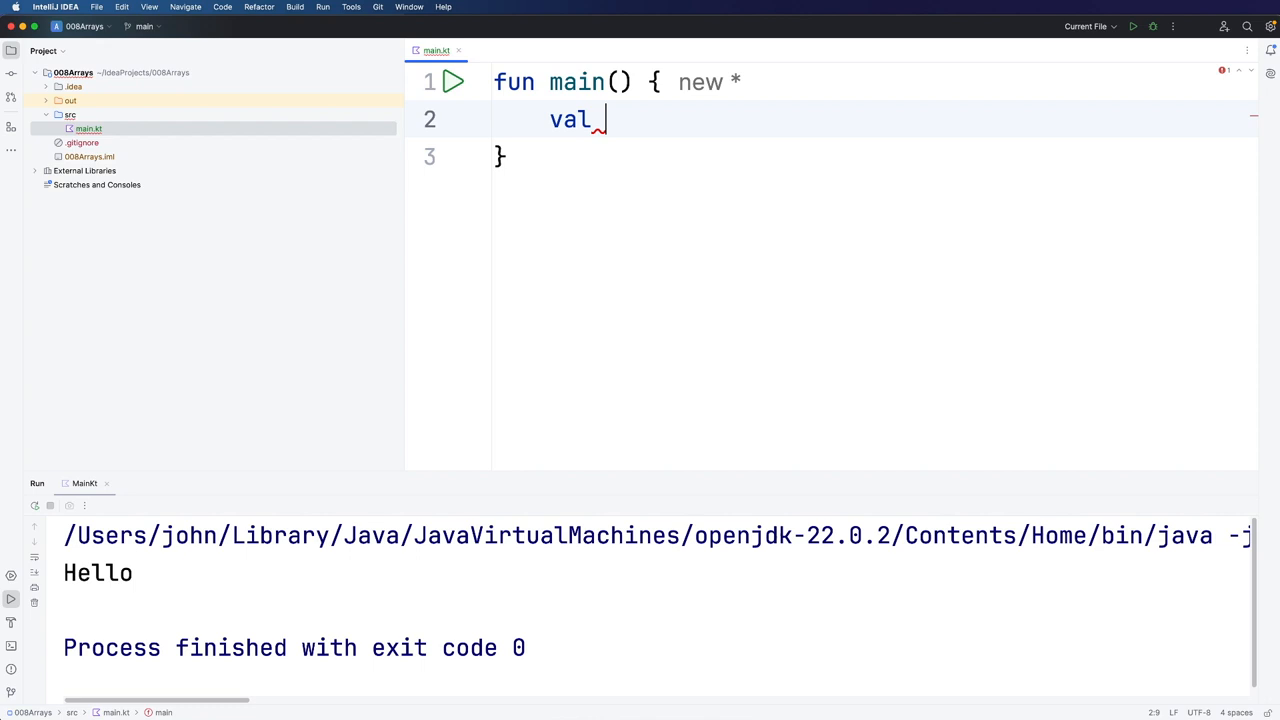
pyautogui.write('text = "')
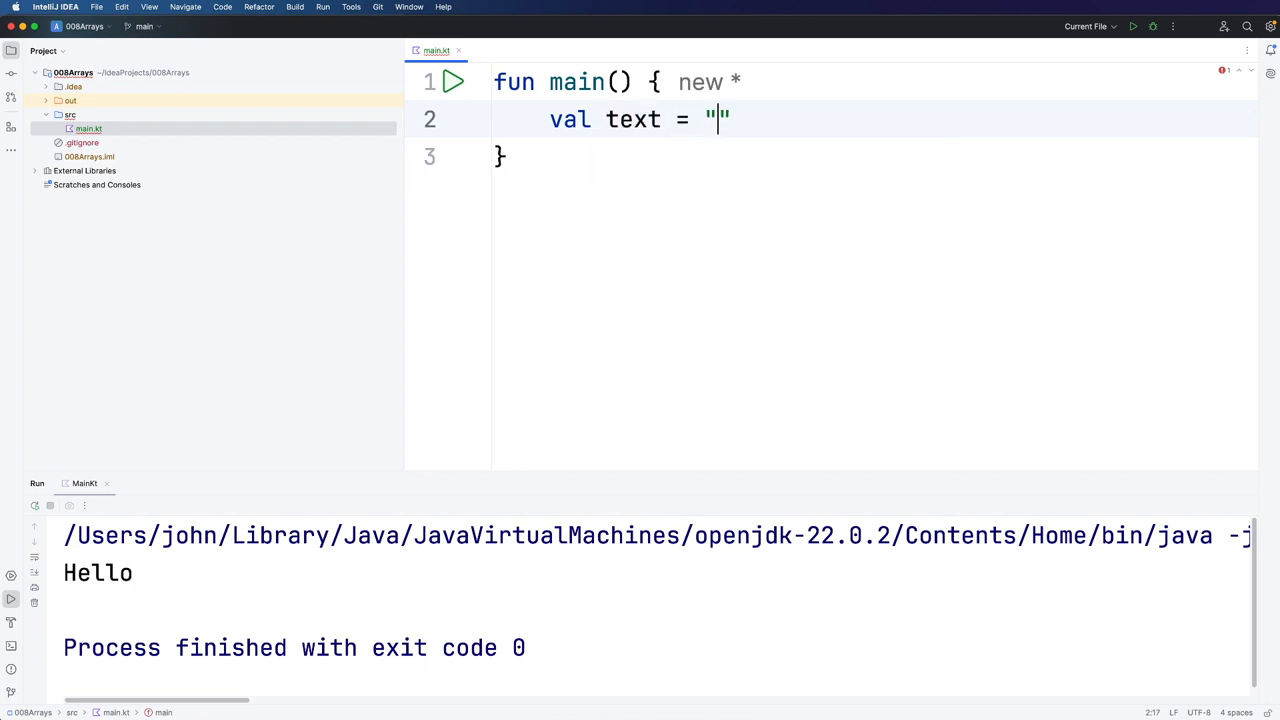
pyautogui.write('Hello')
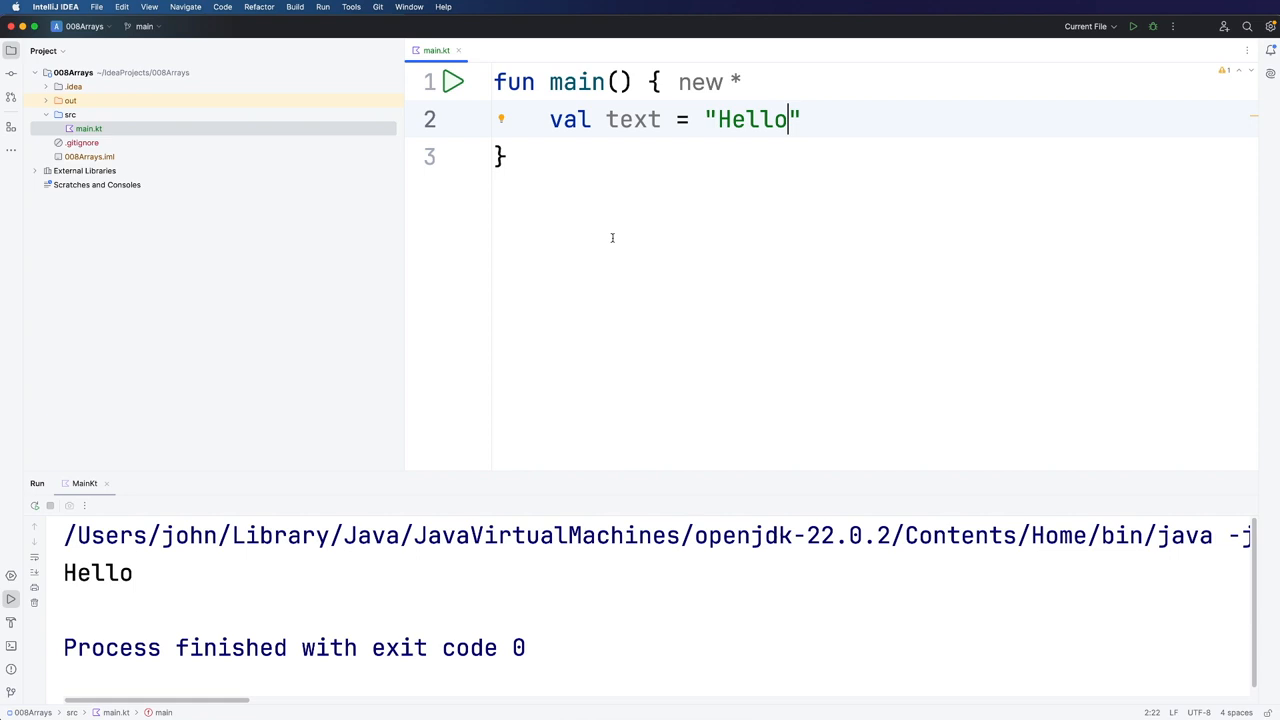
pyautogui.moveTo(690, 136)
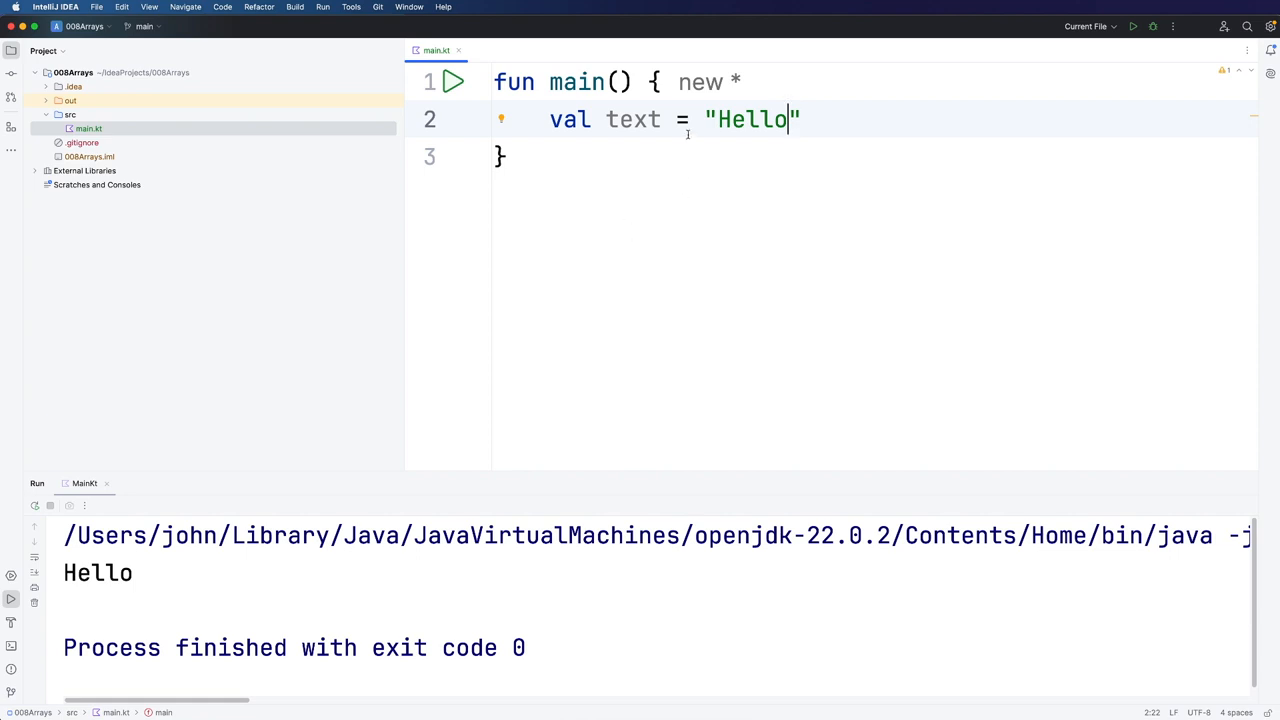
pyautogui.doubleClick(754, 120)
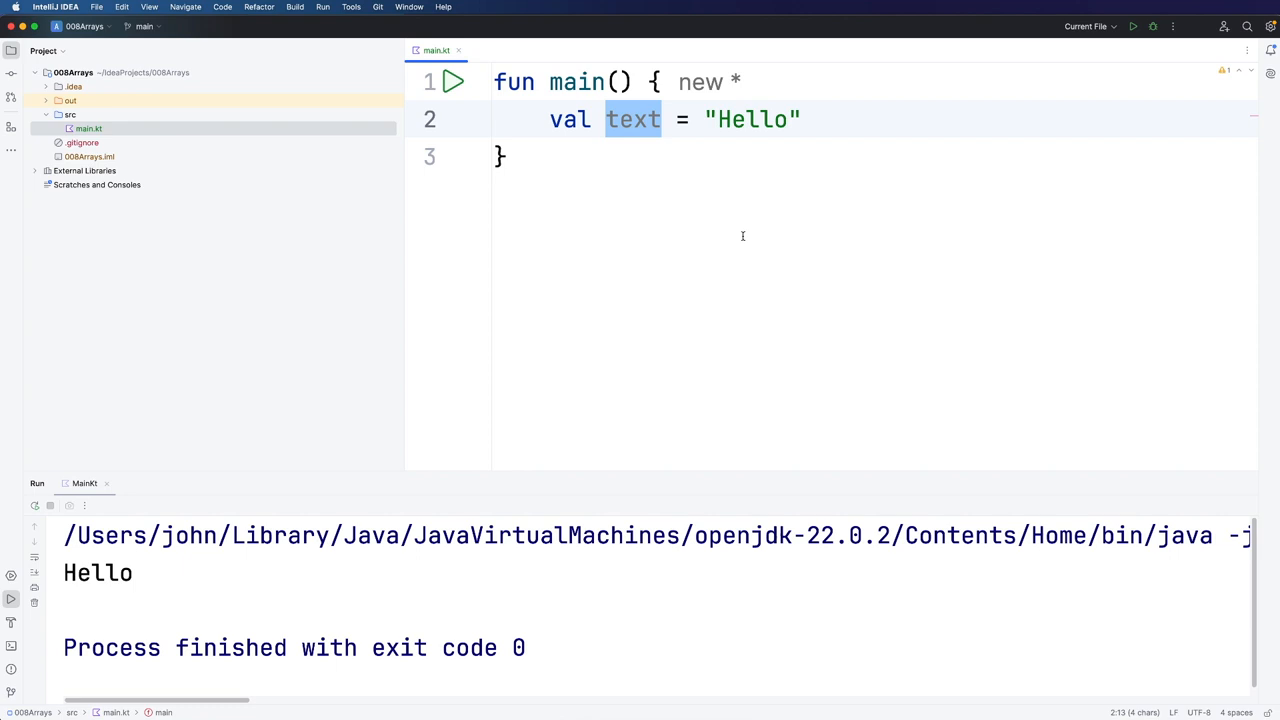
pyautogui.moveTo(736, 240)
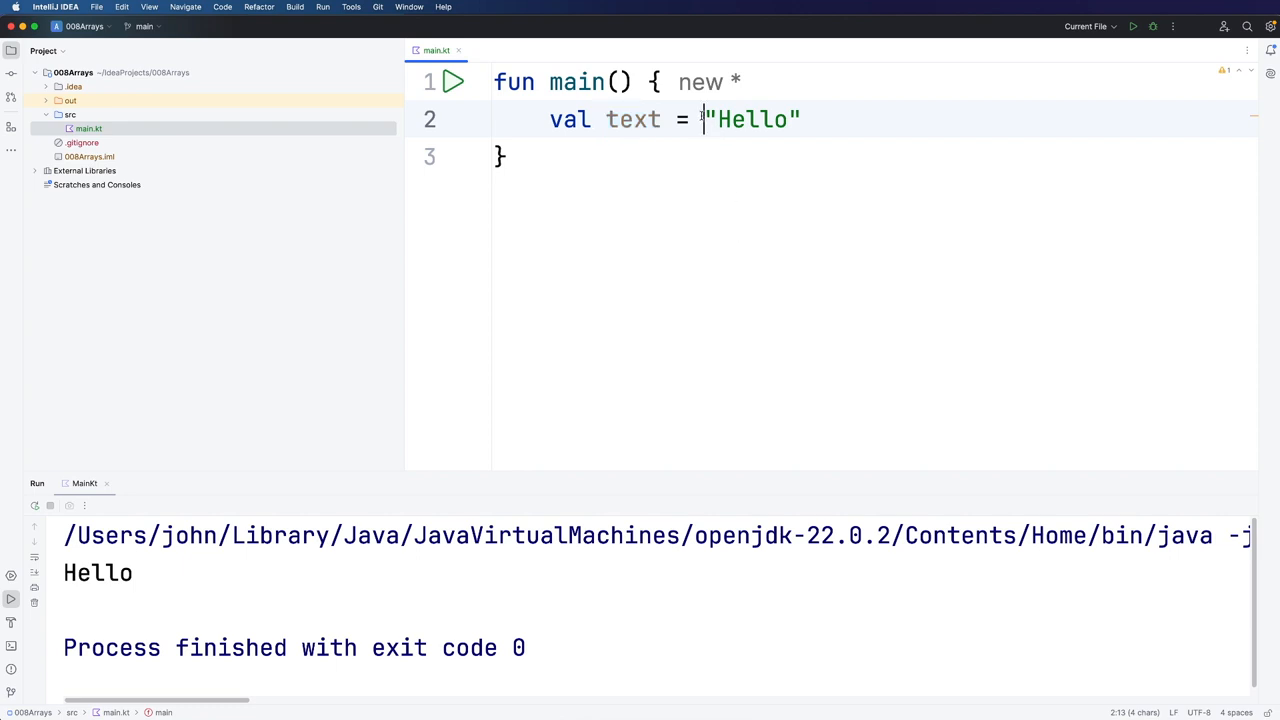
pyautogui.doubleClick(632, 120)
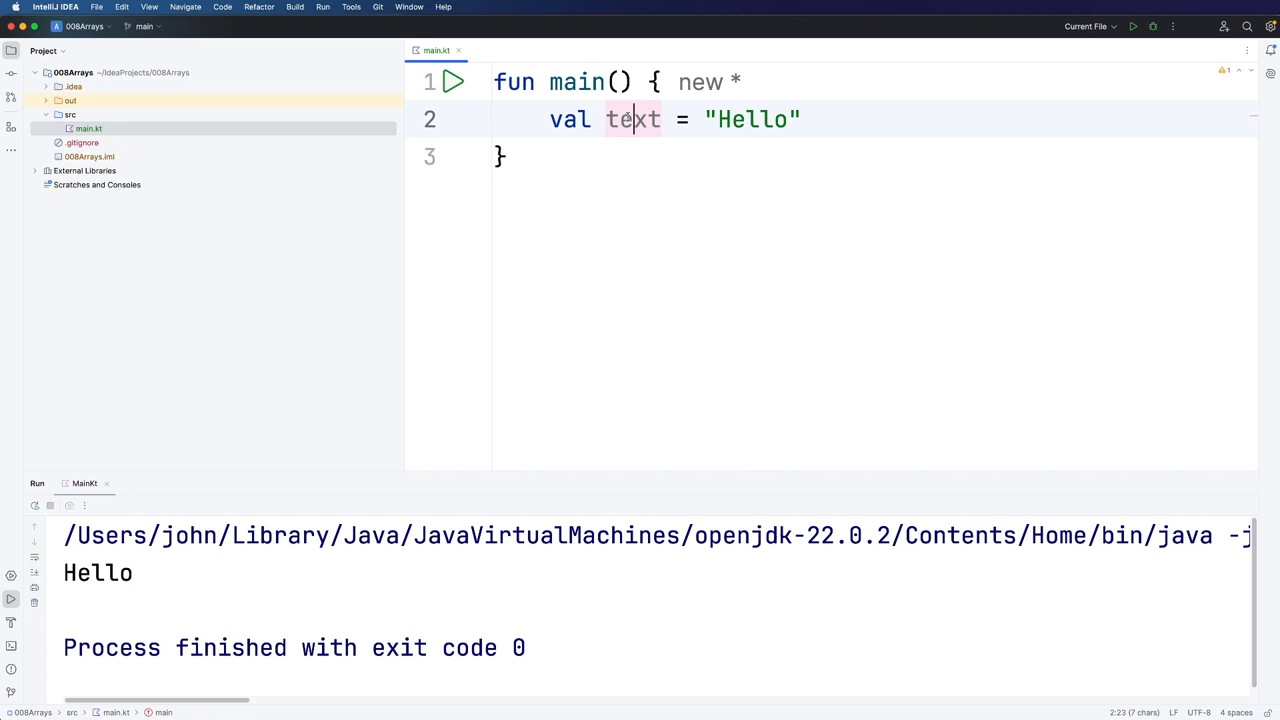
pyautogui.doubleClick(632, 120)
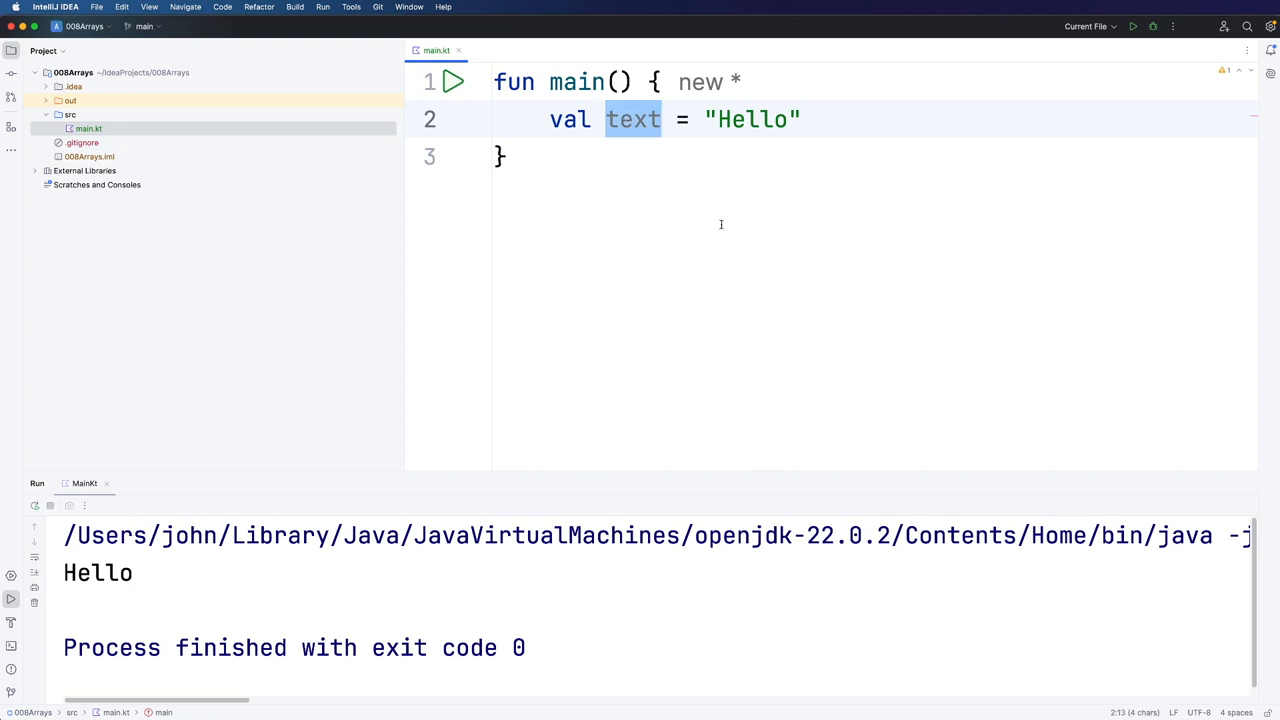
pyautogui.moveTo(728, 248)
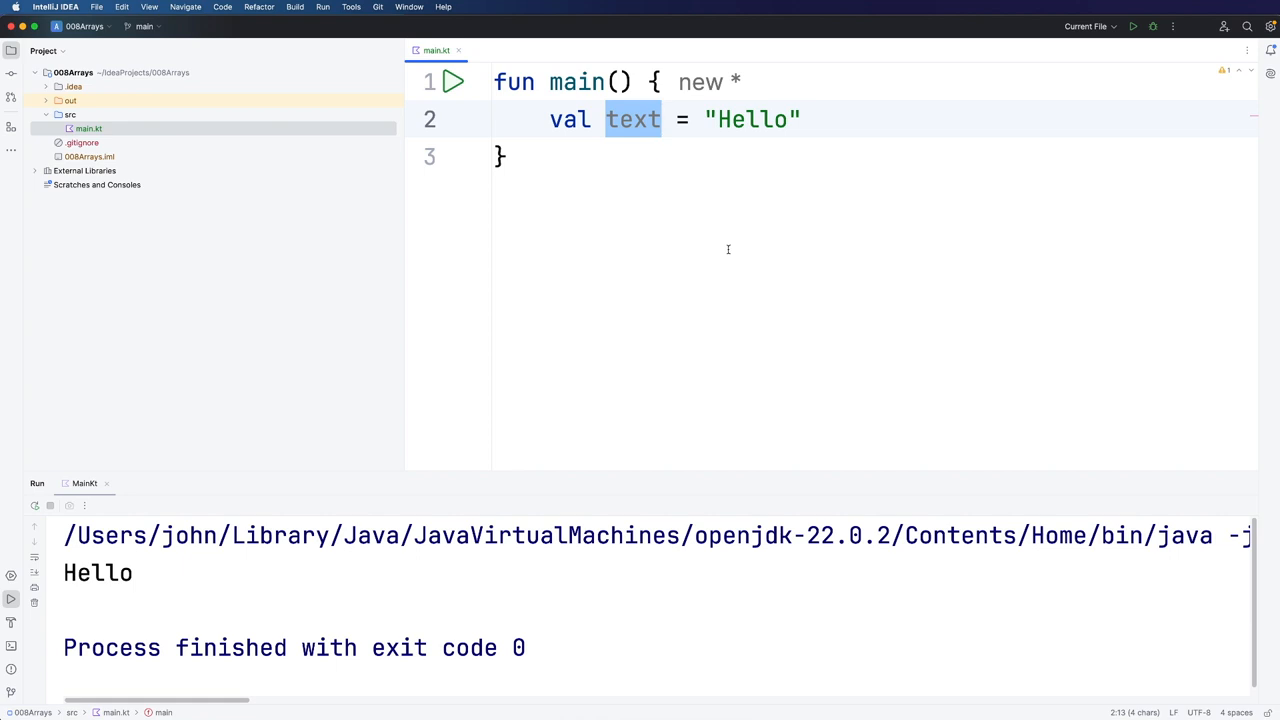
# Step: Change text to arrayOf("Jan", "Feb", "Mar") and add blank lines below it
pyautogui.doubleClick(752, 120)
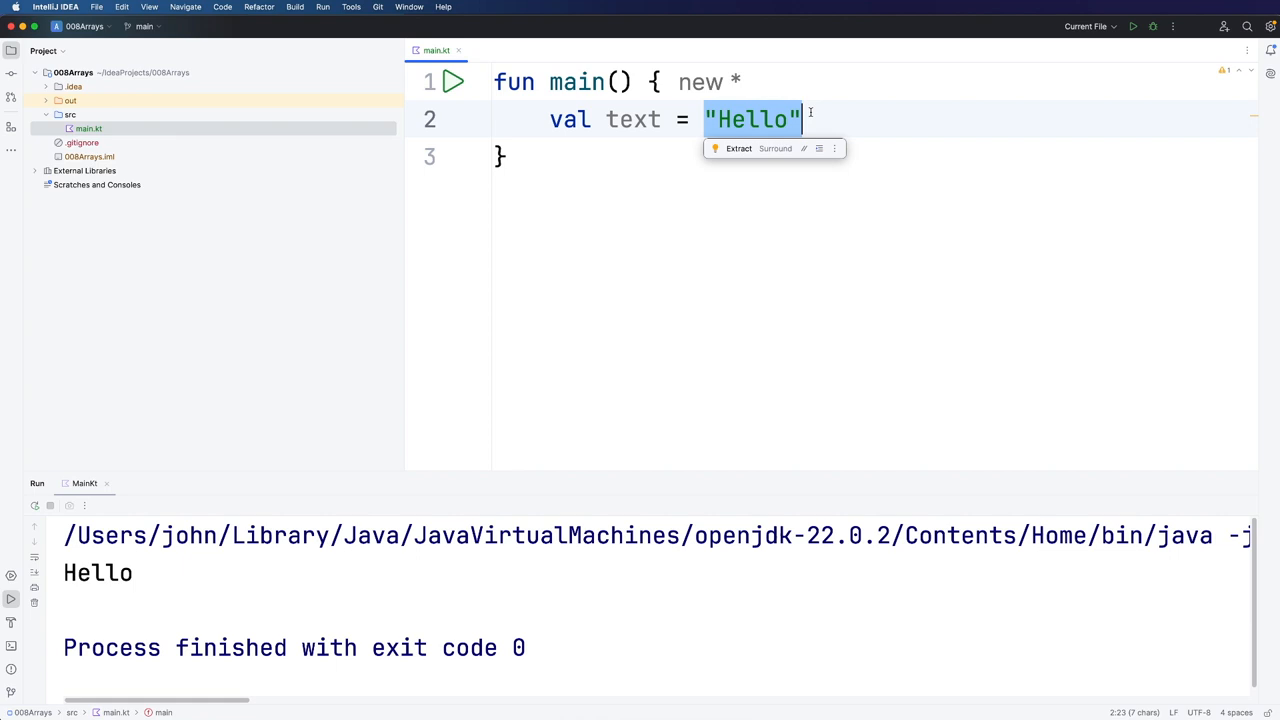
pyautogui.write('arra')
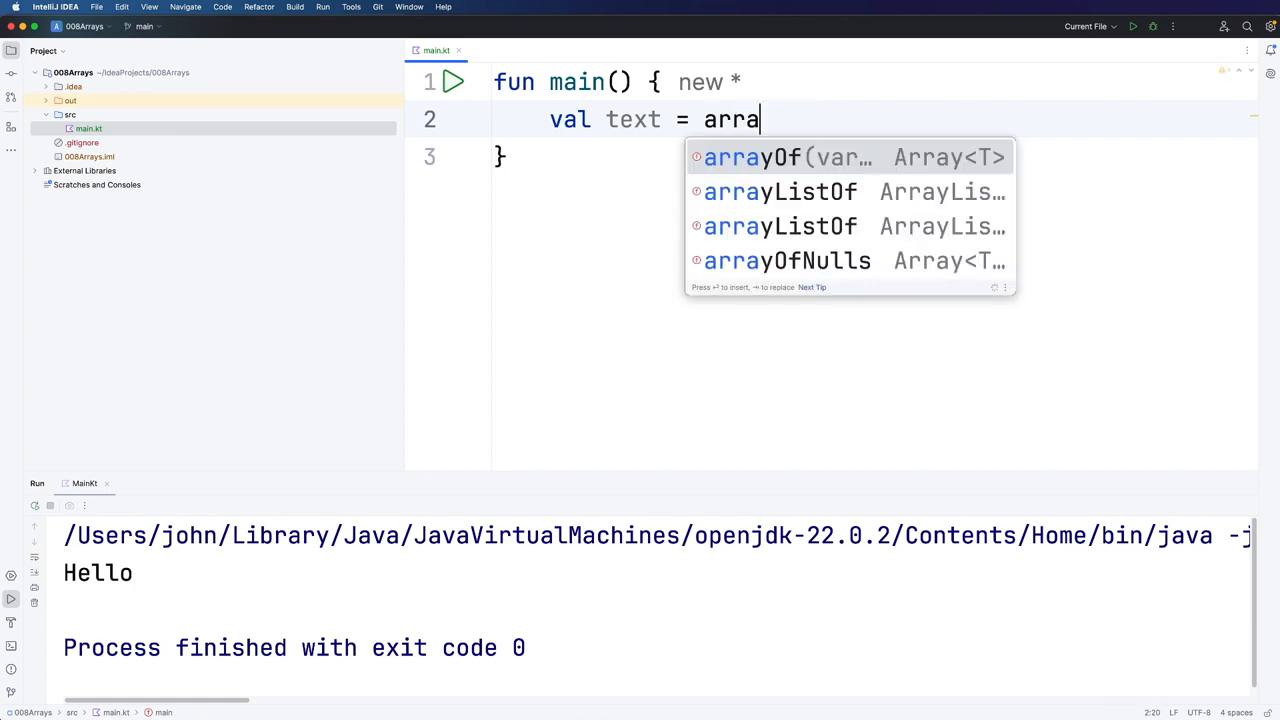
pyautogui.click(780, 156)
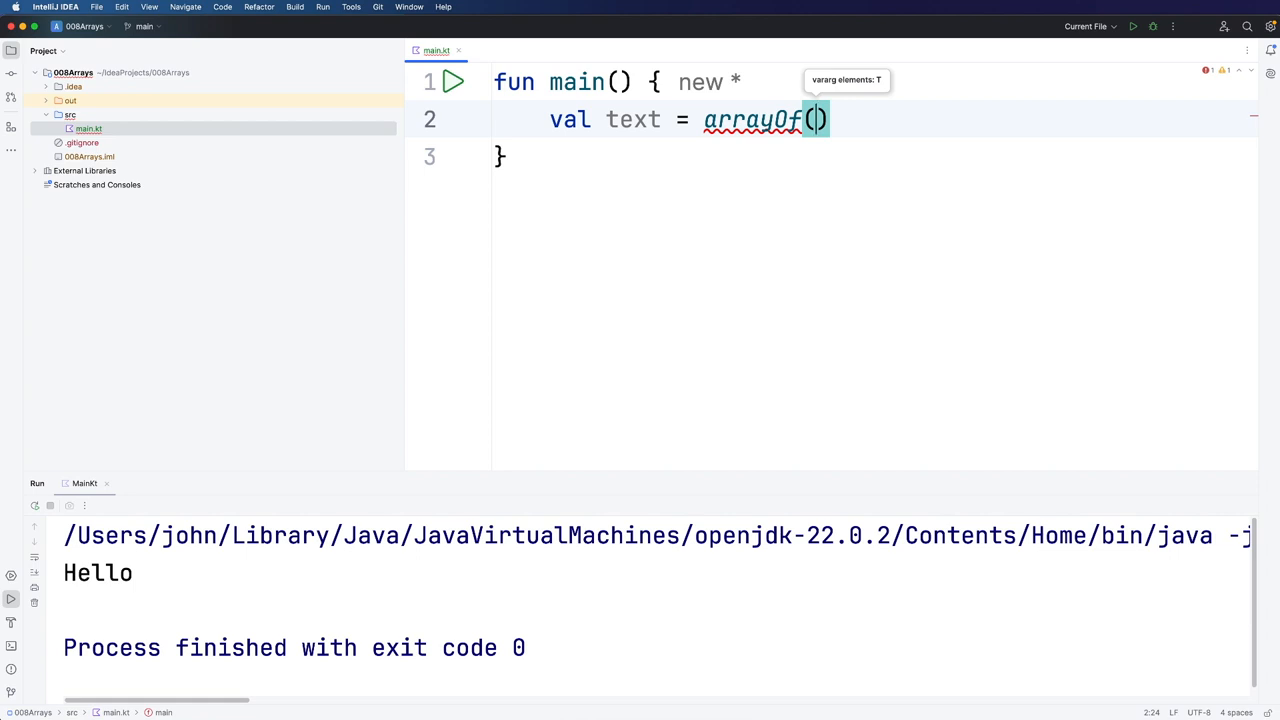
pyautogui.write('"Jan"')
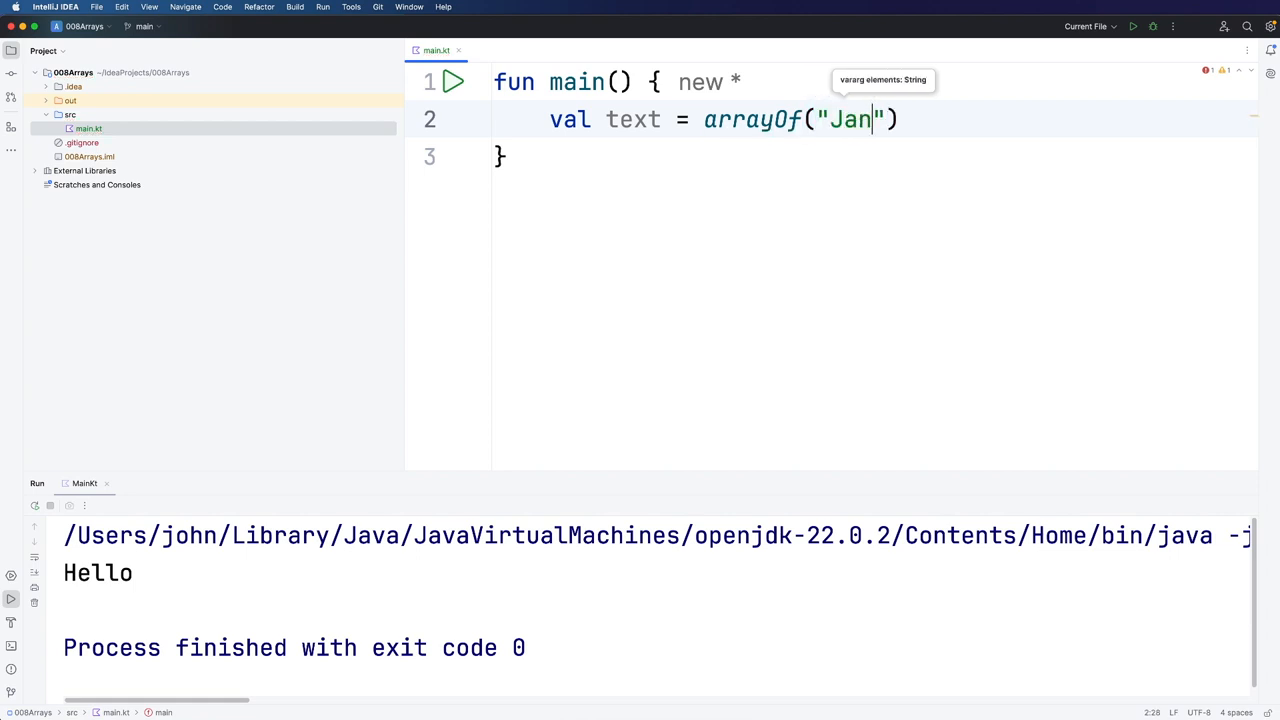
pyautogui.write(', "Feb"')
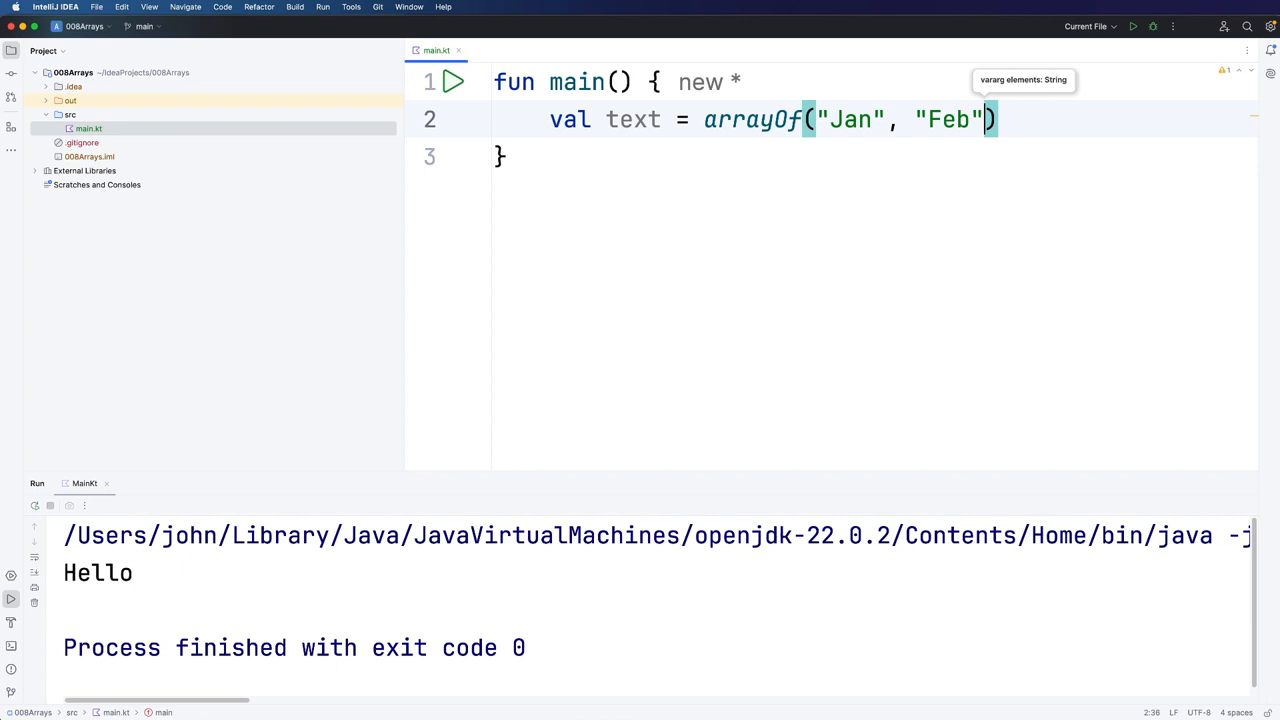
pyautogui.write(', "a"')
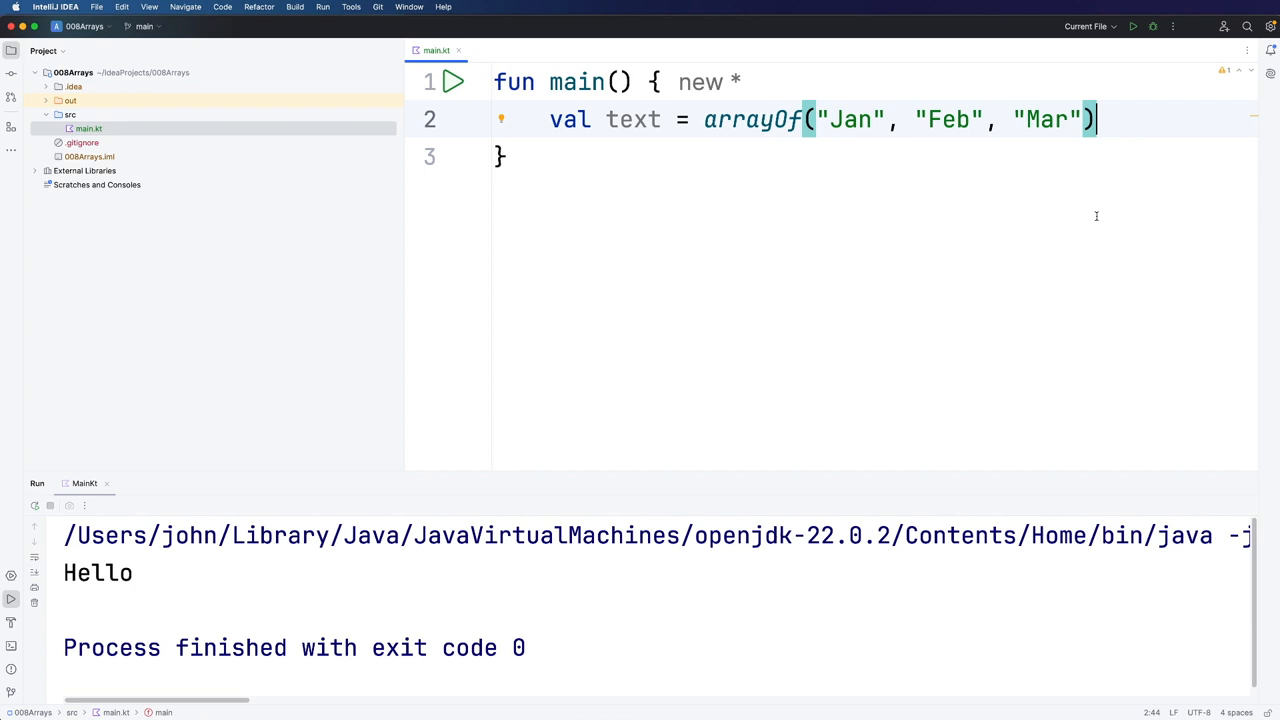
pyautogui.press('enter')
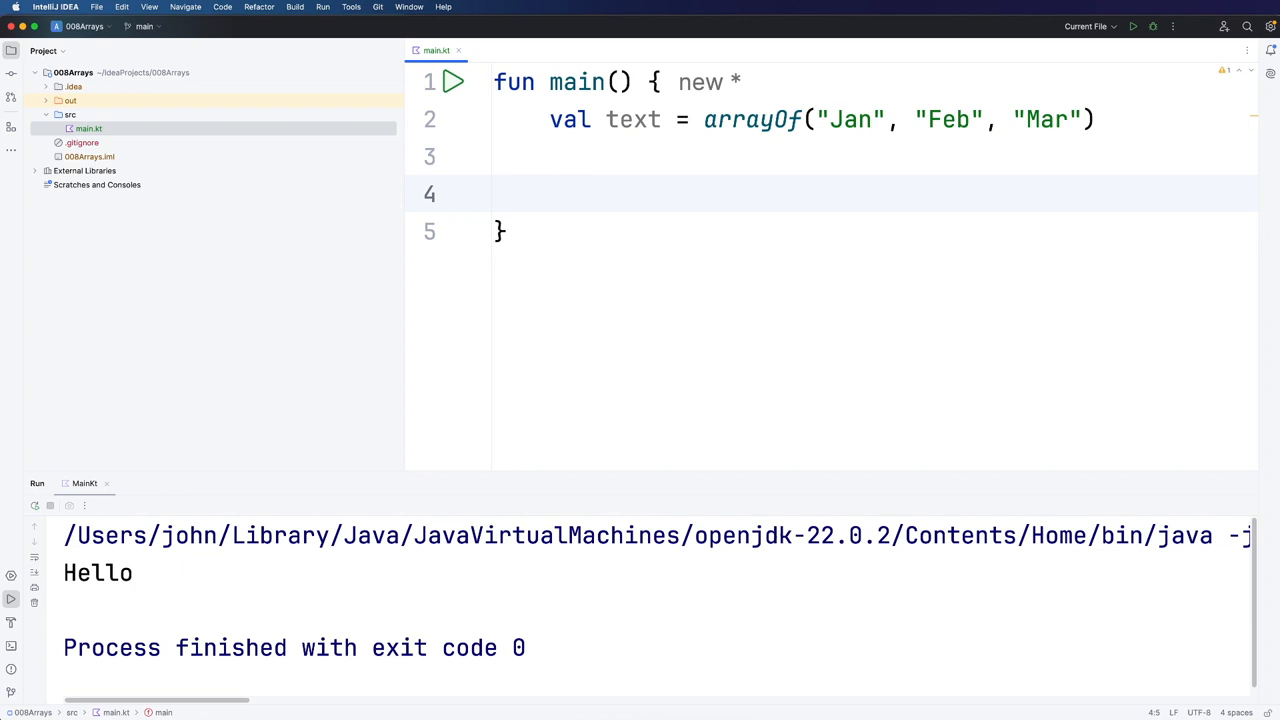
# Step: Write println(text[0]) to print the array's first element, giving Jan in the output
pyautogui.write('println()')
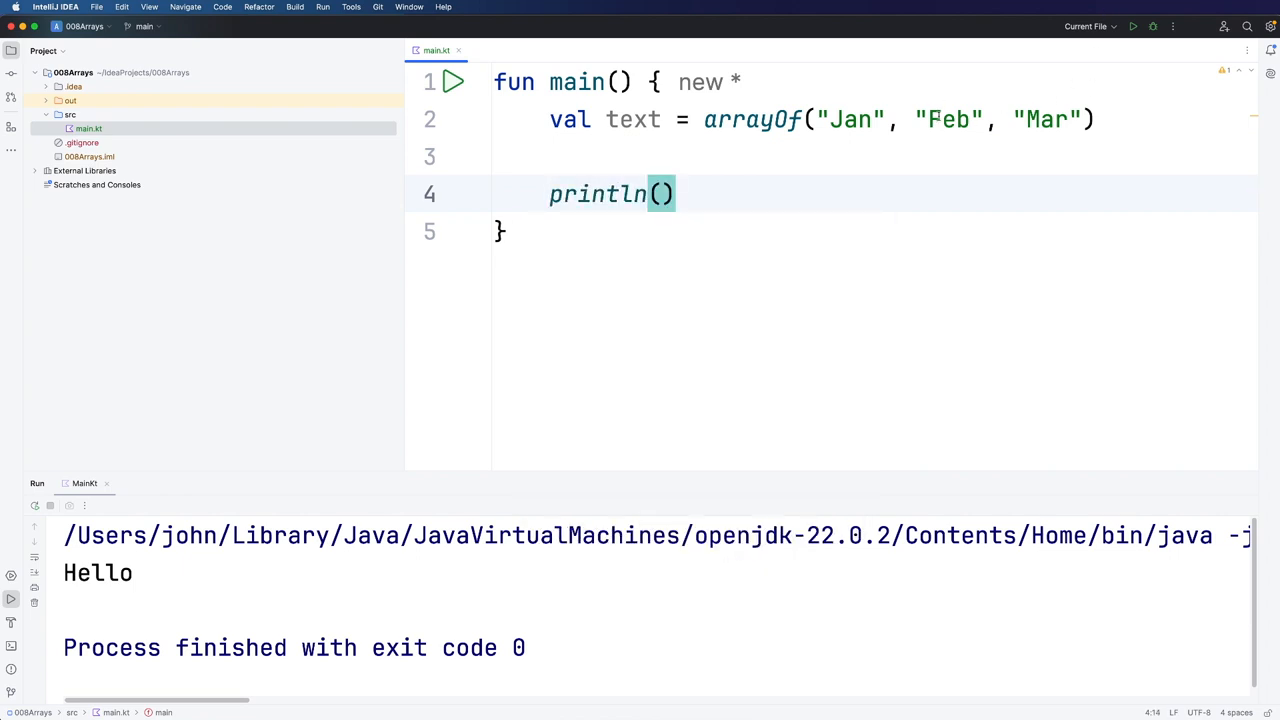
pyautogui.doubleClick(850, 120)
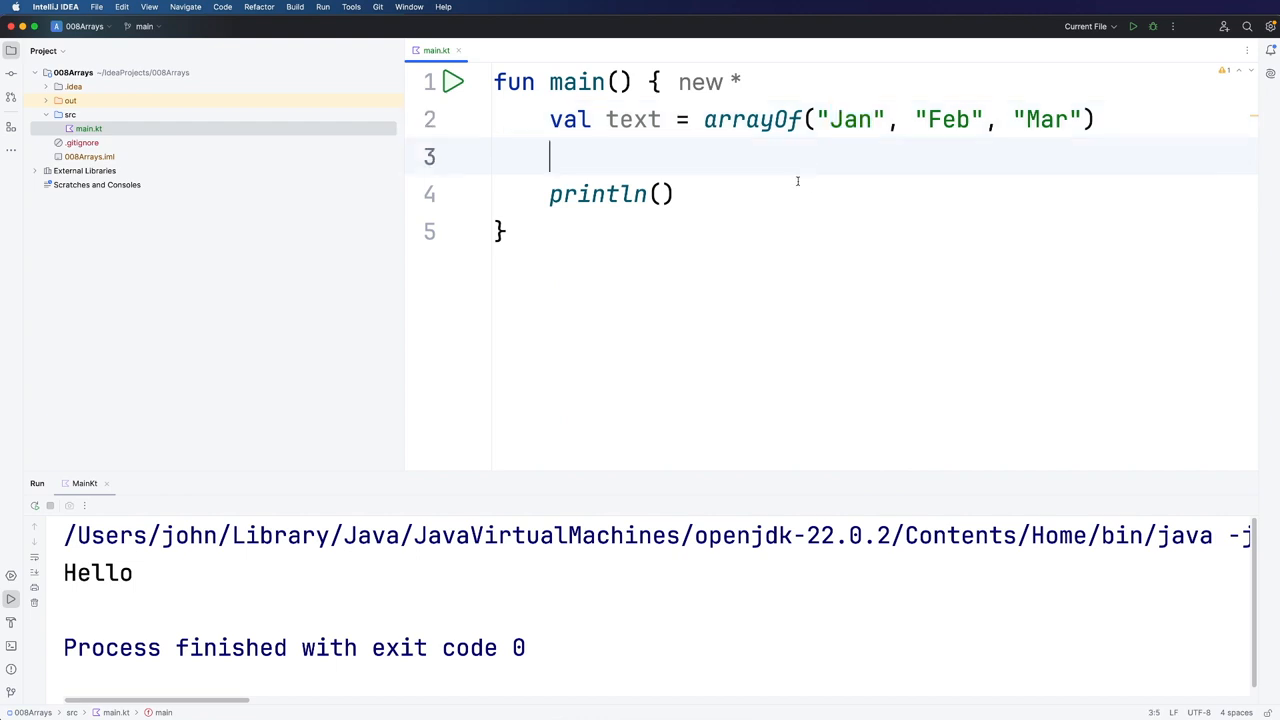
pyautogui.moveTo(806, 160)
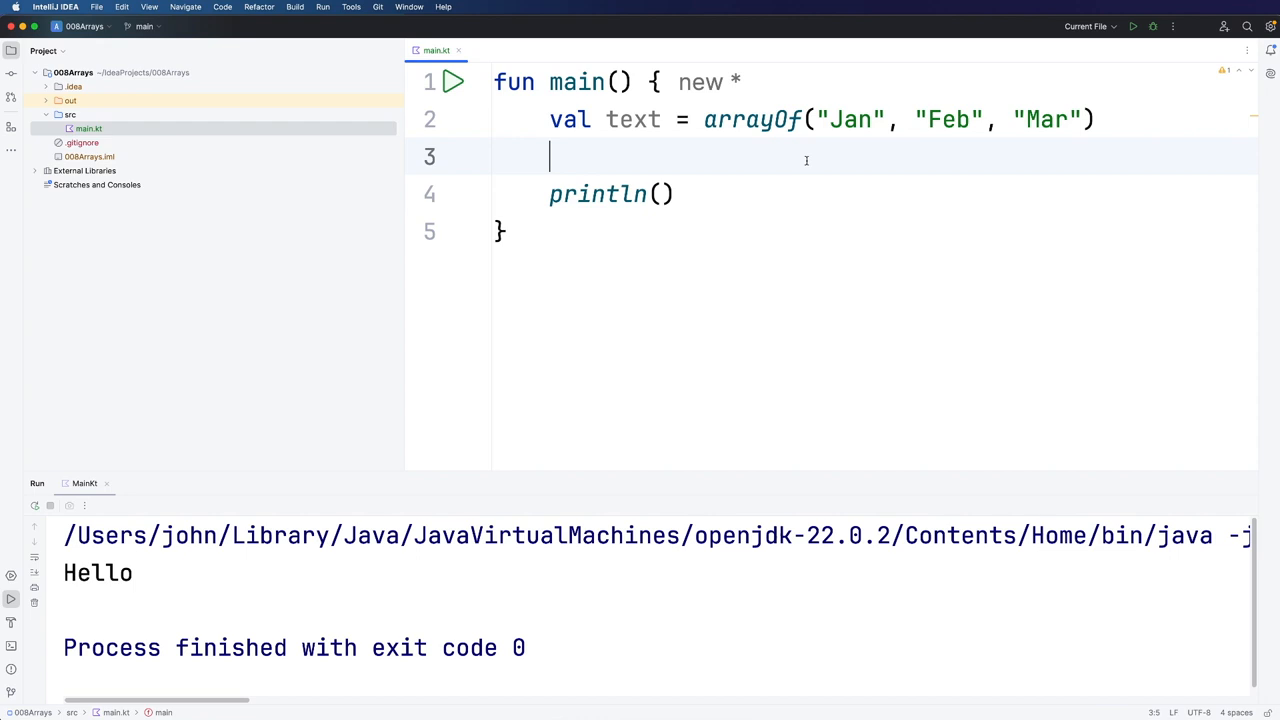
pyautogui.moveTo(818, 120); pyautogui.dragTo(898, 120)
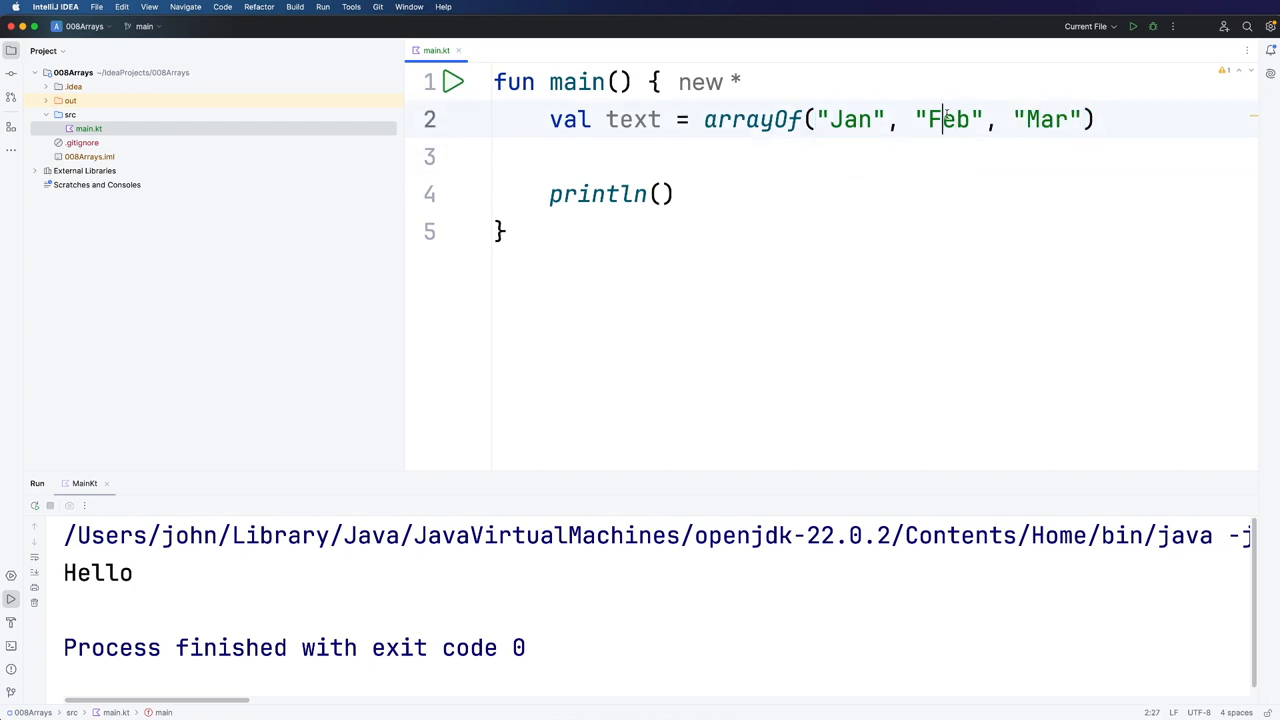
pyautogui.click(660, 194)
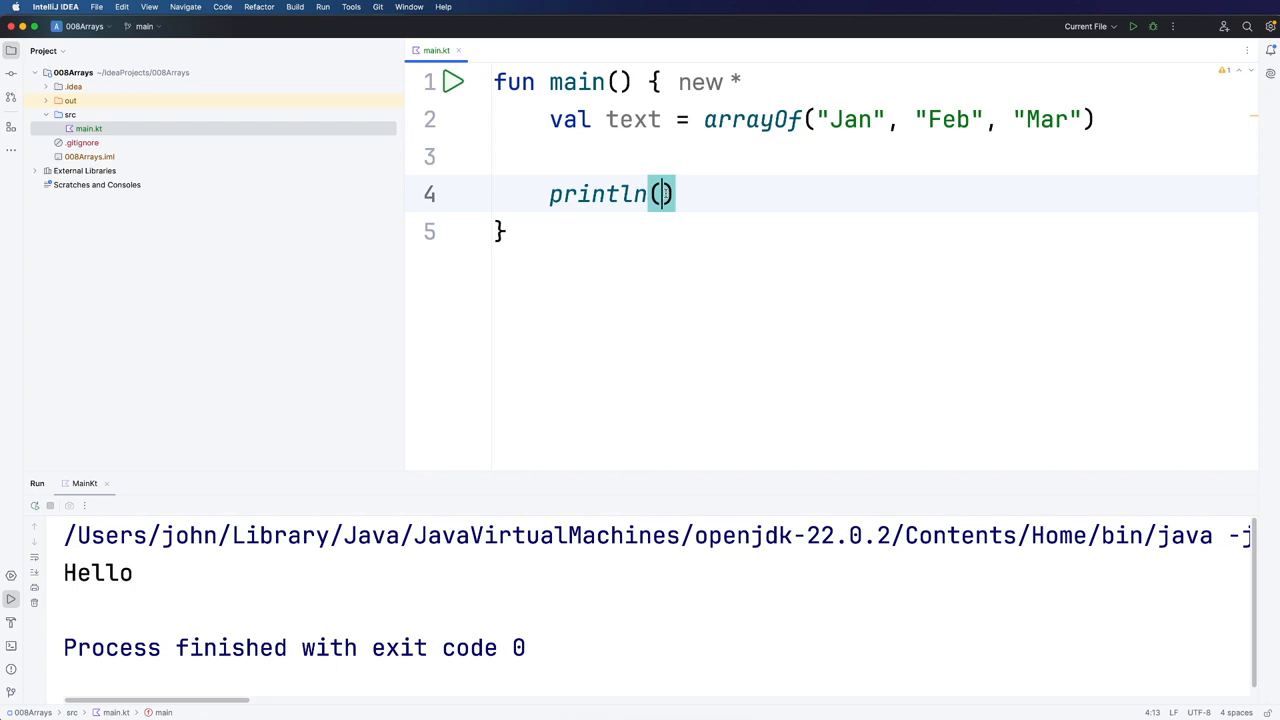
pyautogui.write('text')
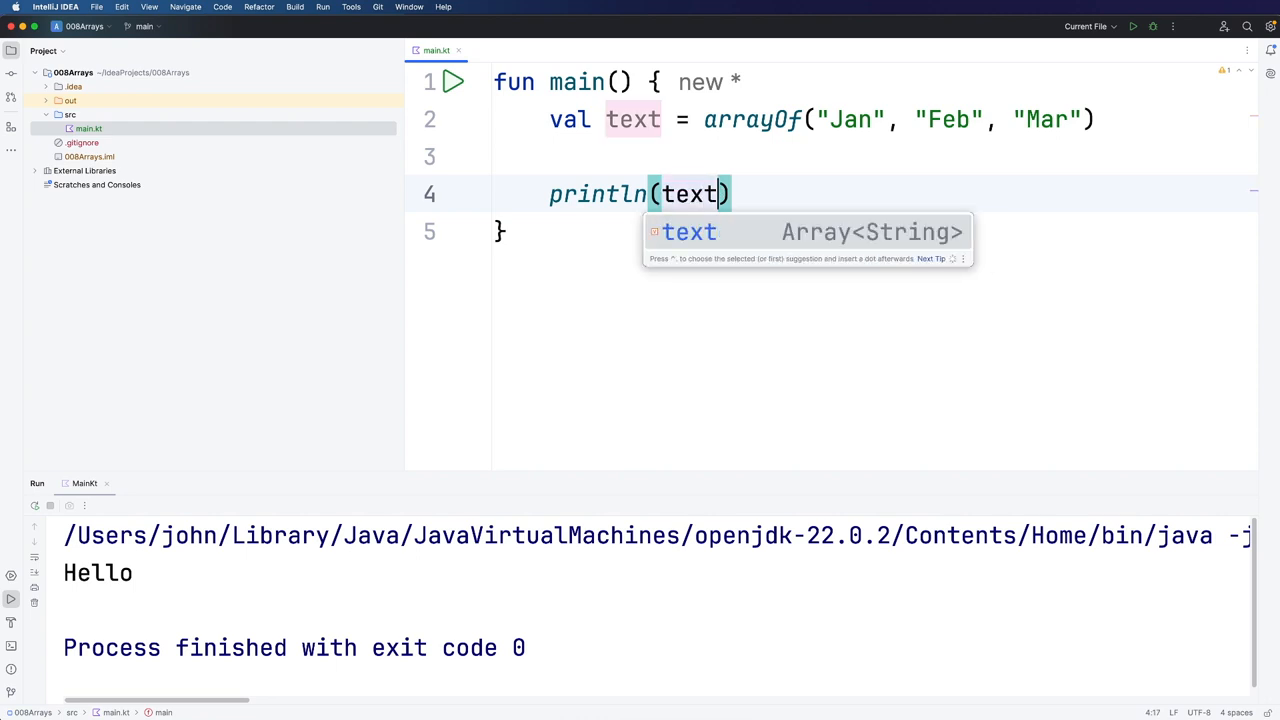
pyautogui.write('[]')
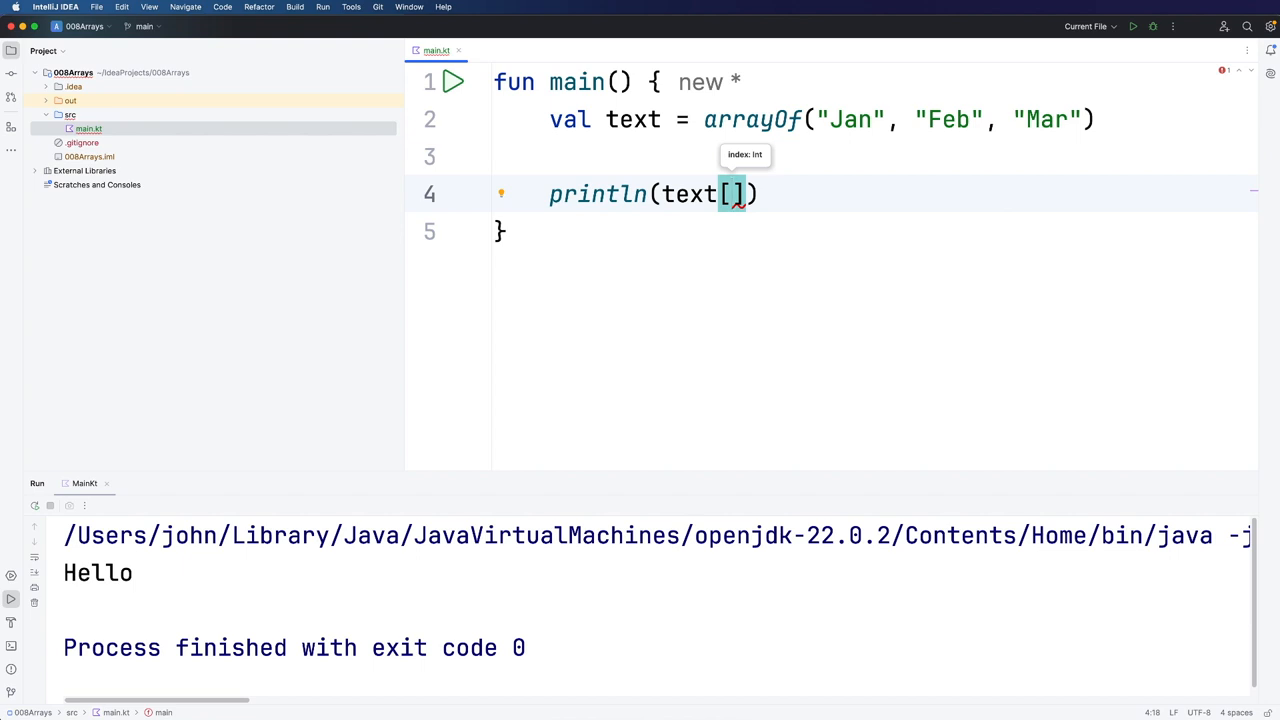
pyautogui.write('0')
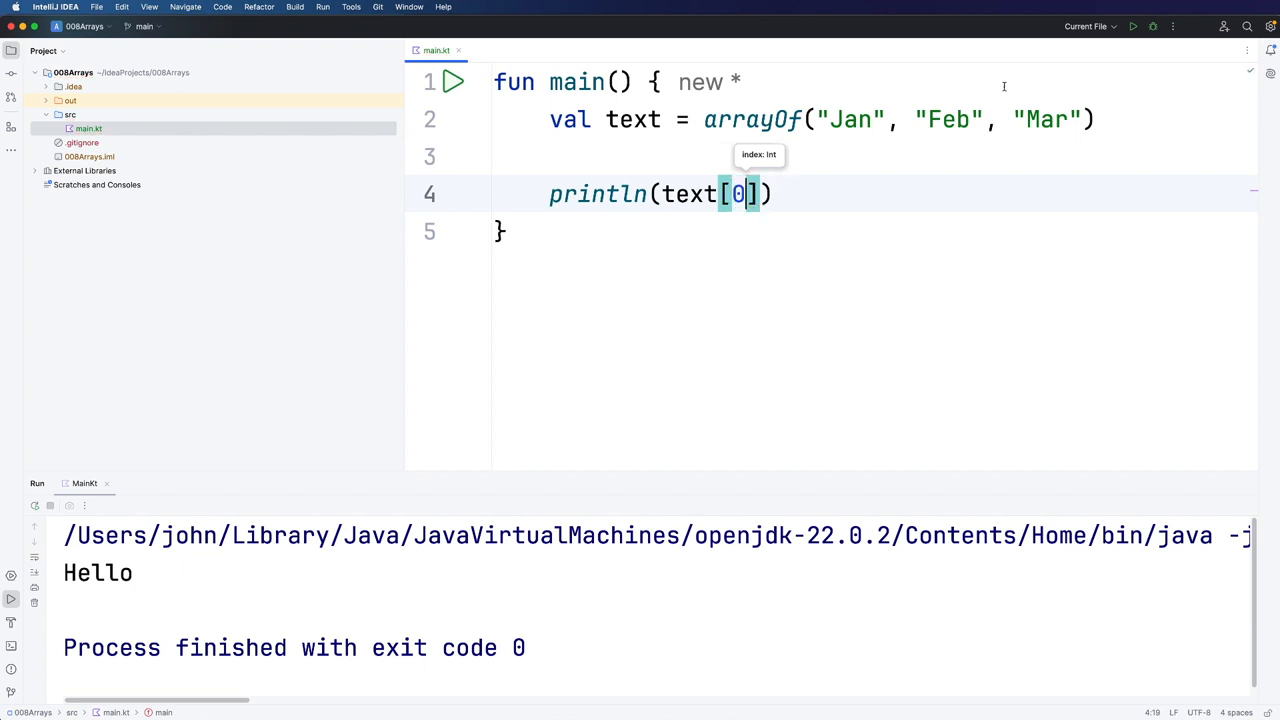
pyautogui.moveTo(780, 340)
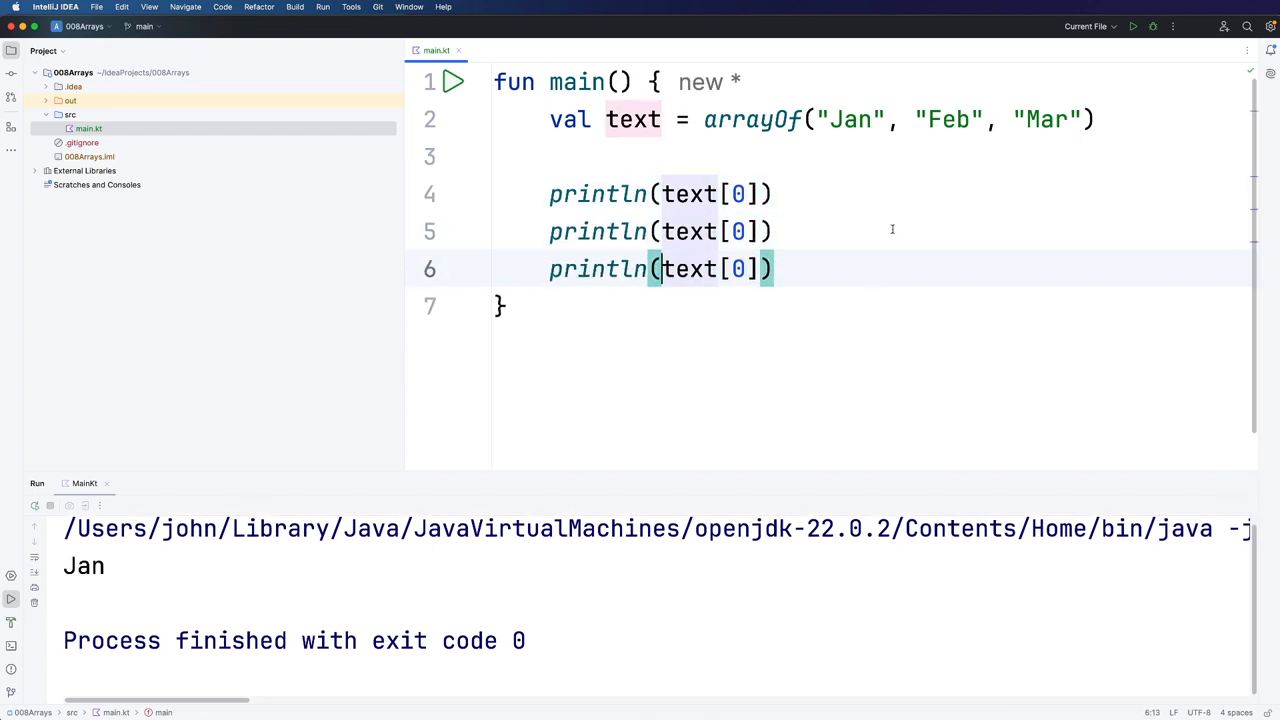
# Step: Set the duplicated prints to text[1] and text[2] so the run lists Jan, Feb, Mar
pyautogui.write('1')
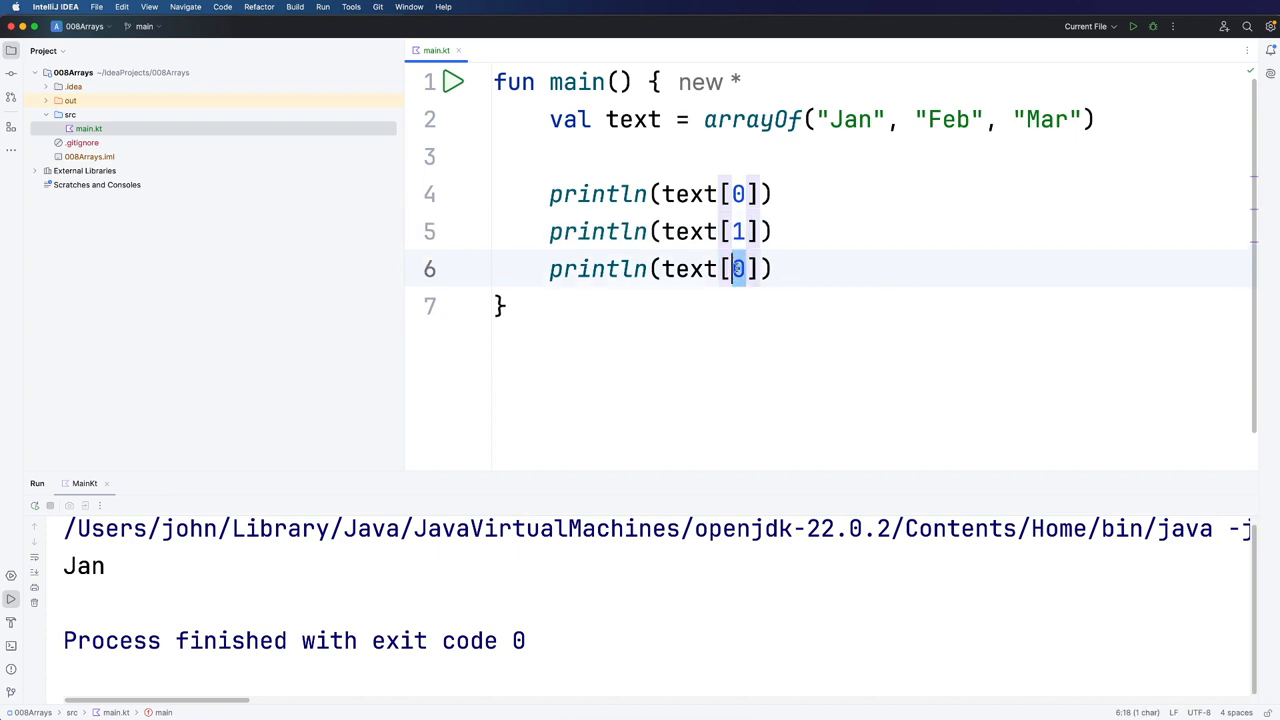
pyautogui.write('2')
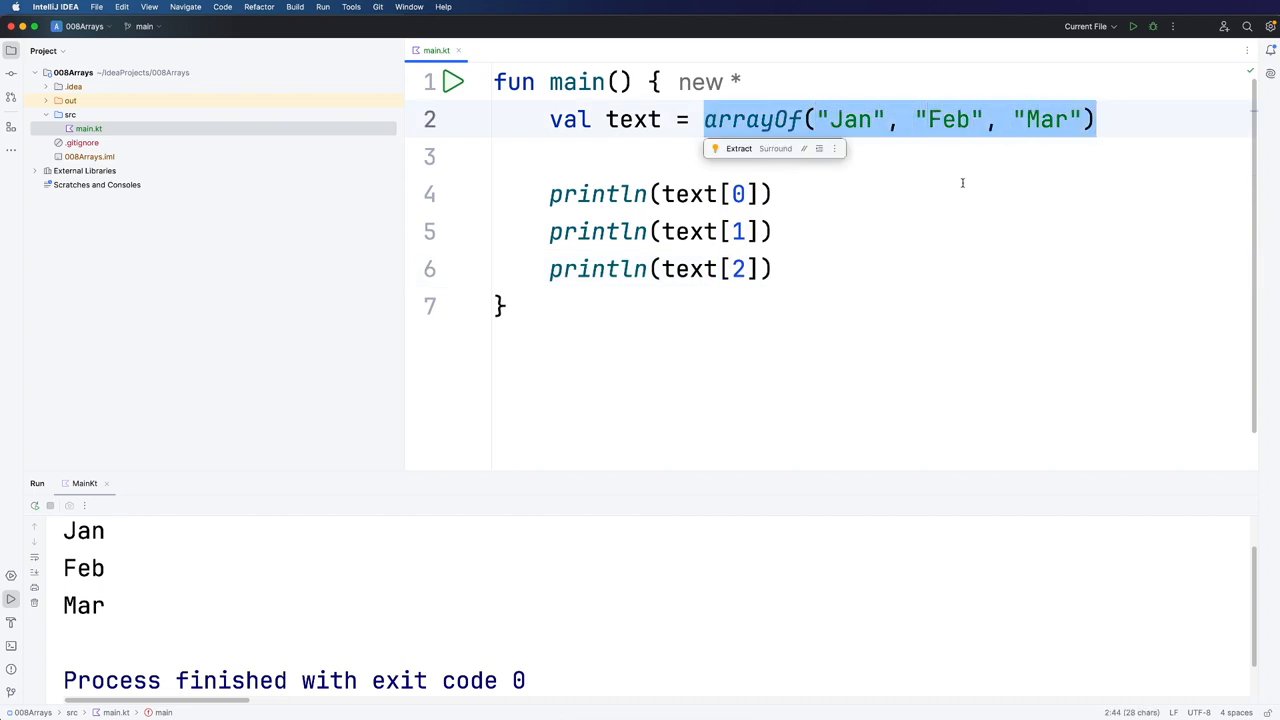
pyautogui.click(1096, 120)
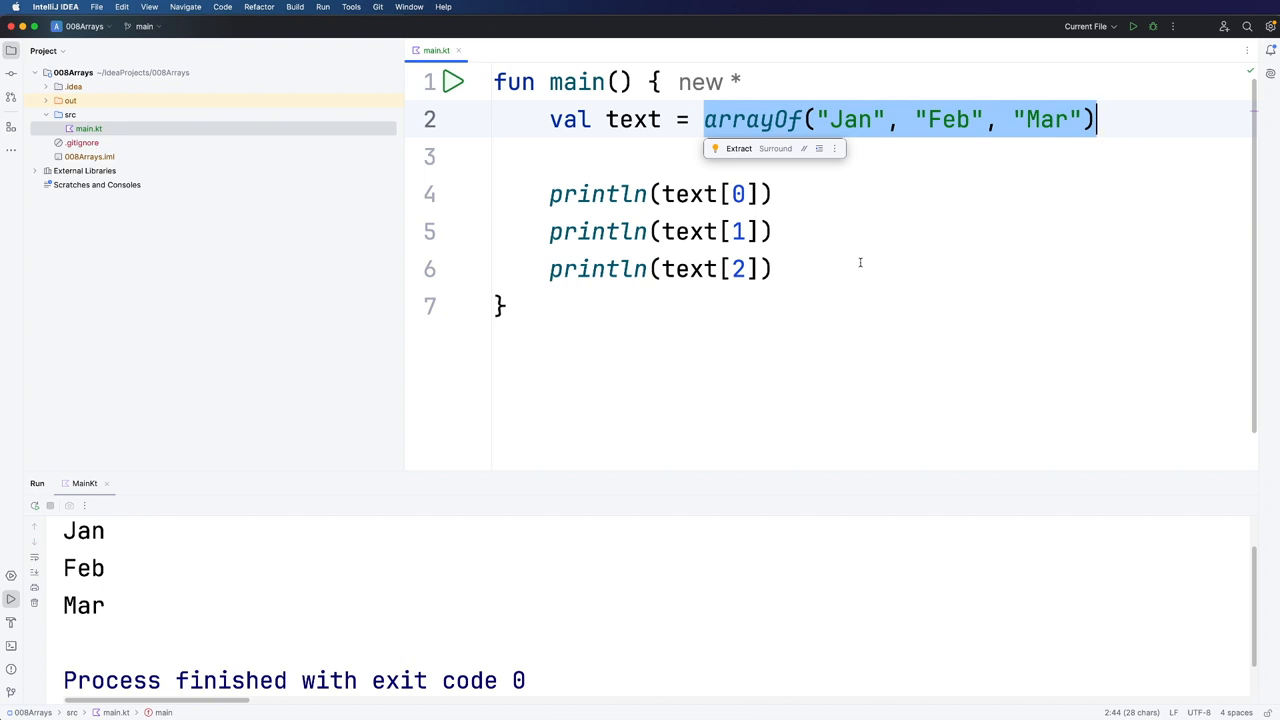
pyautogui.moveTo(856, 250)
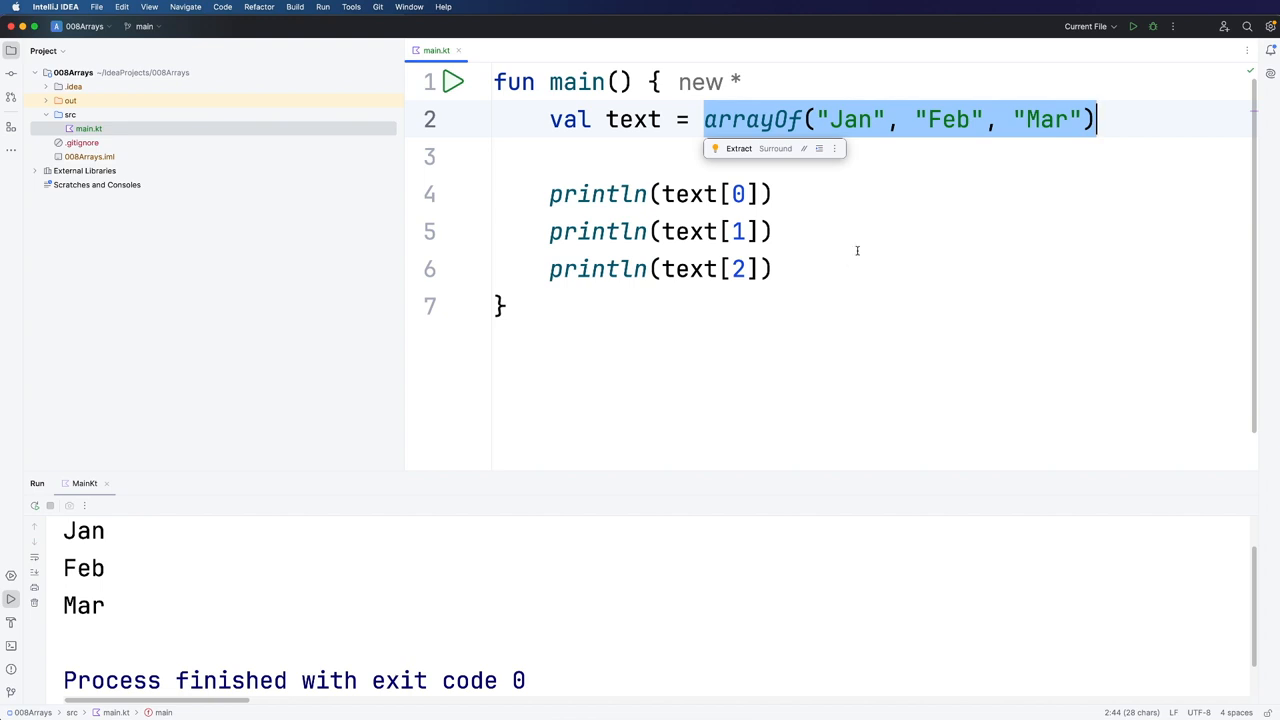
pyautogui.moveTo(820, 228)
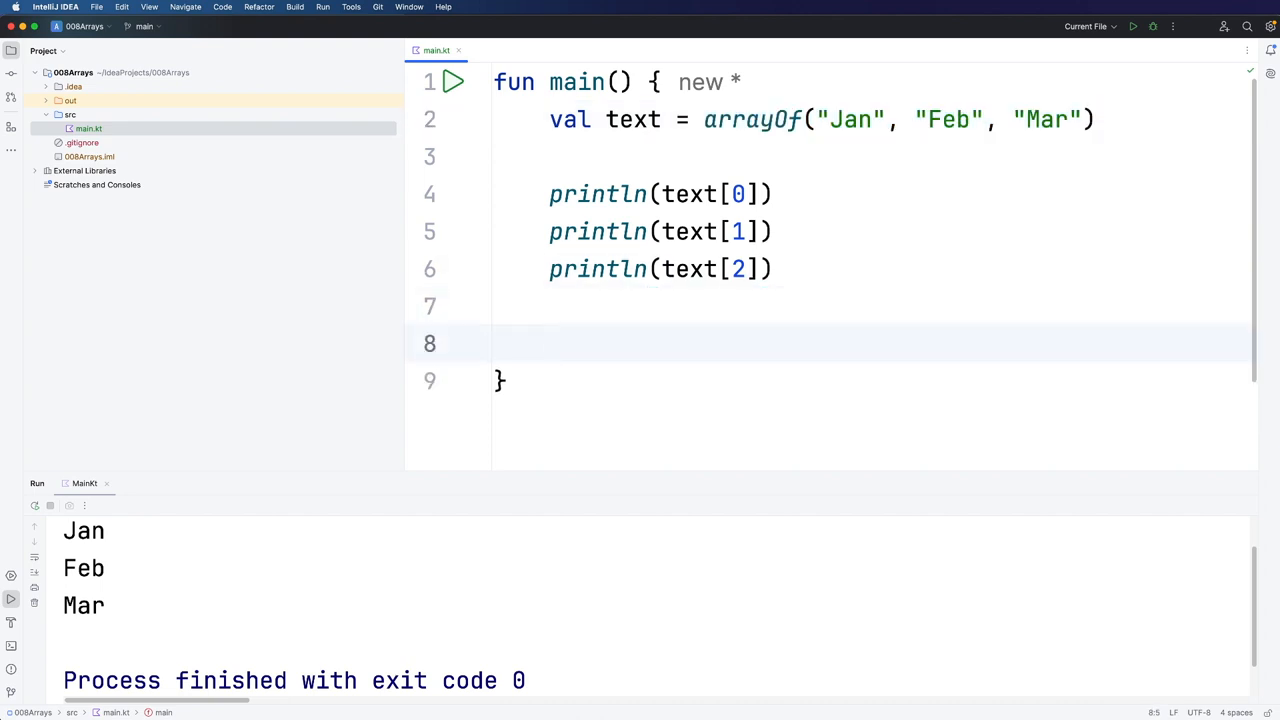
# Step: Assign text[2] = "Hello" and print text[2] so the output ends with Hello
pyautogui.write('text')
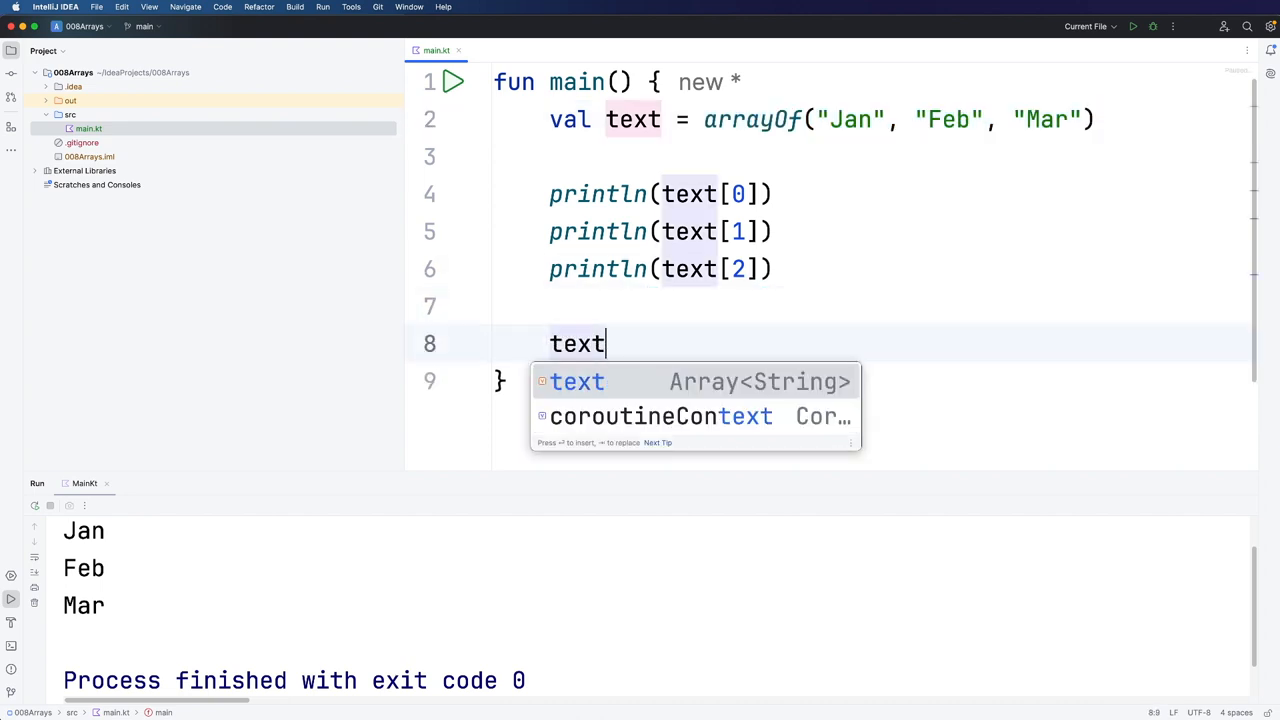
pyautogui.write('[2]')
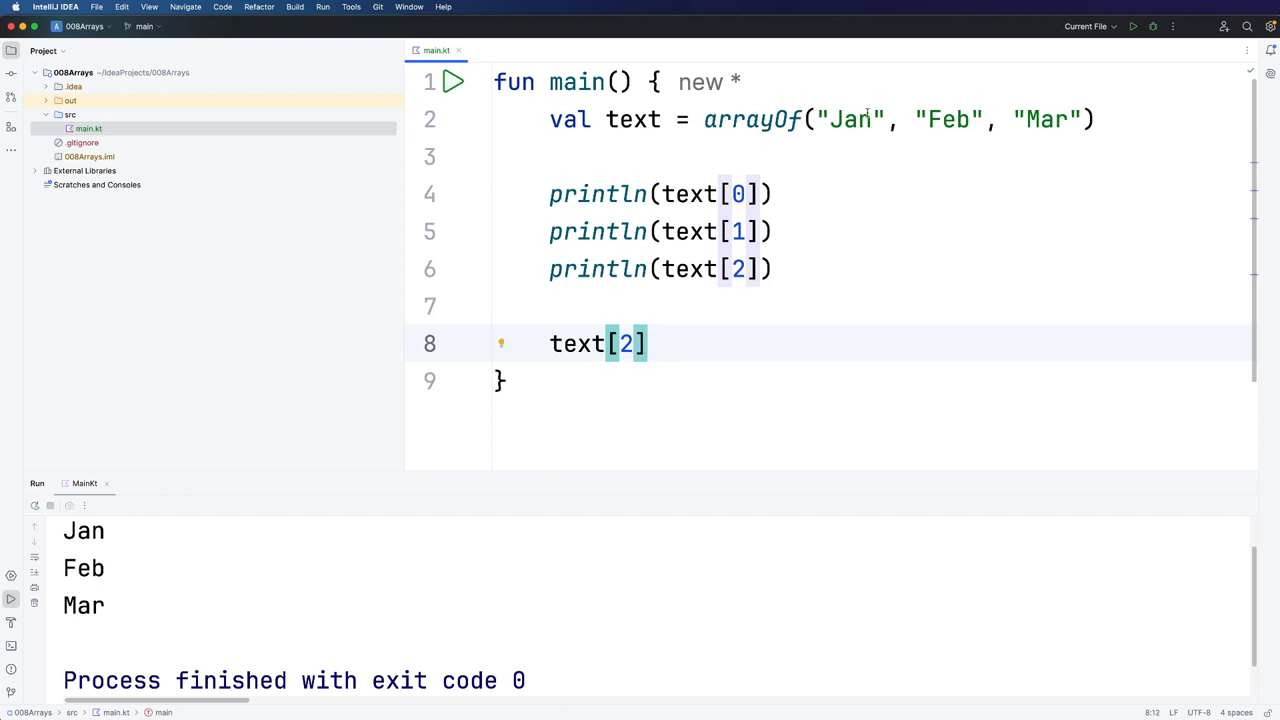
pyautogui.click(664, 344)
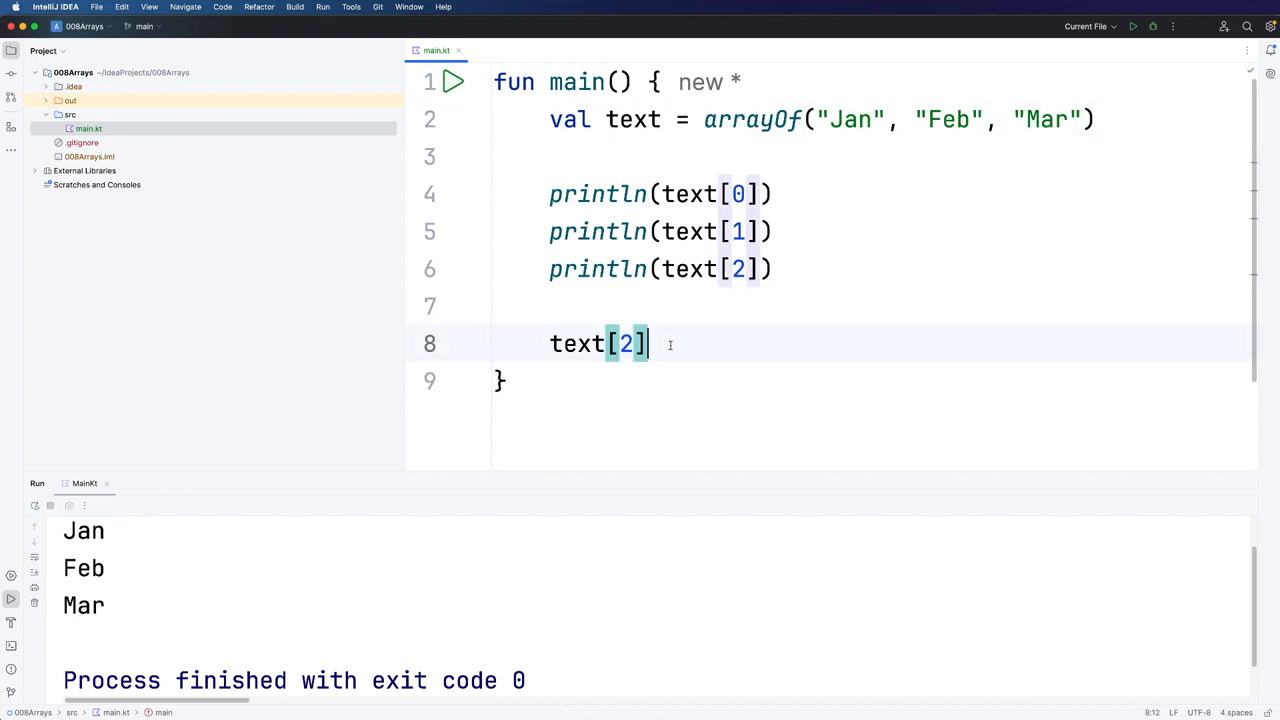
pyautogui.write('= "')
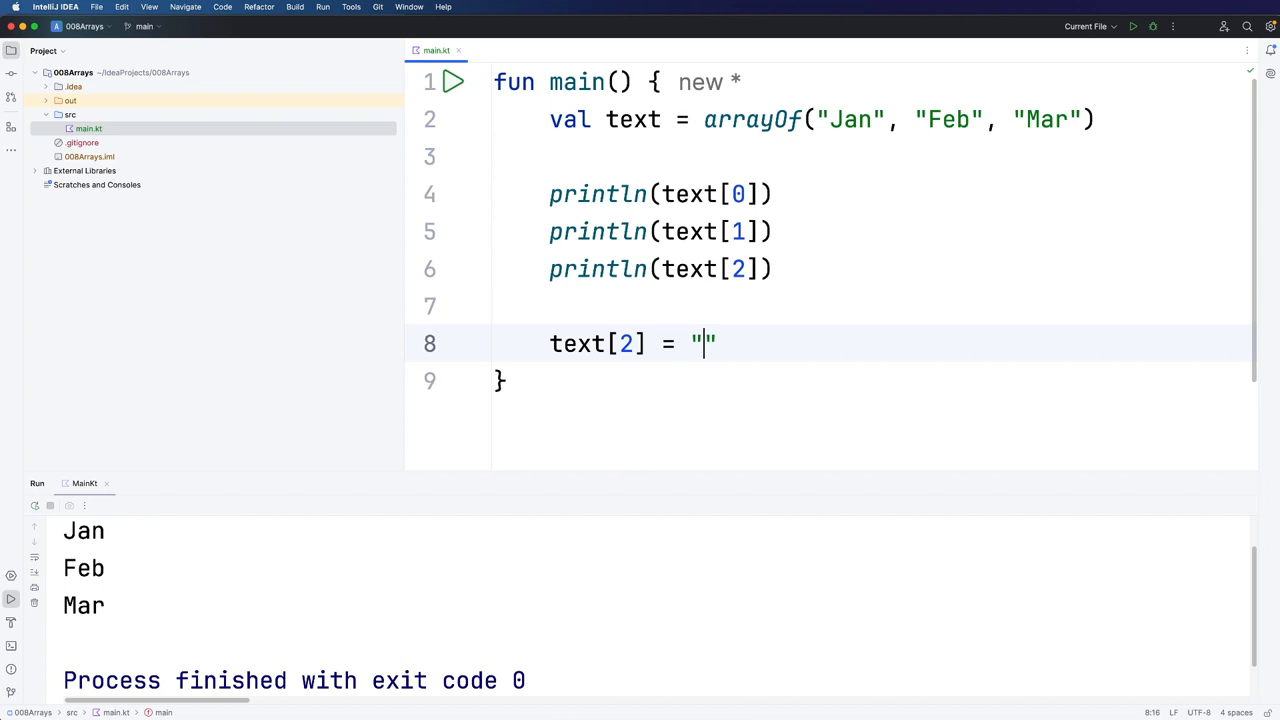
pyautogui.write('Hello')
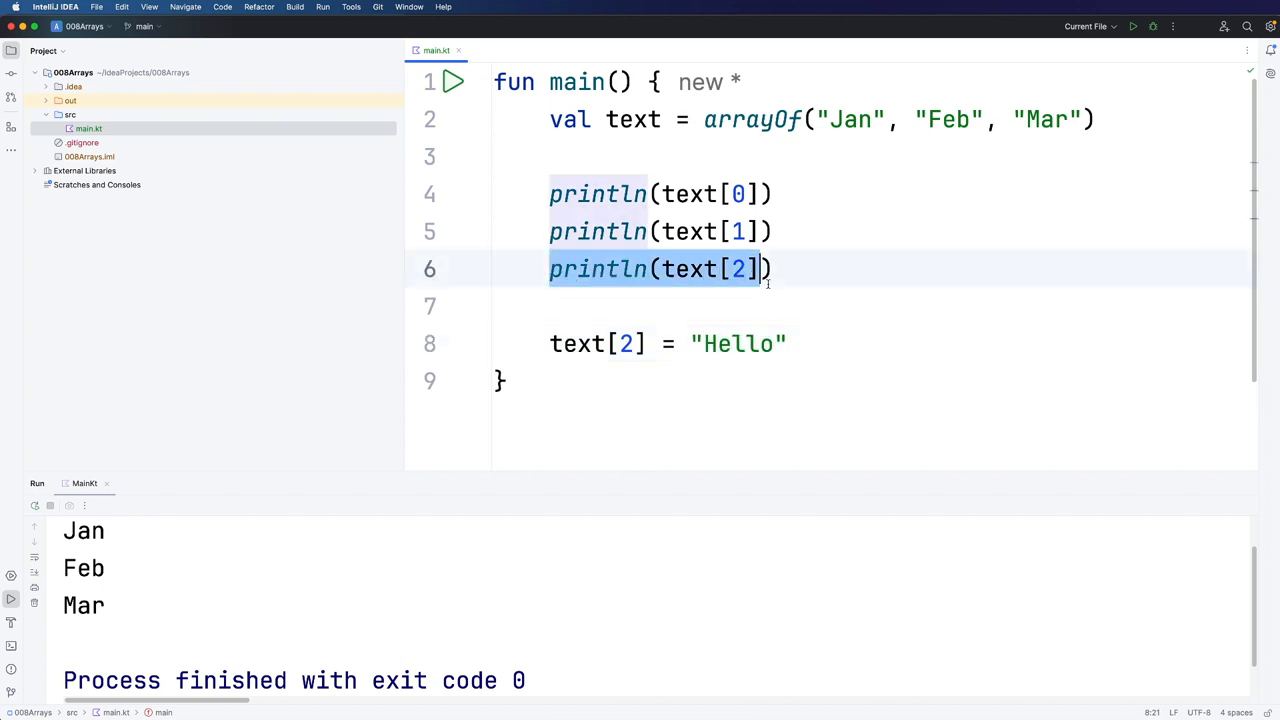
pyautogui.click(818, 344)
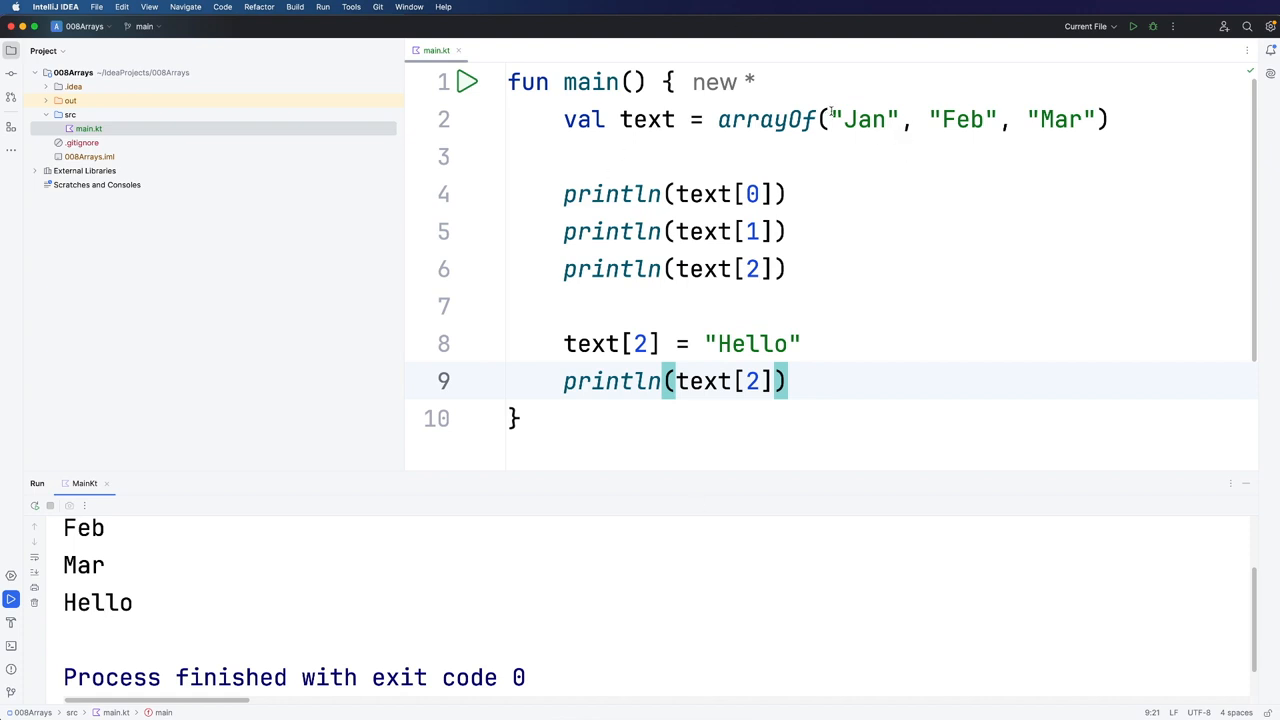
# Step: Add empty lines after the last print, ready for the next example
pyautogui.click(1050, 120)
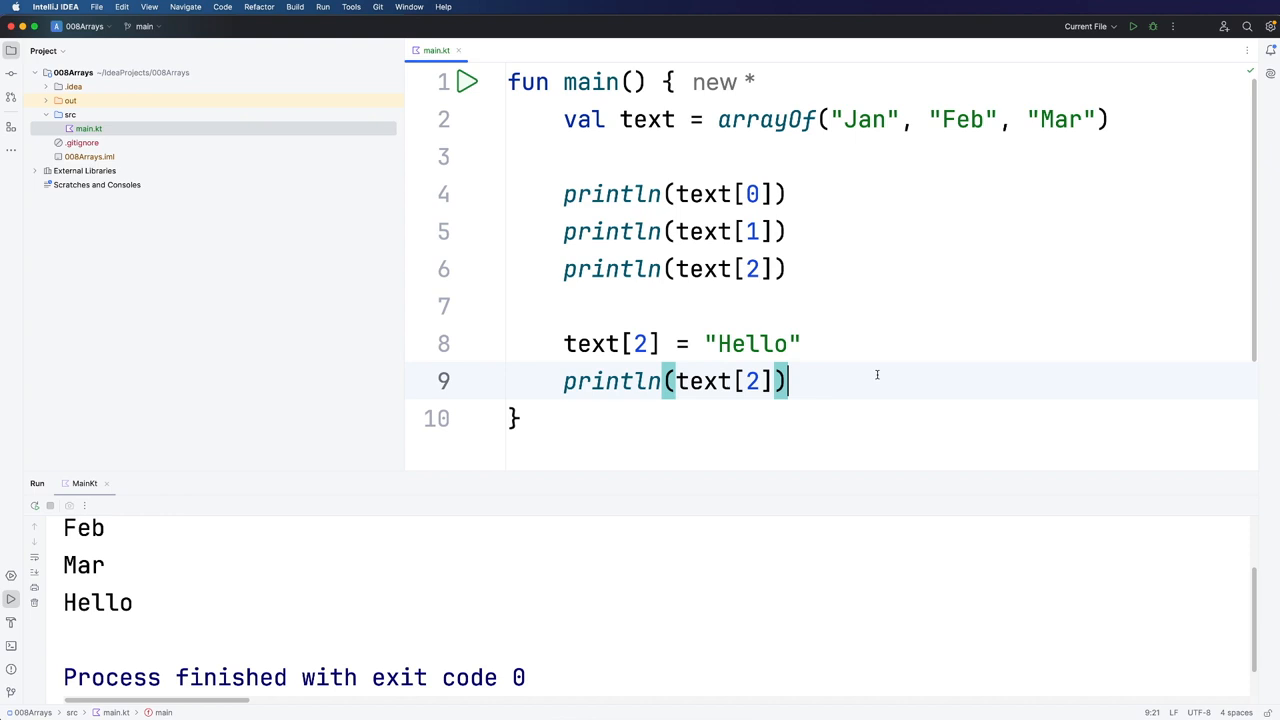
pyautogui.press('Enter')
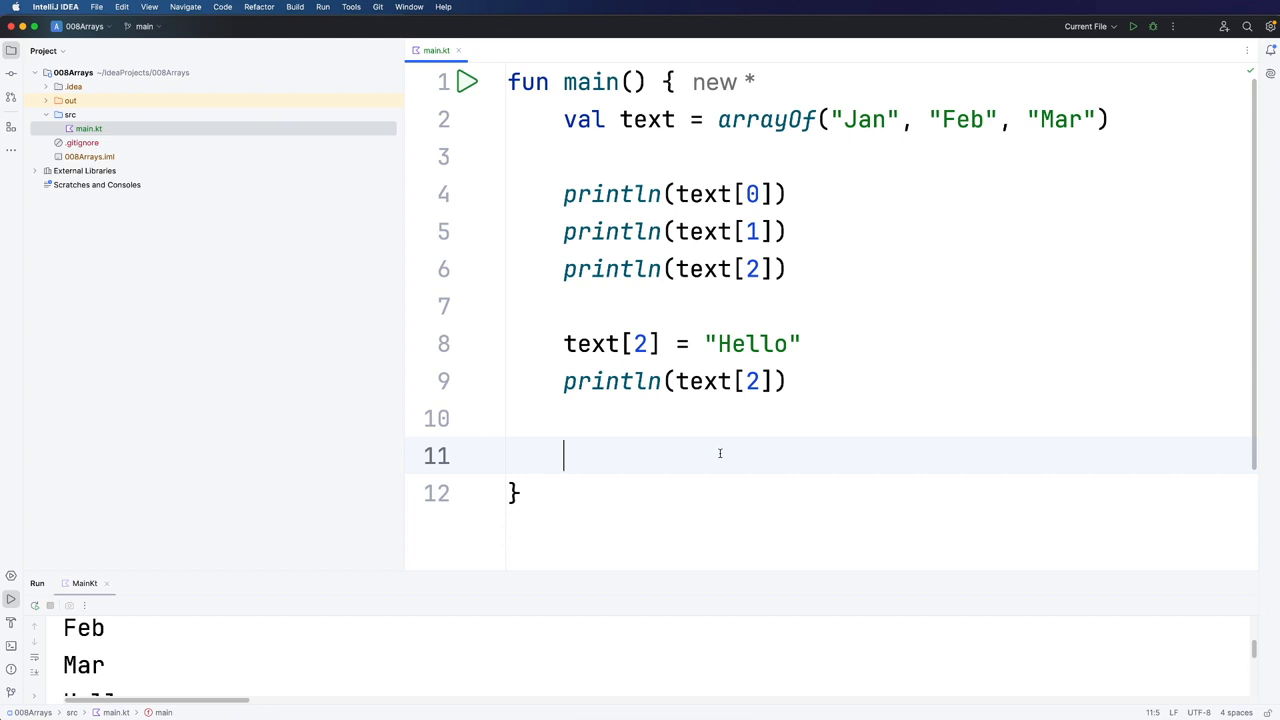
# Step: Declare val numbers = intArrayOf(3, 5, 7)
pyautogui.write('val num')
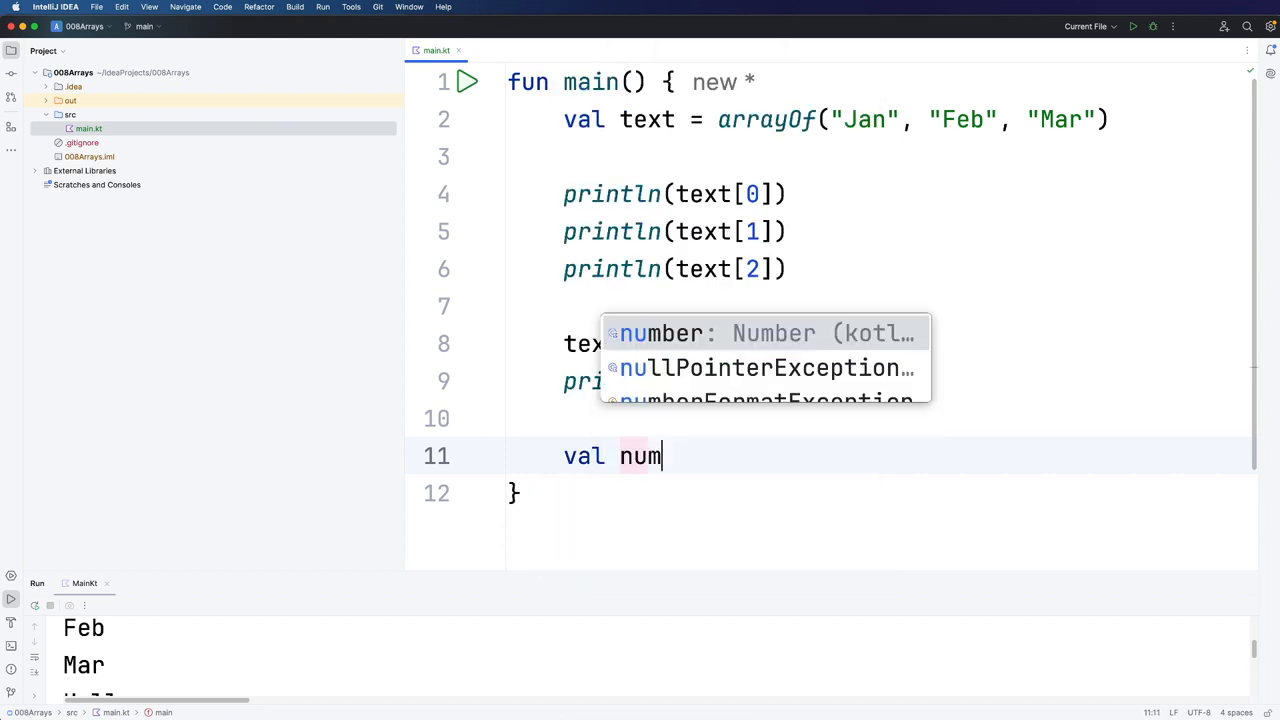
pyautogui.write('bers =')
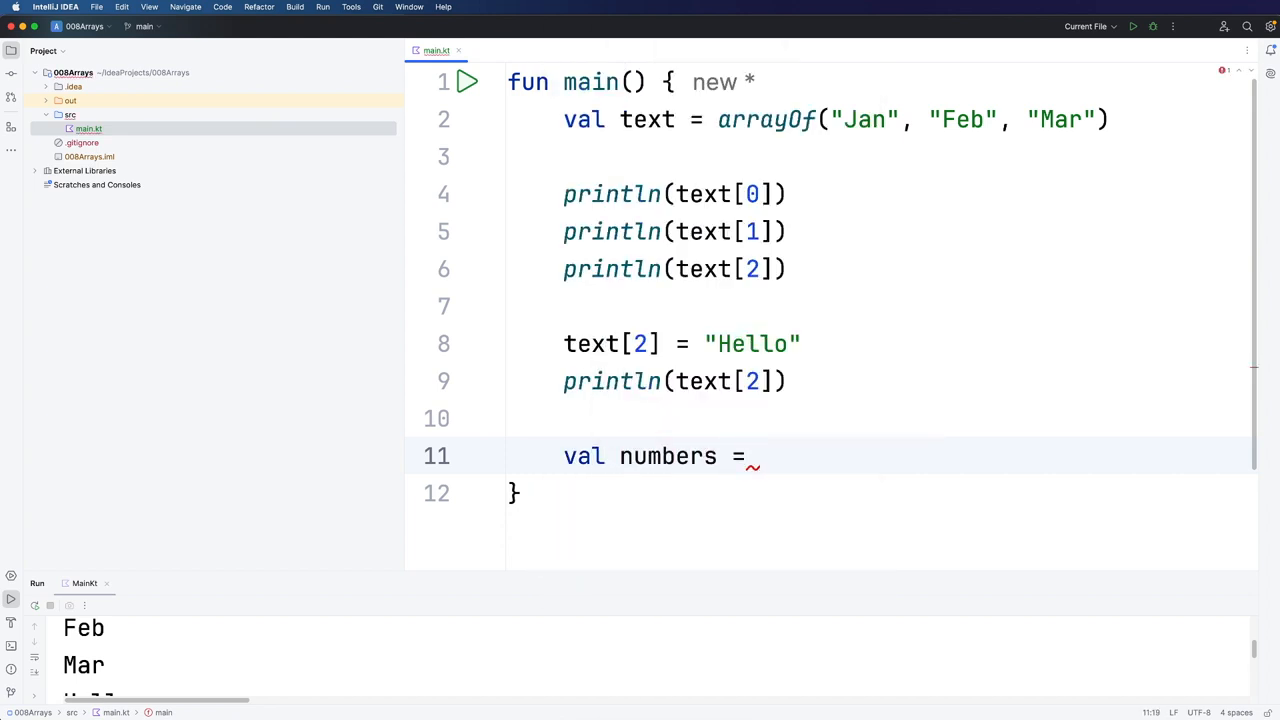
pyautogui.write('int')
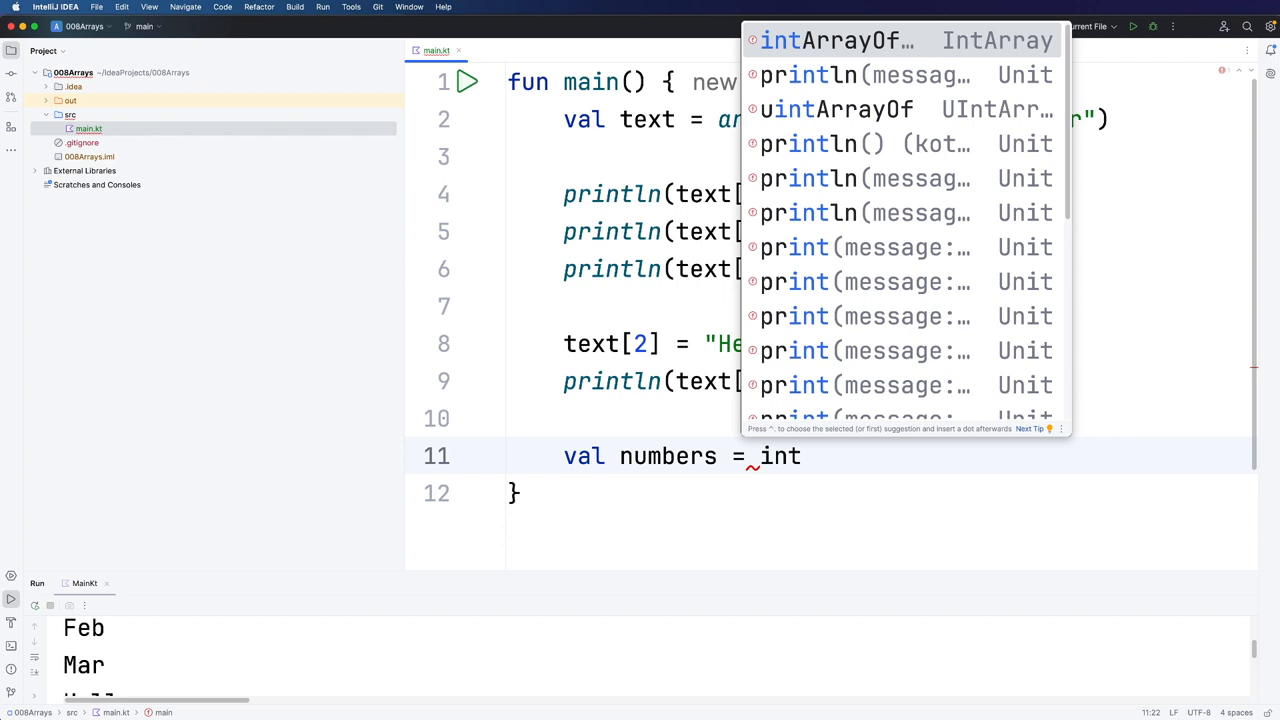
pyautogui.click(830, 40)
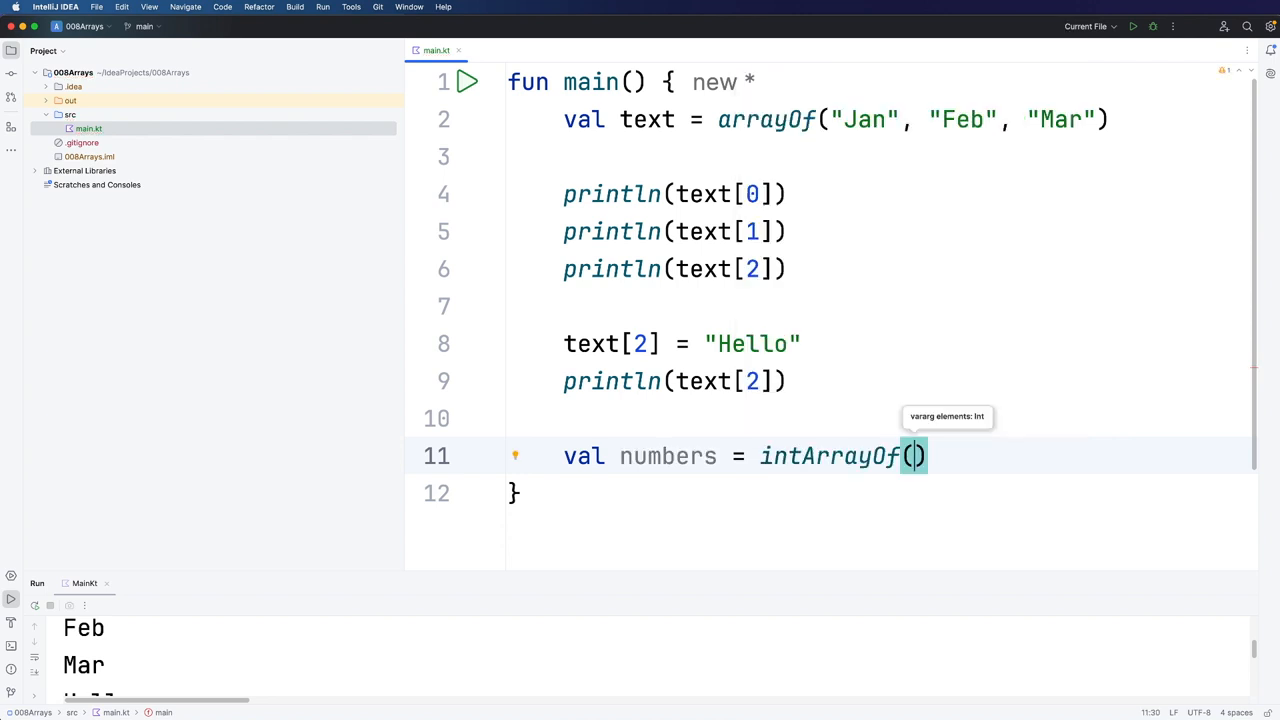
pyautogui.write('3, 5, 7')
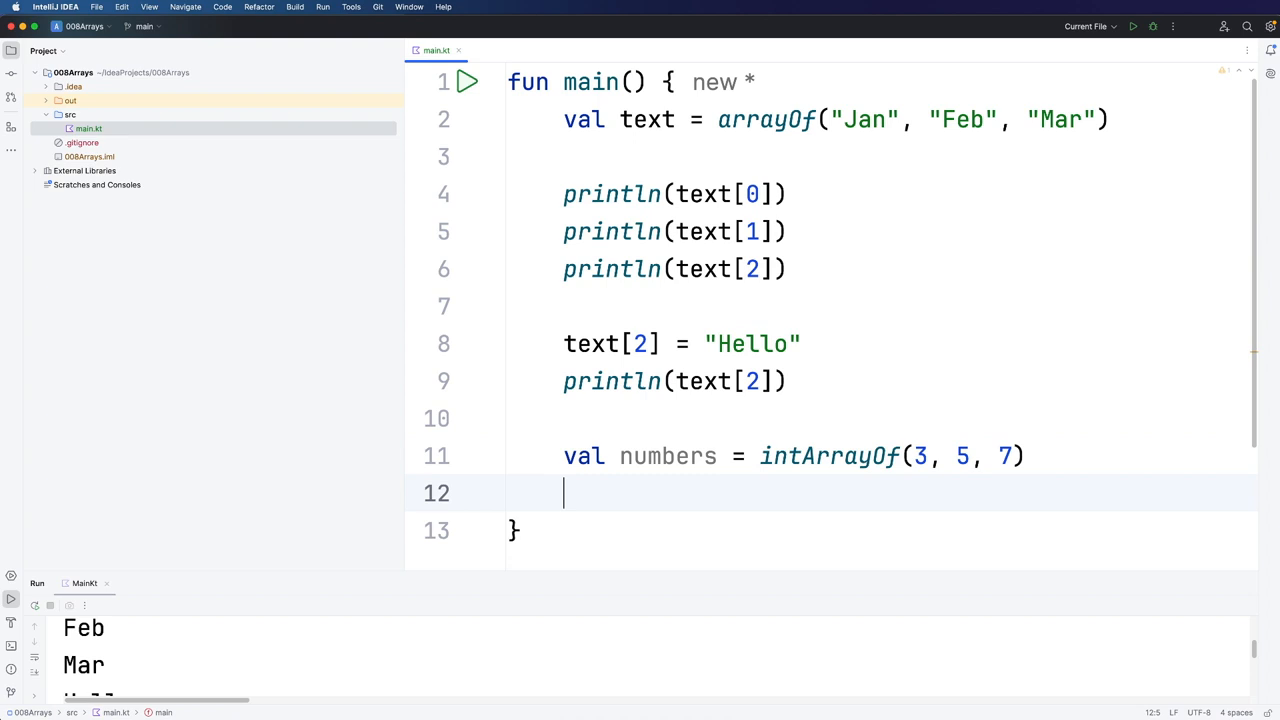
# Step: Print numbers[2] so the run output ends with 7
pyautogui.write('print()')
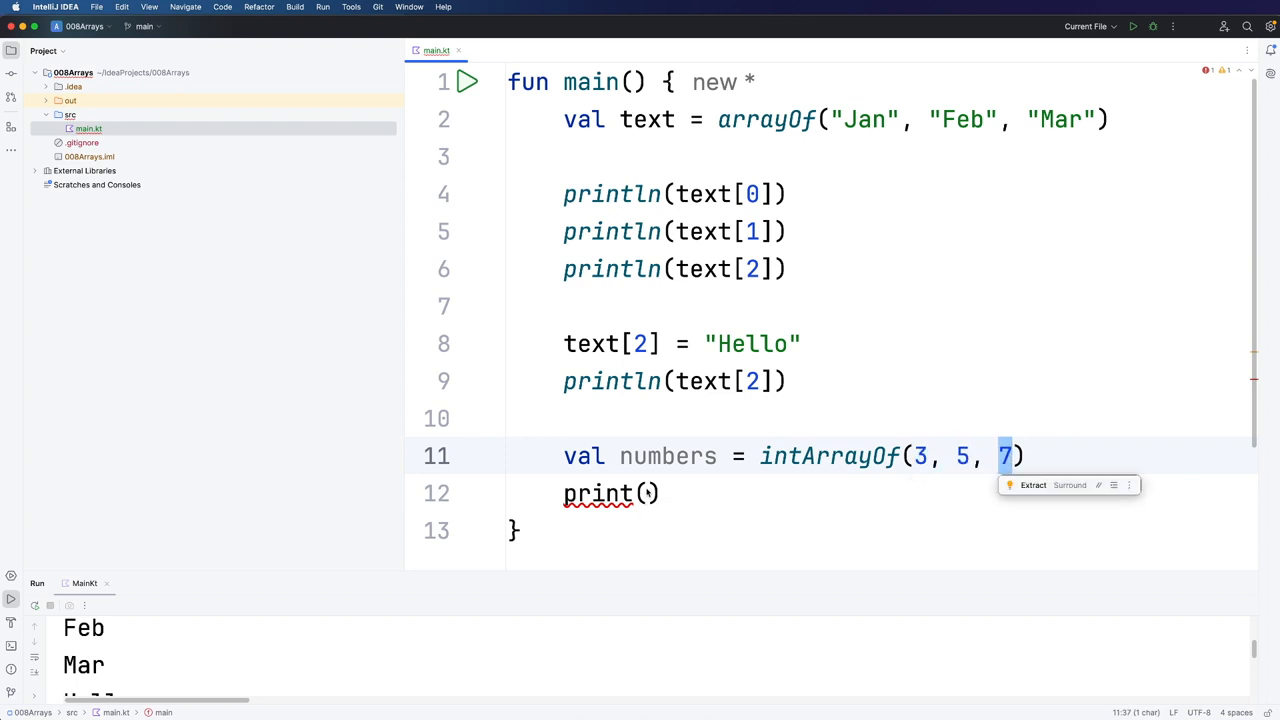
pyautogui.write('ln')
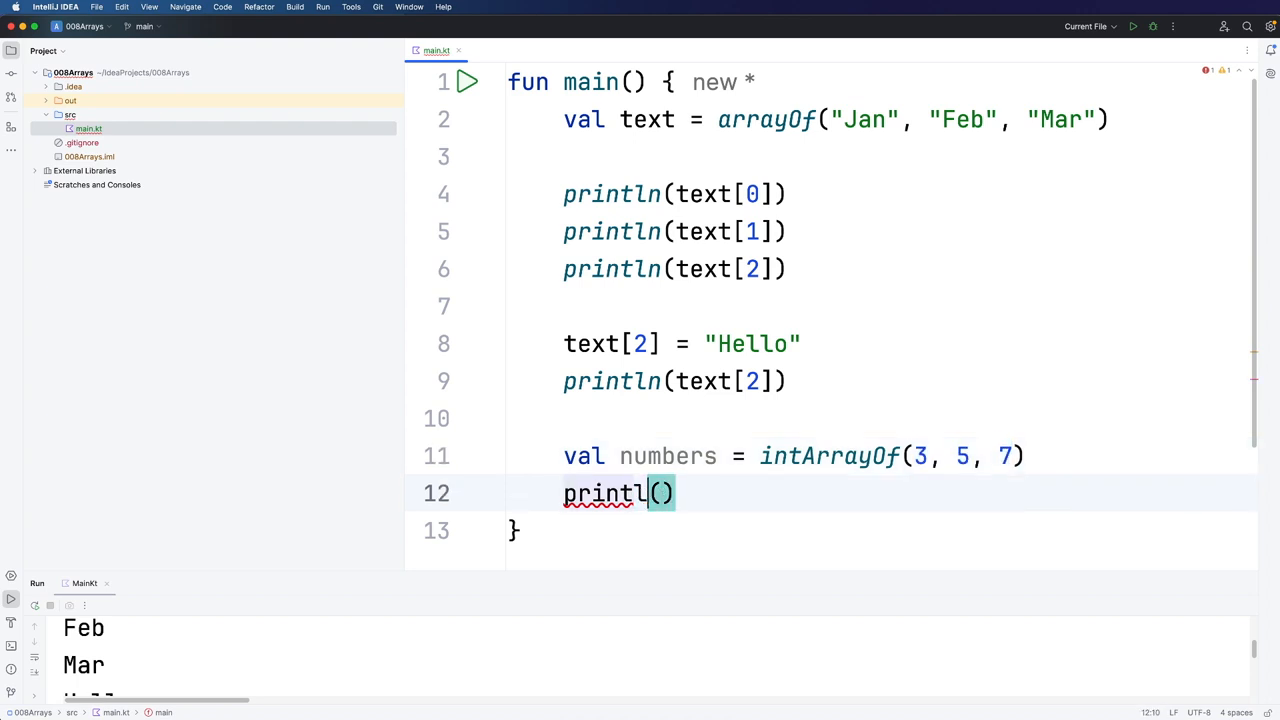
pyautogui.write('numbers[2')
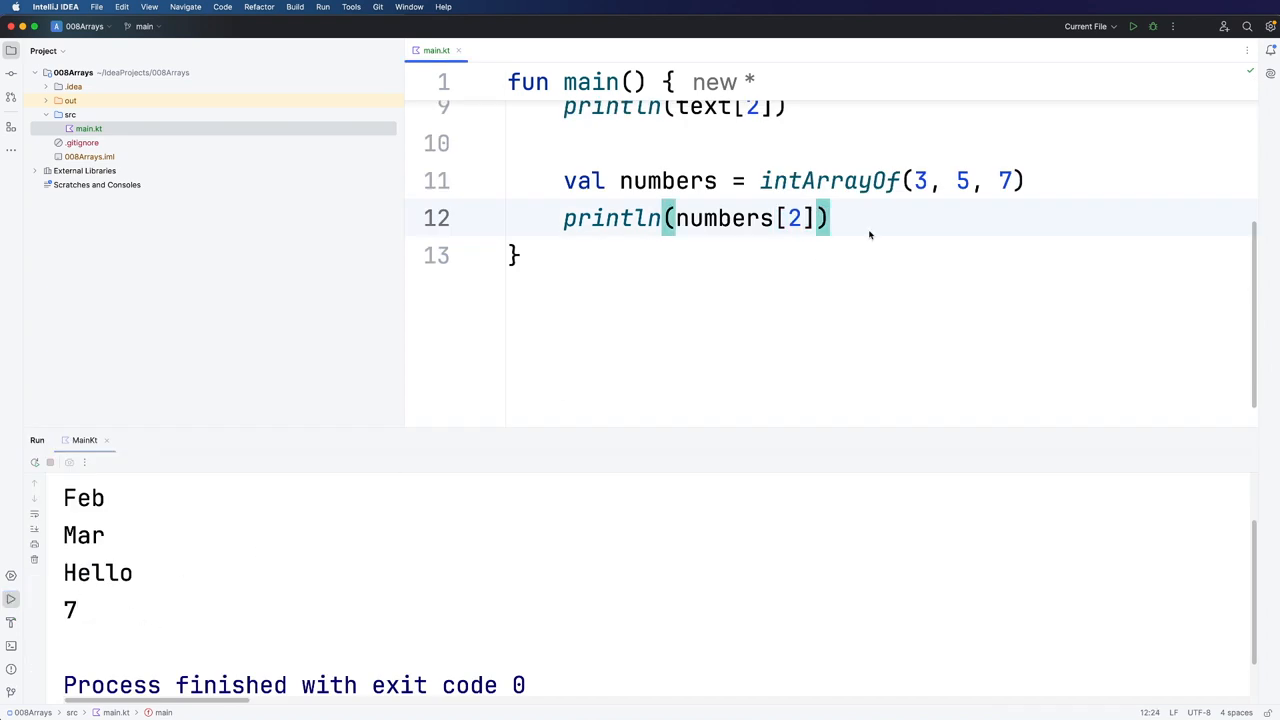
pyautogui.write('dou')
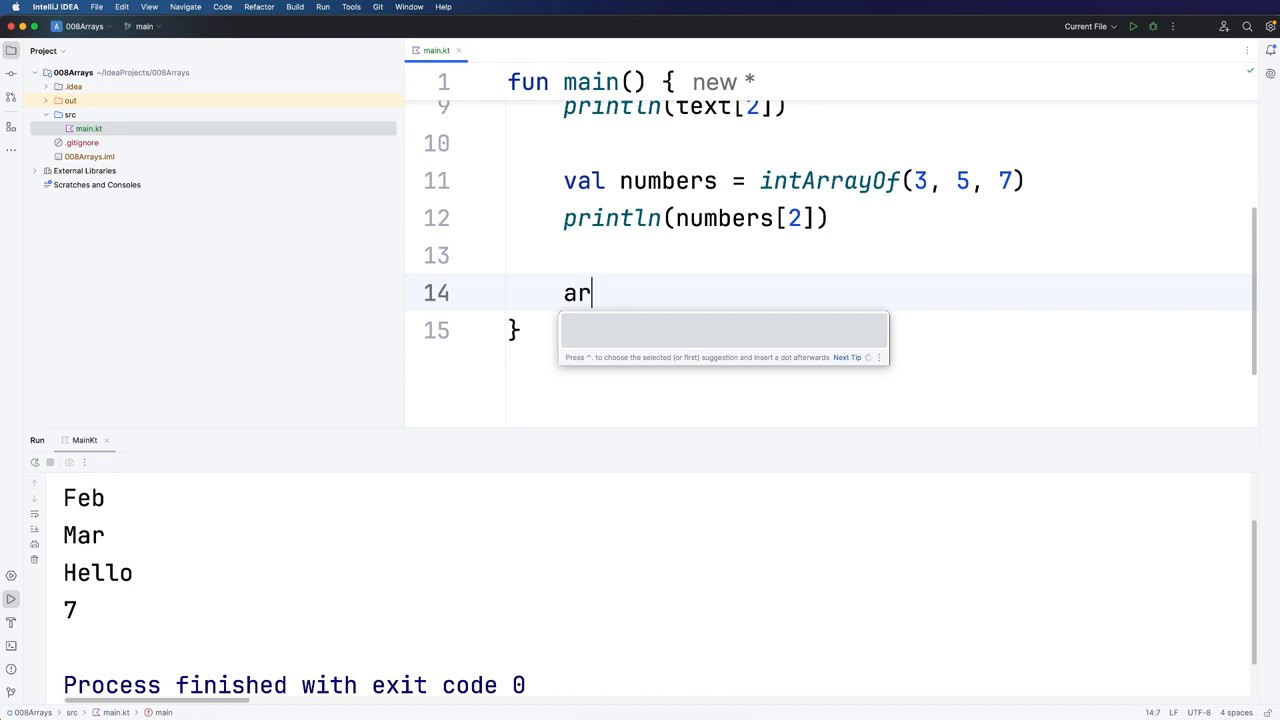
pyautogui.write('ray')
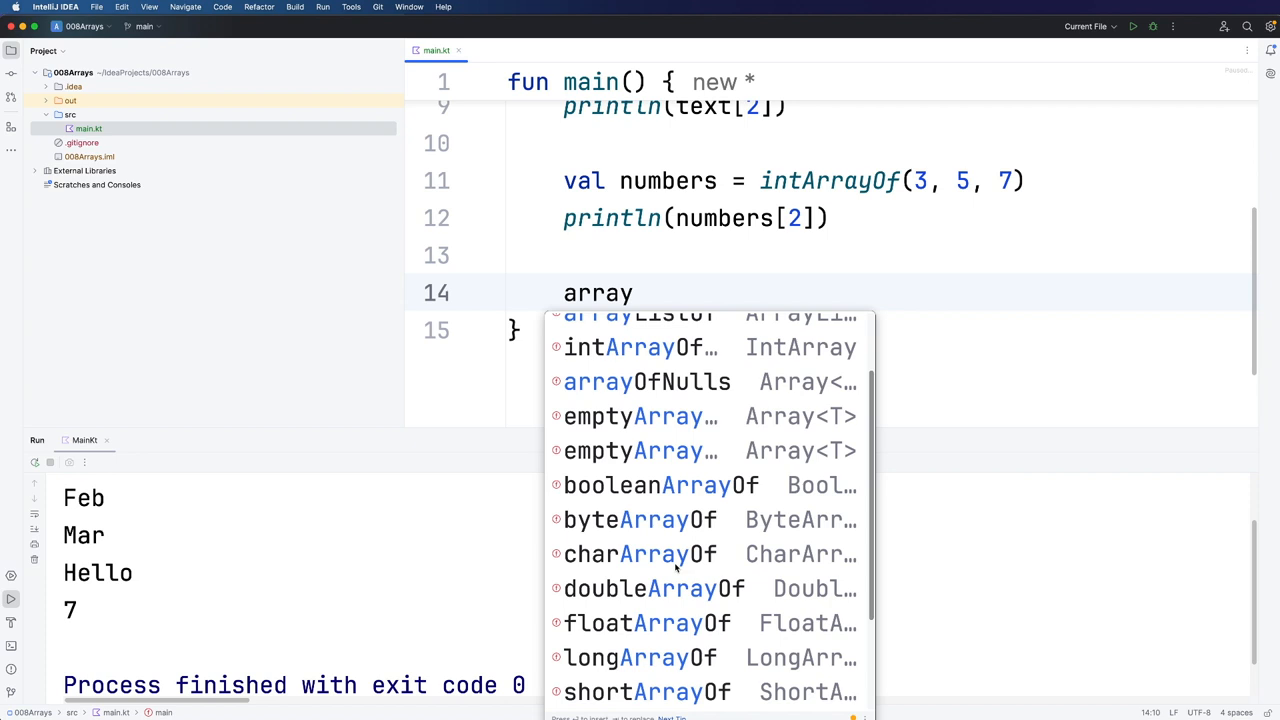
pyautogui.moveTo(676, 560)
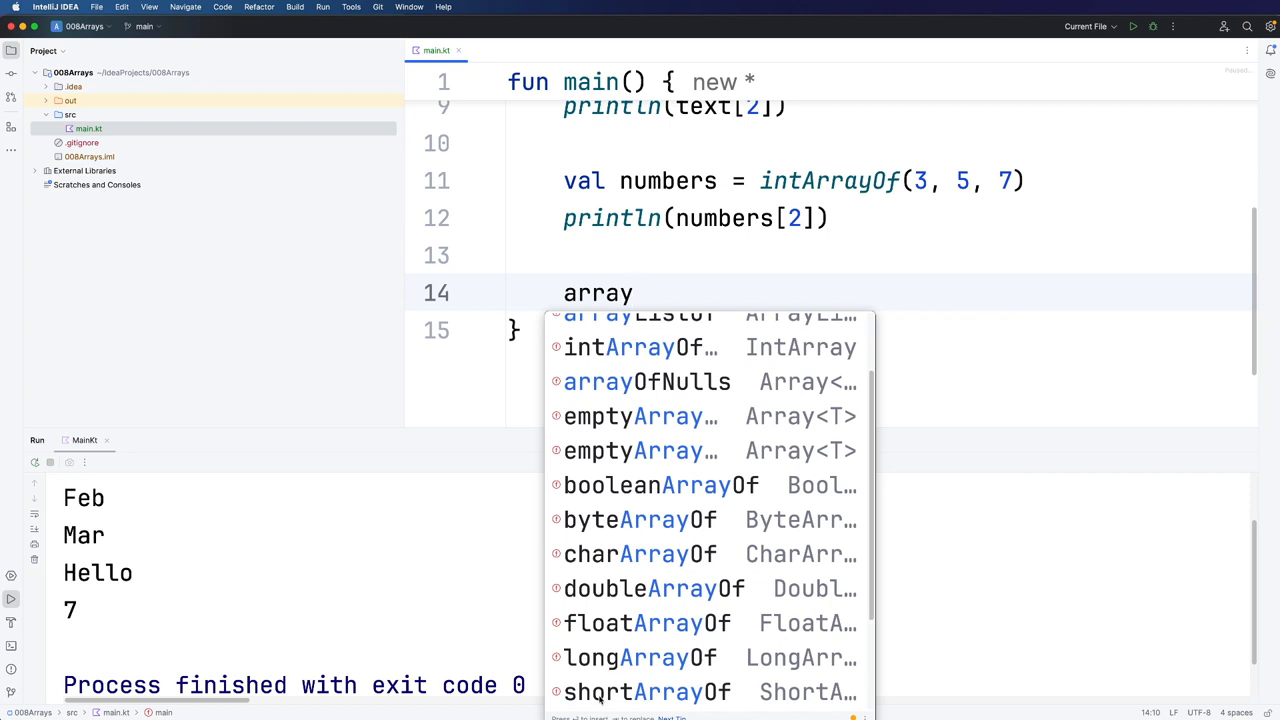
pyautogui.scroll(-3)
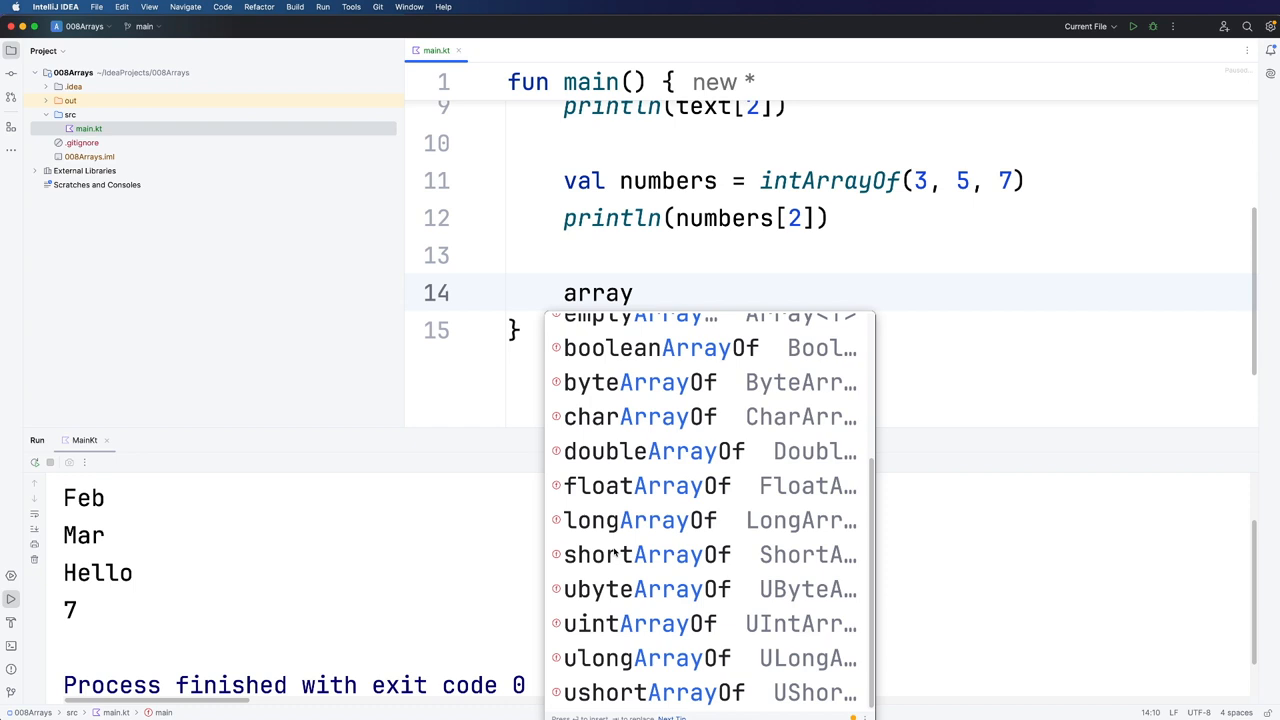
pyautogui.moveTo(678, 418)
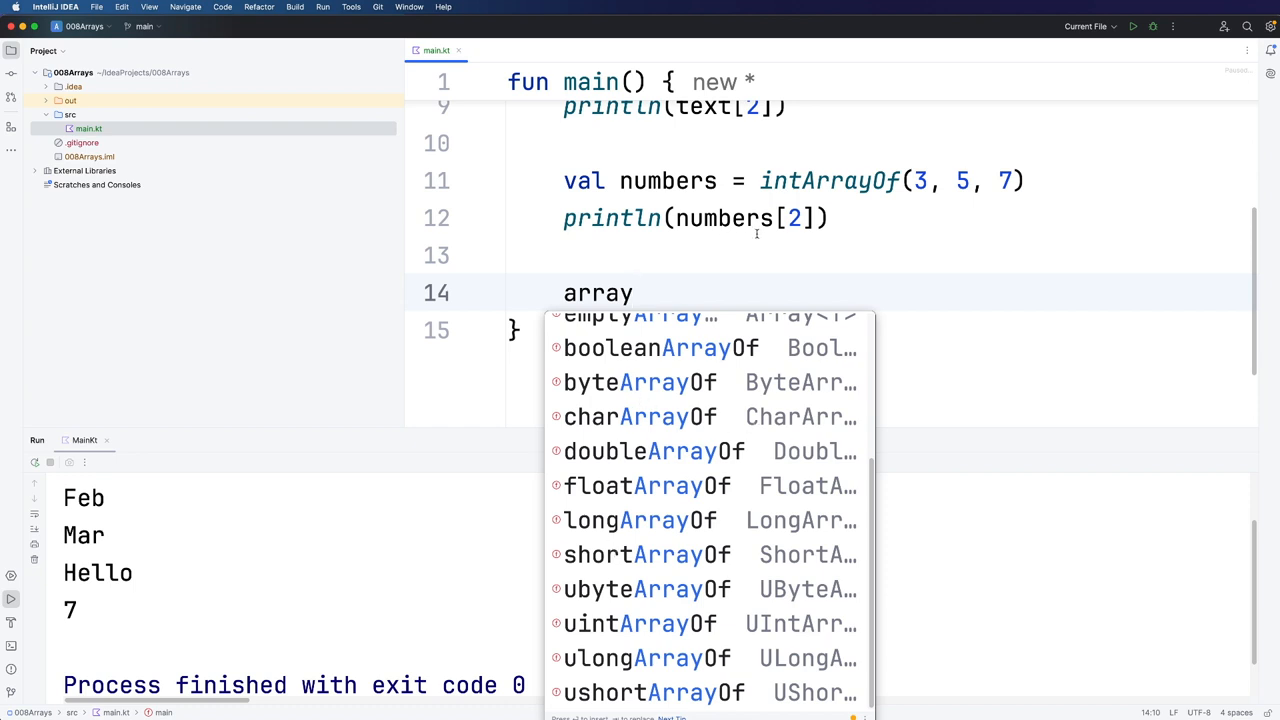
pyautogui.press('Escape')
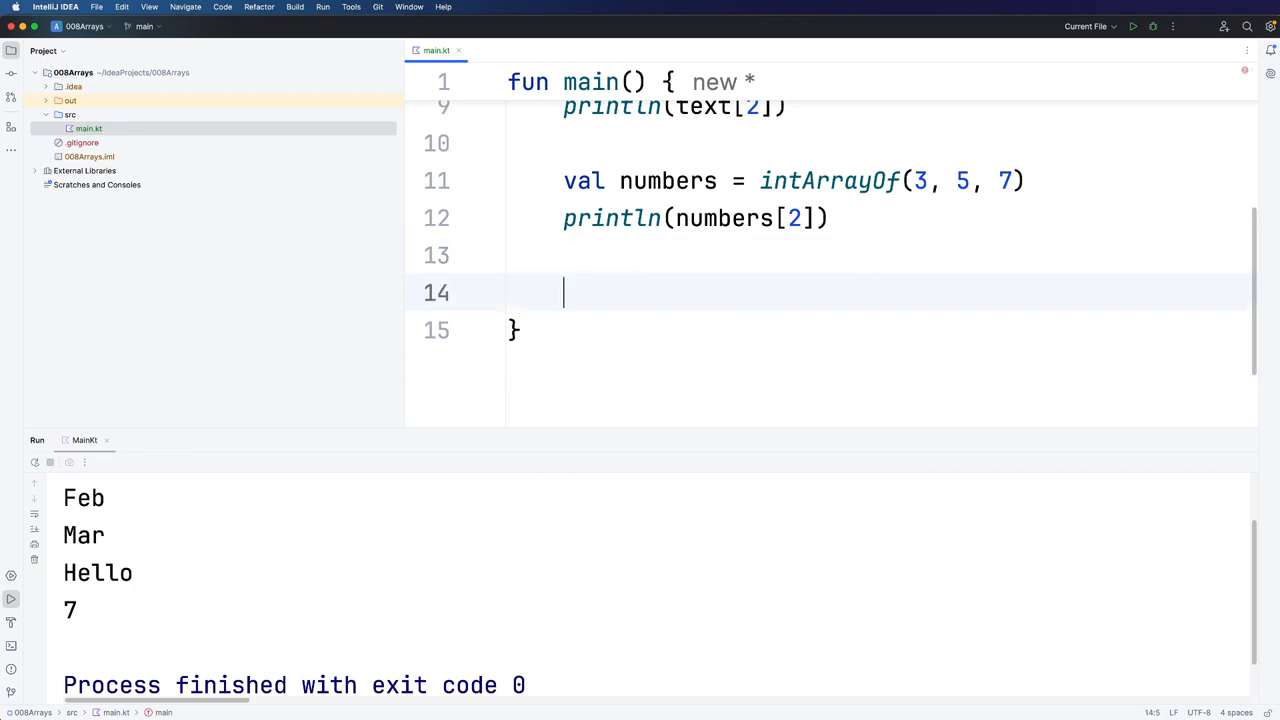
pyautogui.moveTo(728, 296)
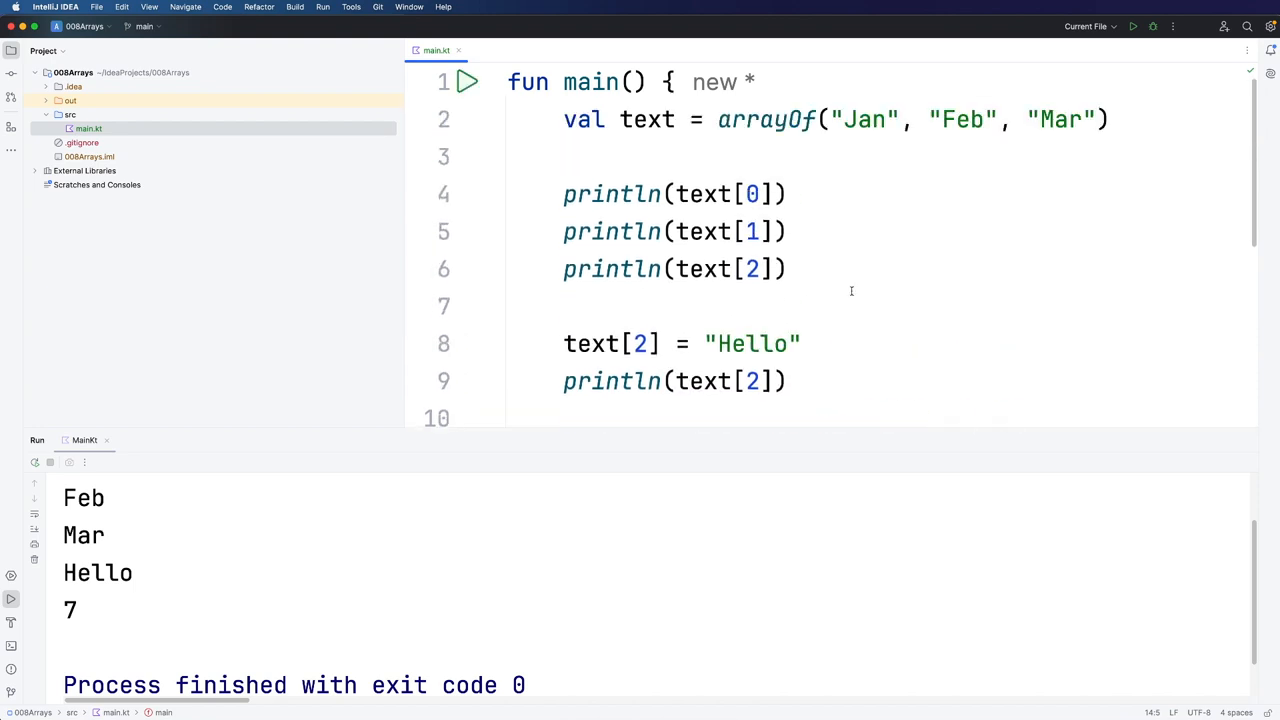
pyautogui.scroll(-3)
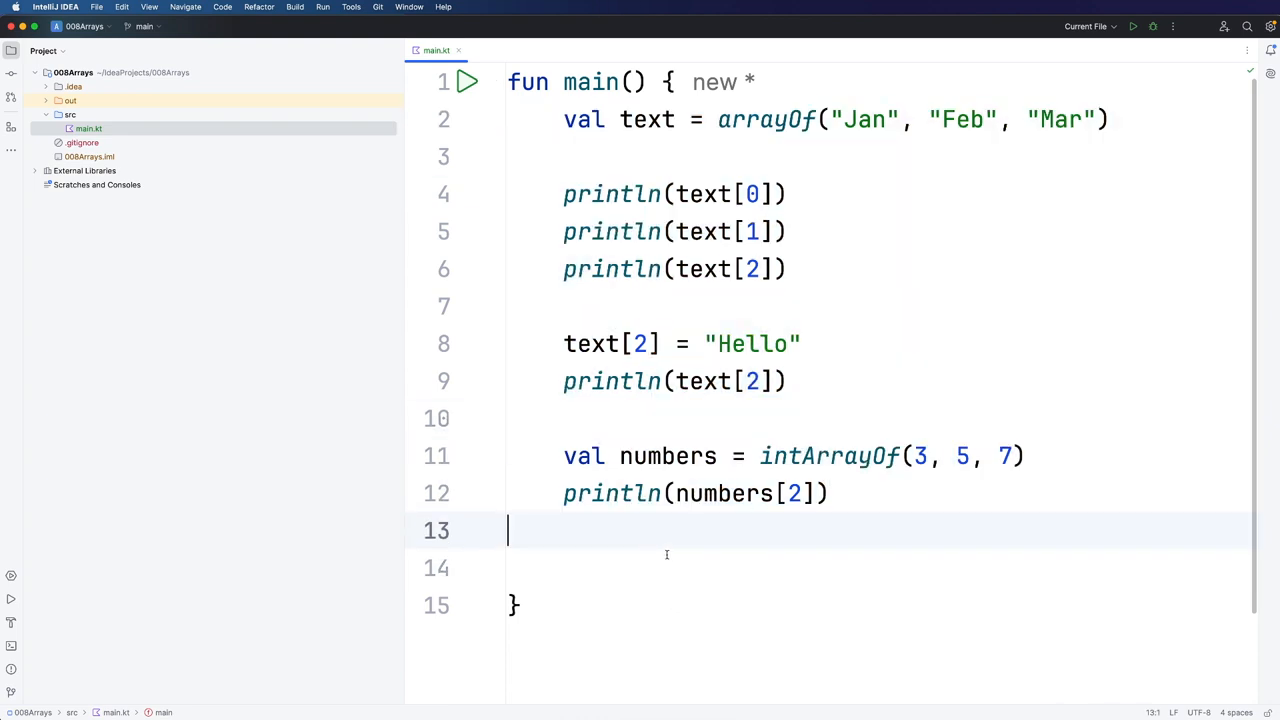
pyautogui.press('Return')
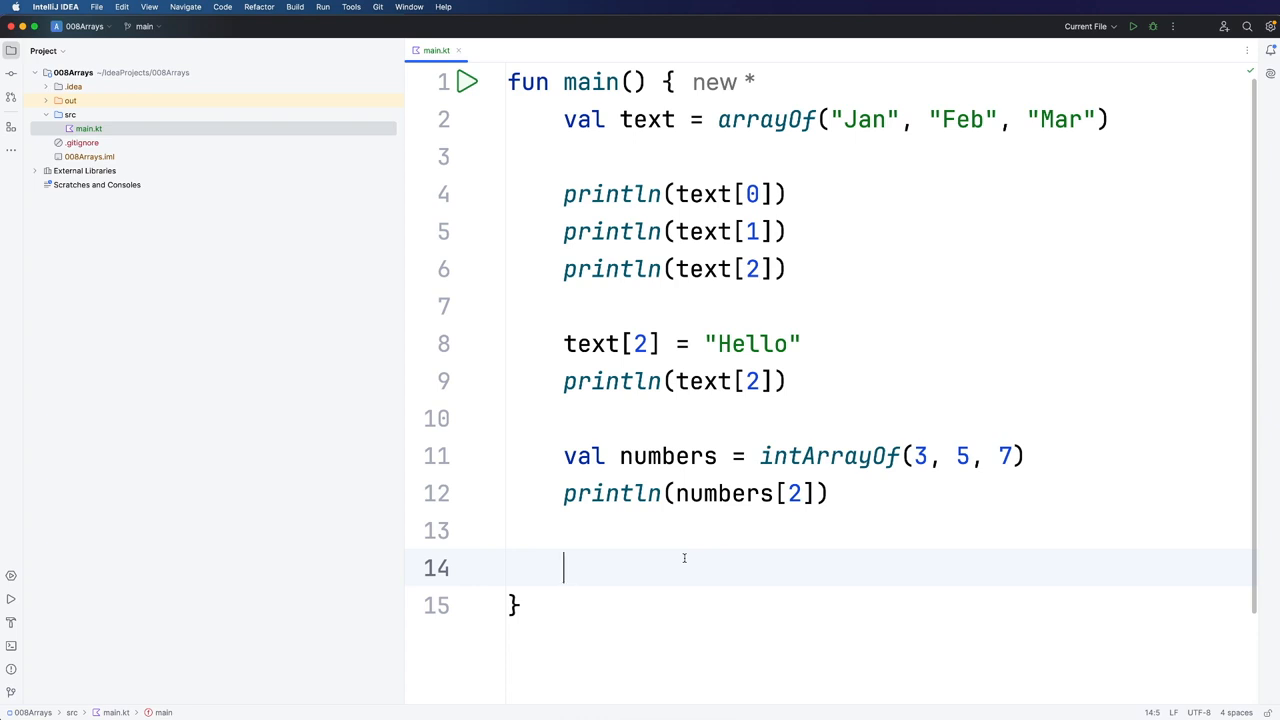
# Step: Print numbers.contentToString() so the output shows [3, 5, 7]
pyautogui.write('println(')
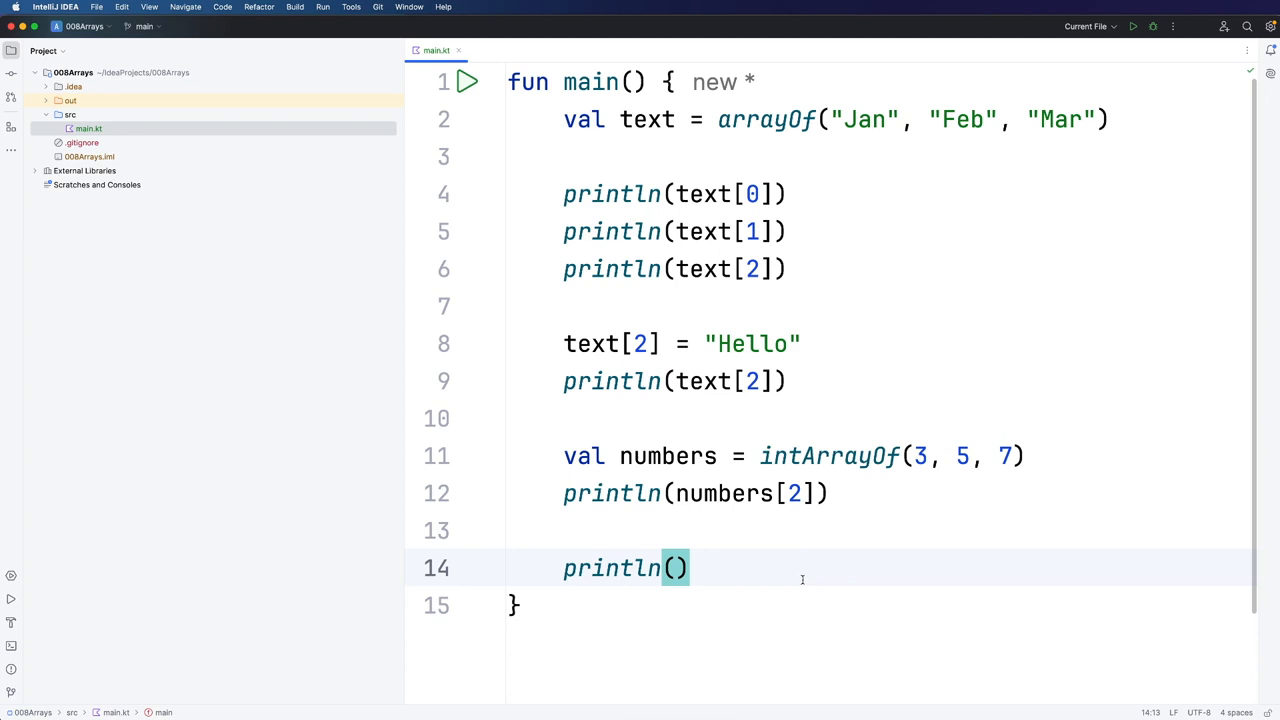
pyautogui.write('numbers')
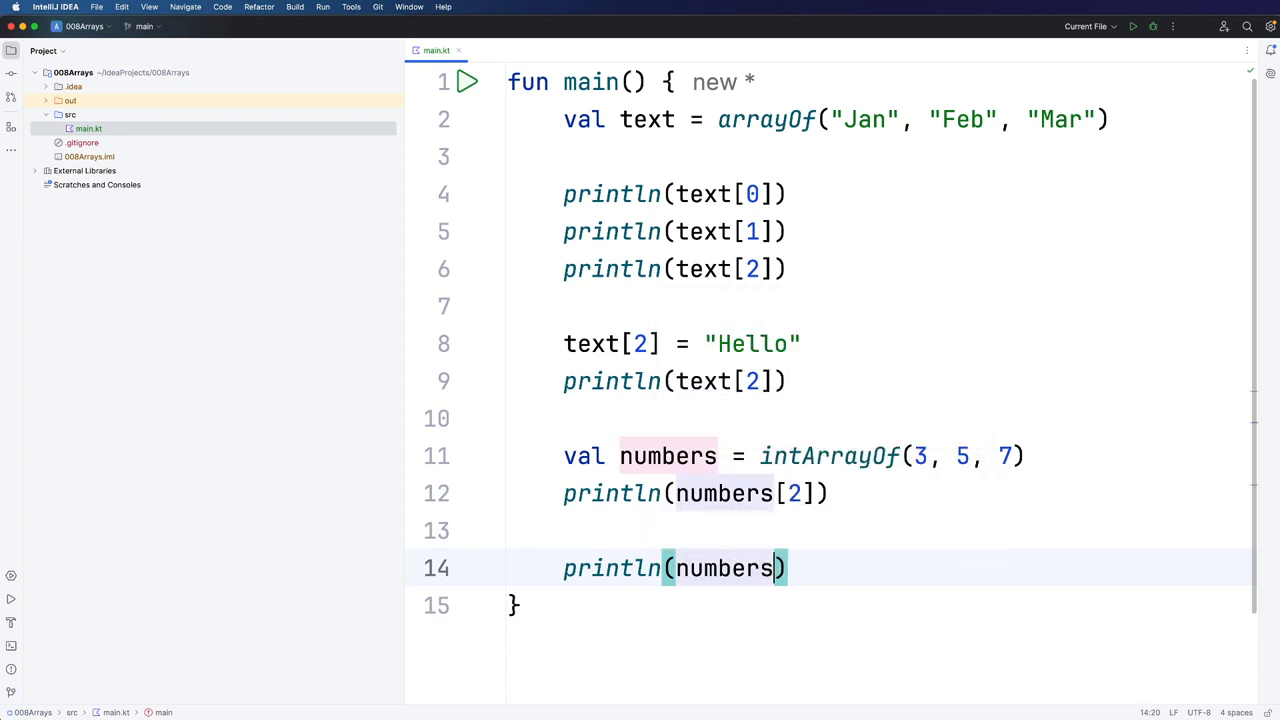
pyautogui.write('.co')
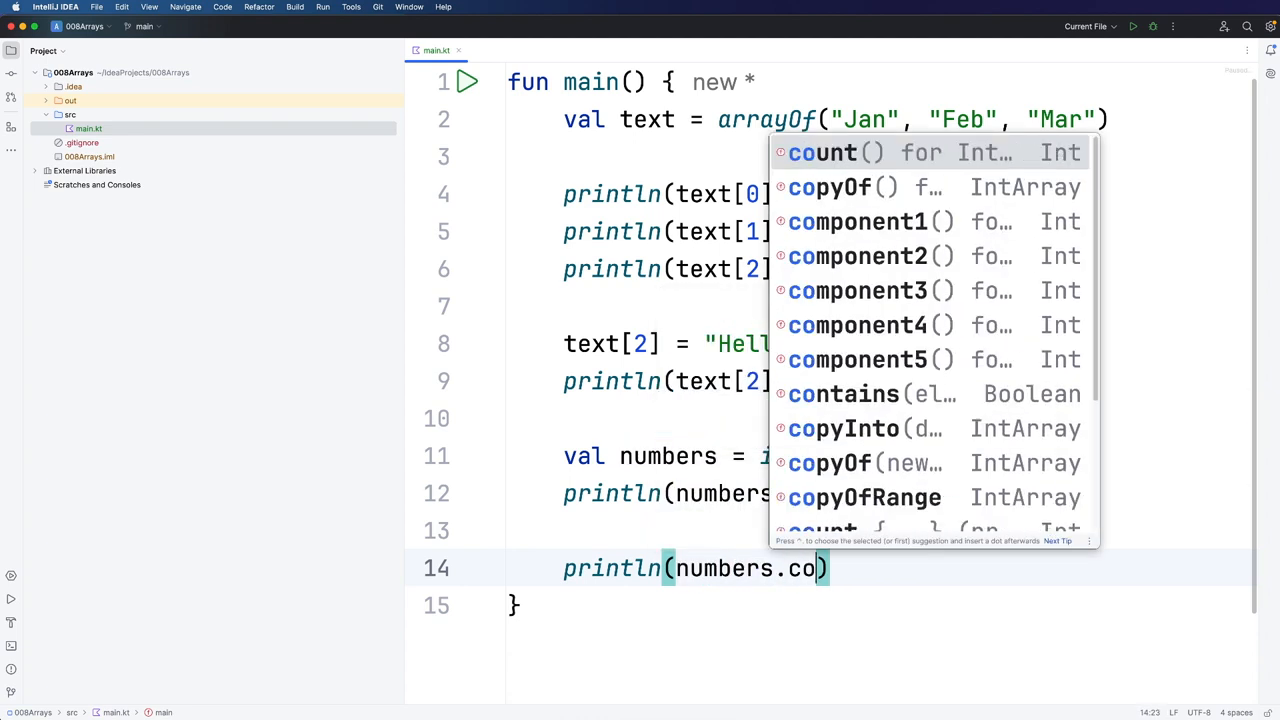
pyautogui.write('n')
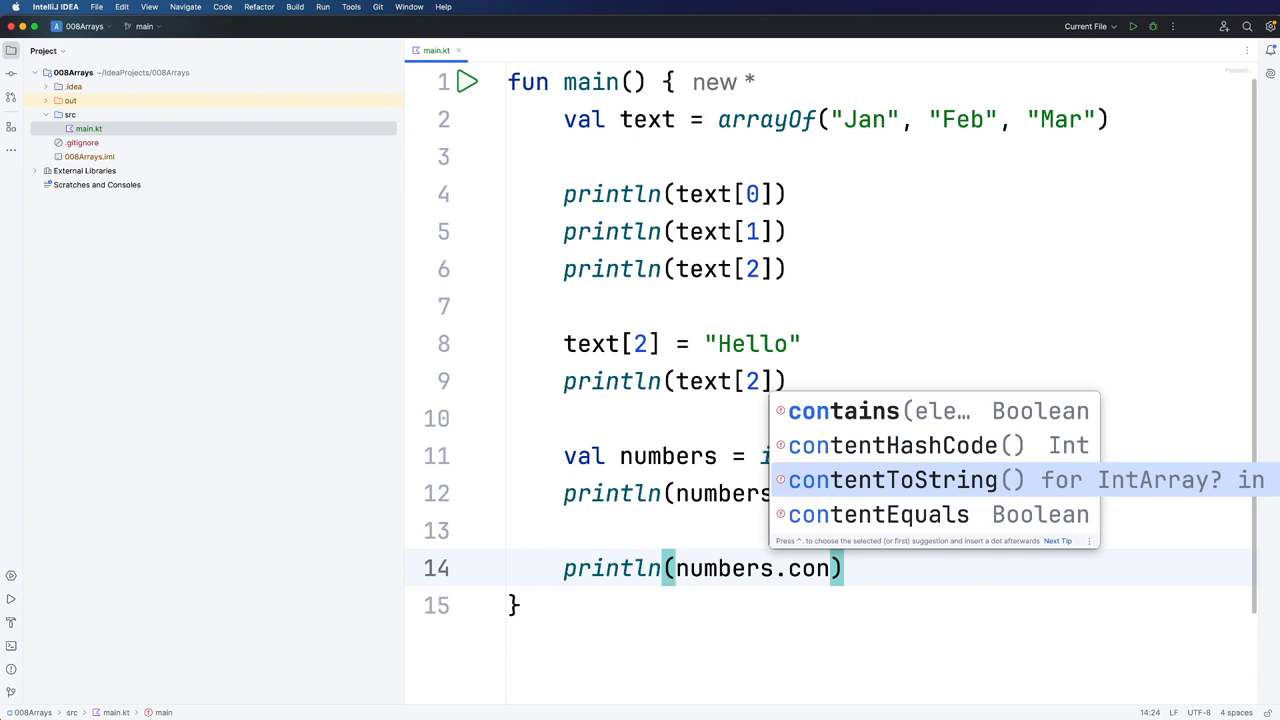
pyautogui.click(890, 480)
pyautogui.write('println(numbers)')
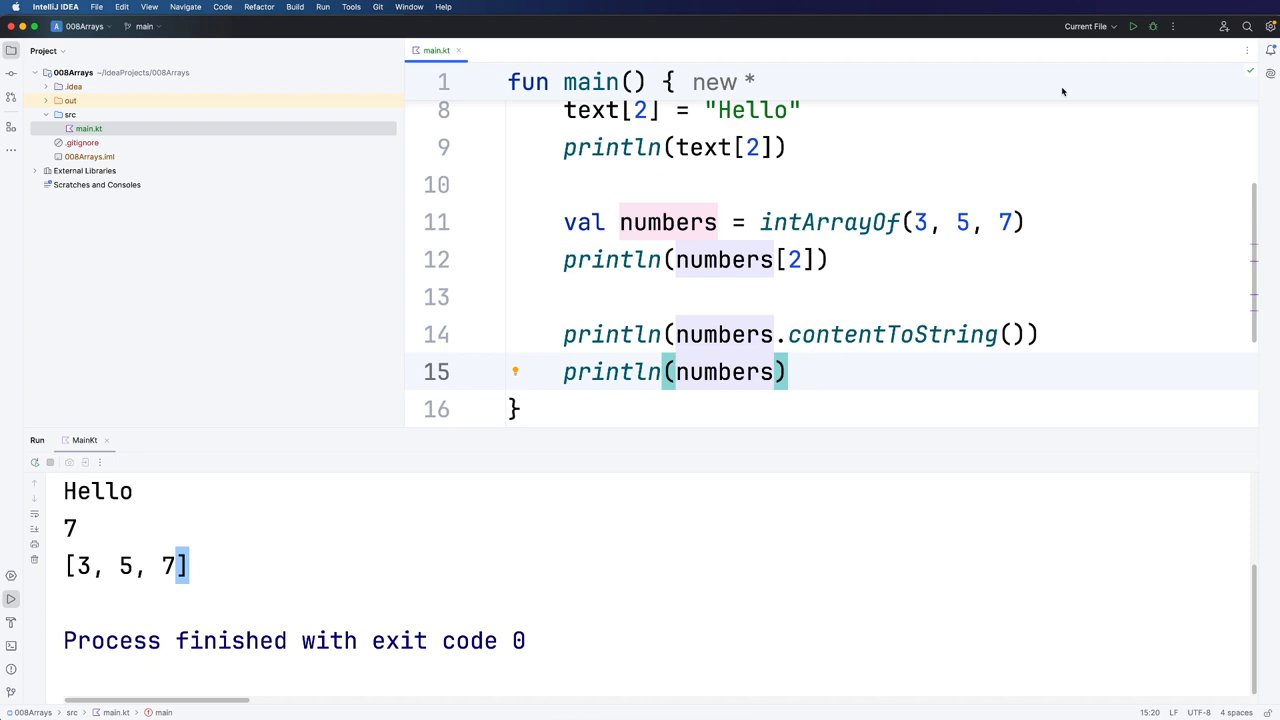
pyautogui.click(1158, 26)
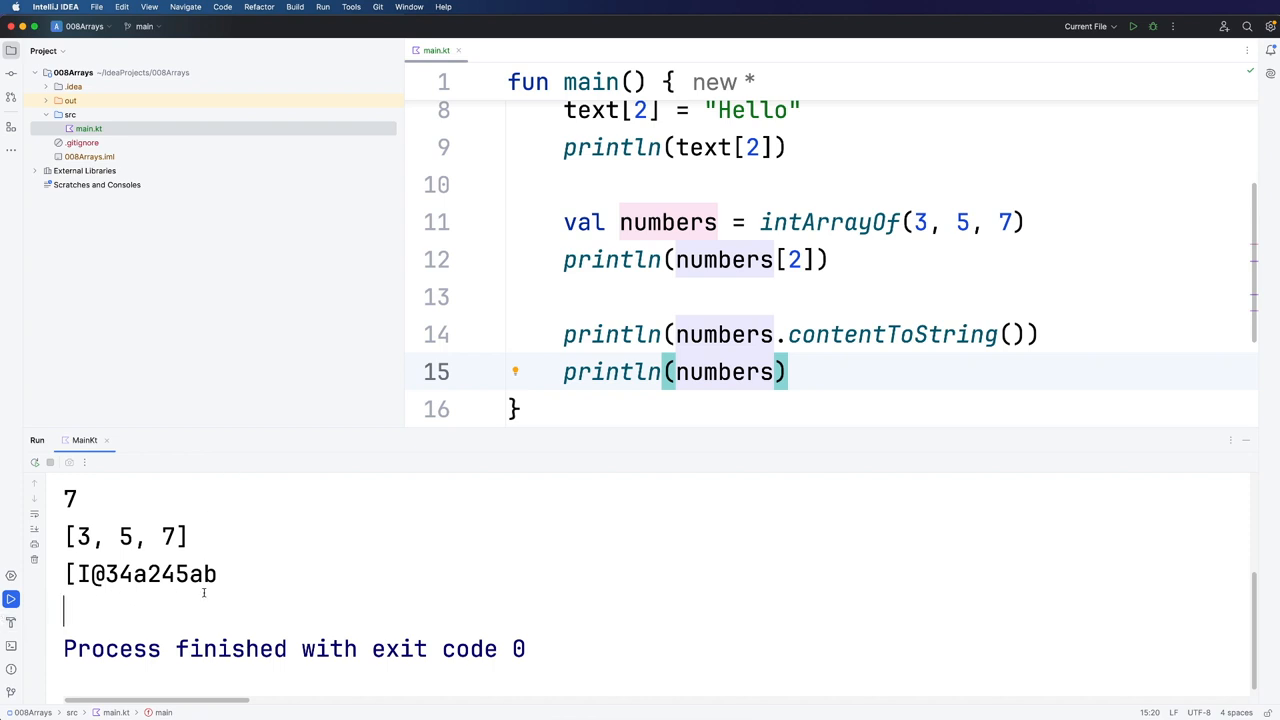
pyautogui.doubleClick(140, 574)
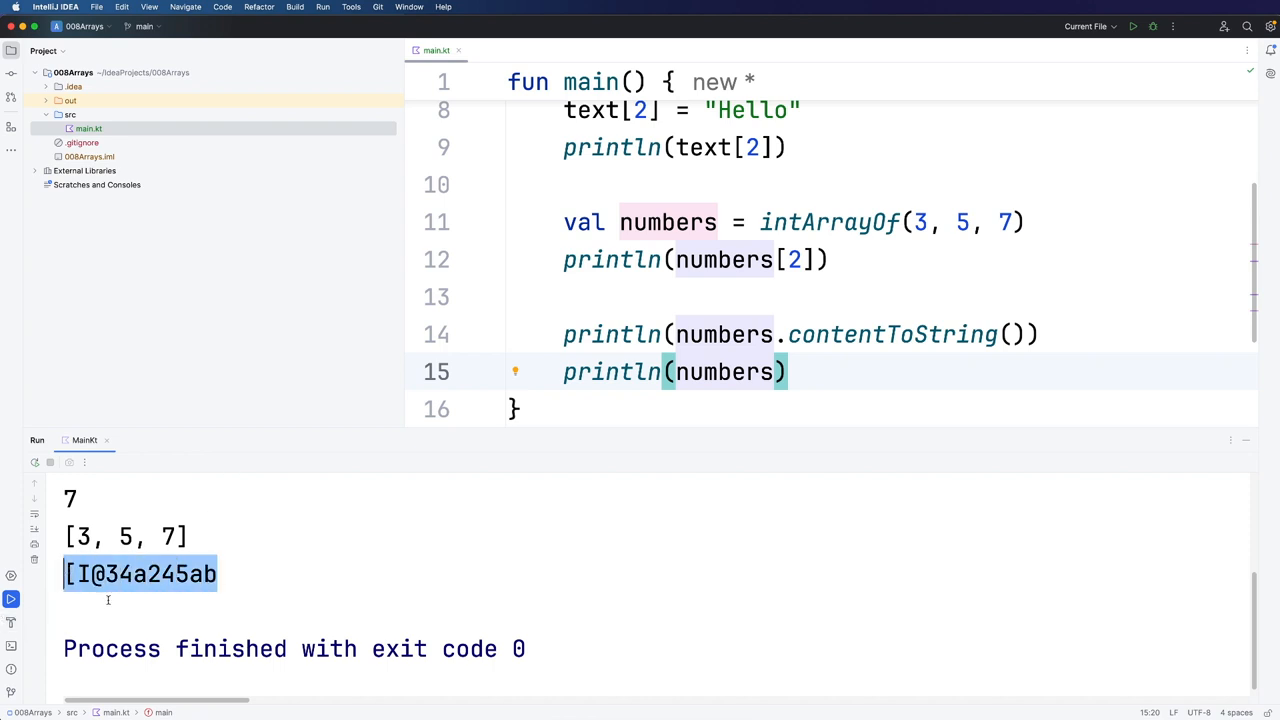
pyautogui.click(108, 600)
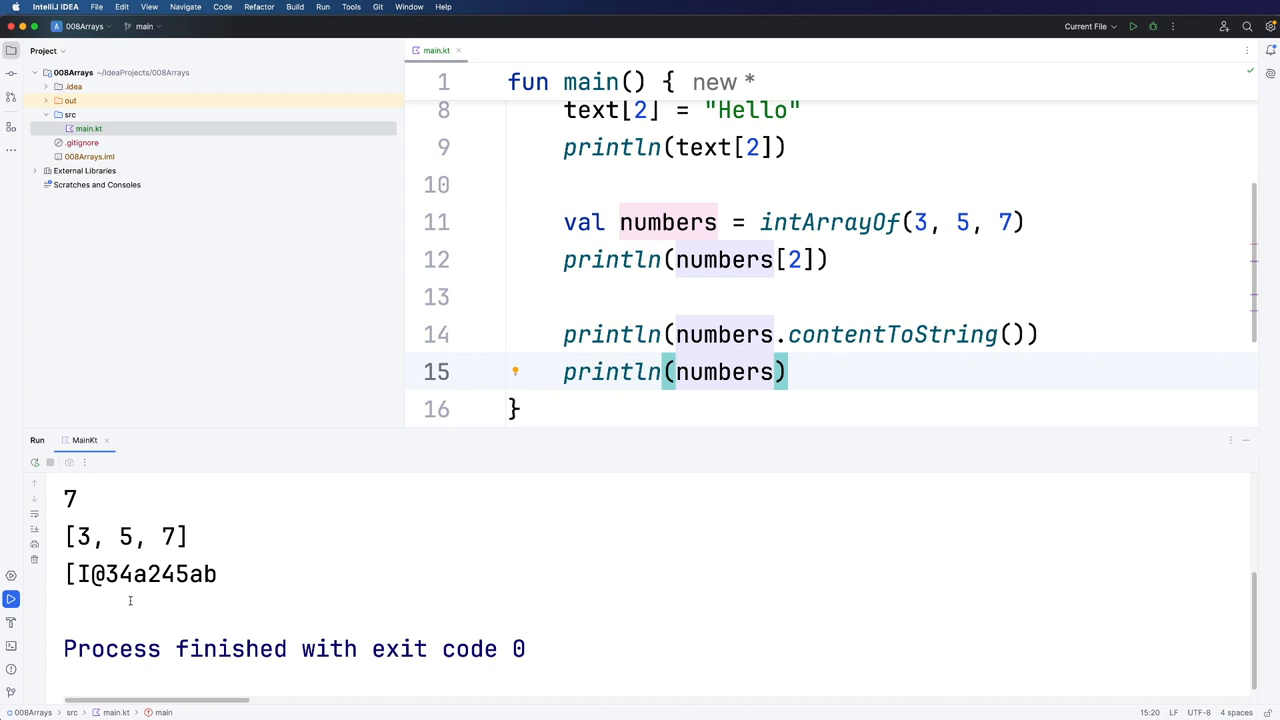
pyautogui.doubleClick(140, 574)
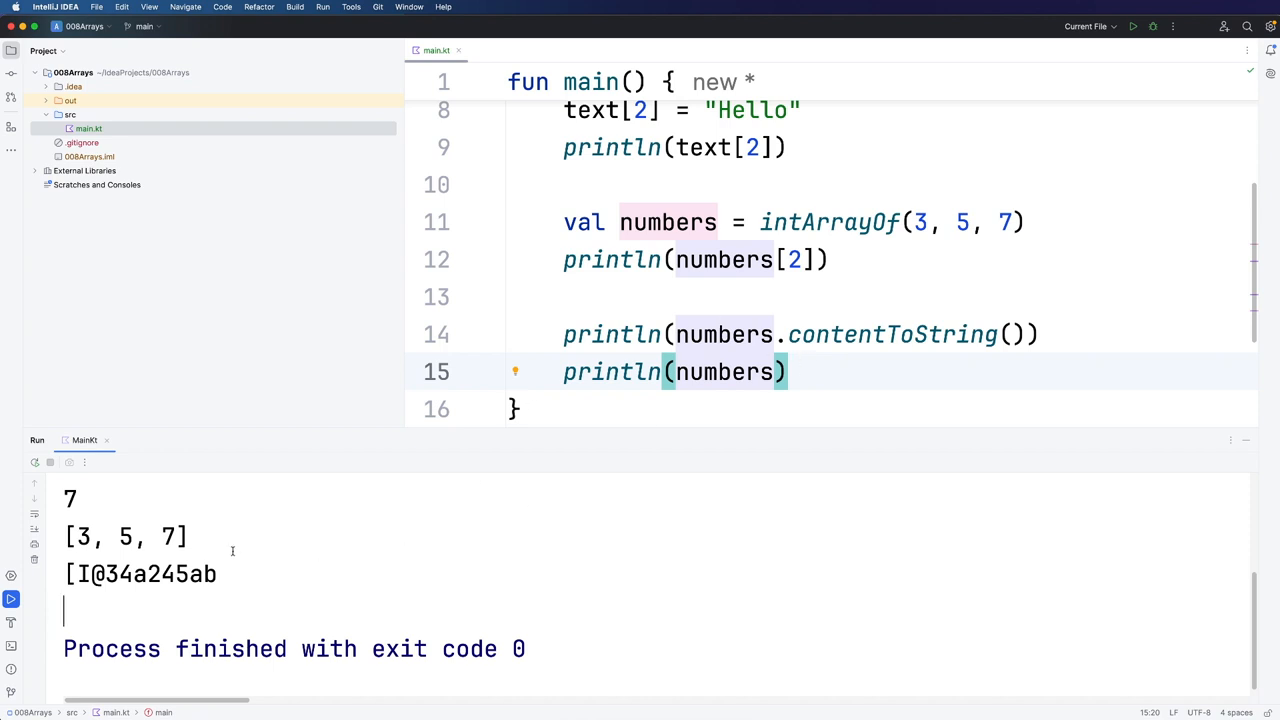
pyautogui.click(724, 372)
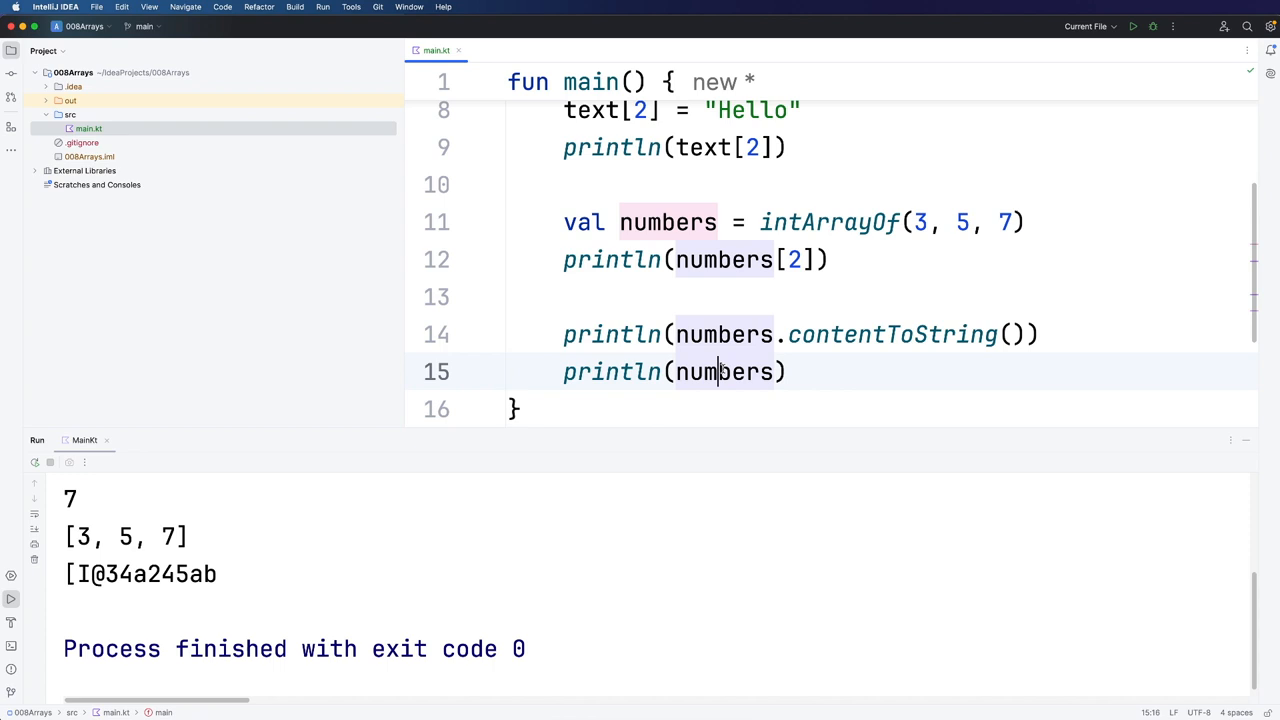
pyautogui.doubleClick(724, 372)
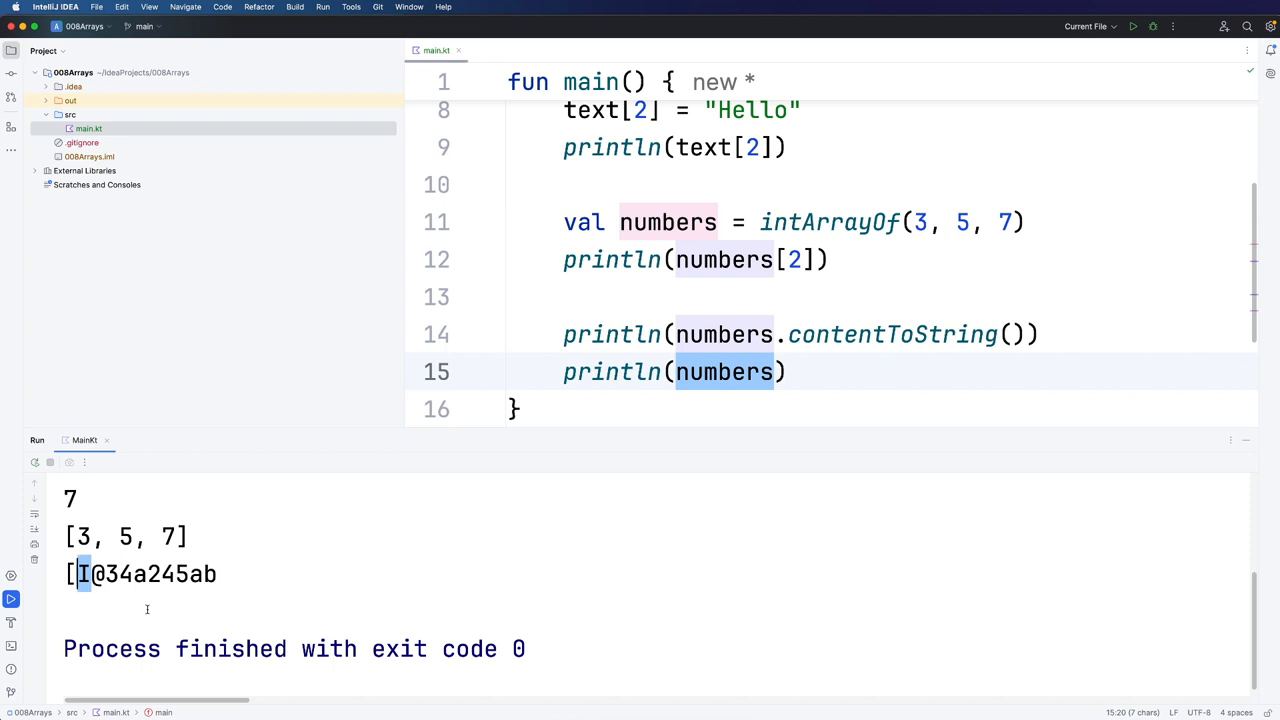
pyautogui.moveTo(556, 516)
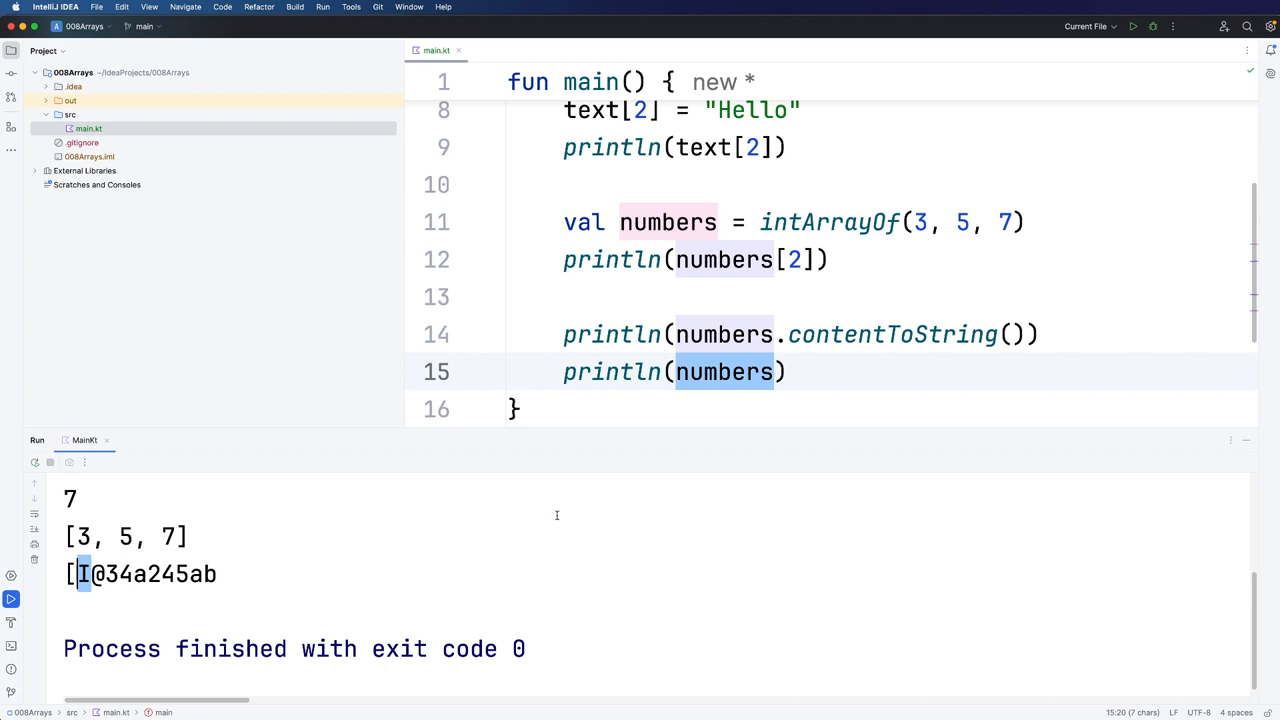
pyautogui.click(724, 372)
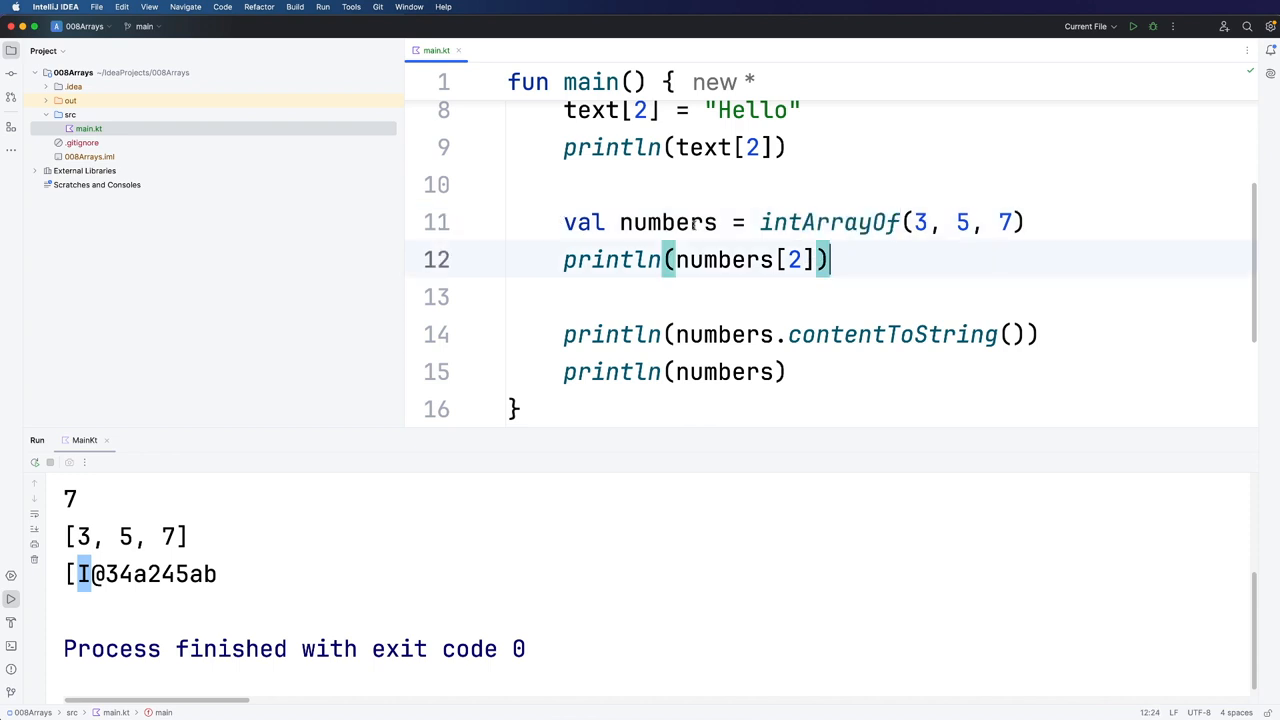
# Step: Rename the copies numbers1 and numbers2, making numbers2 use arrayOf(3, 5, 7)
pyautogui.write('1')
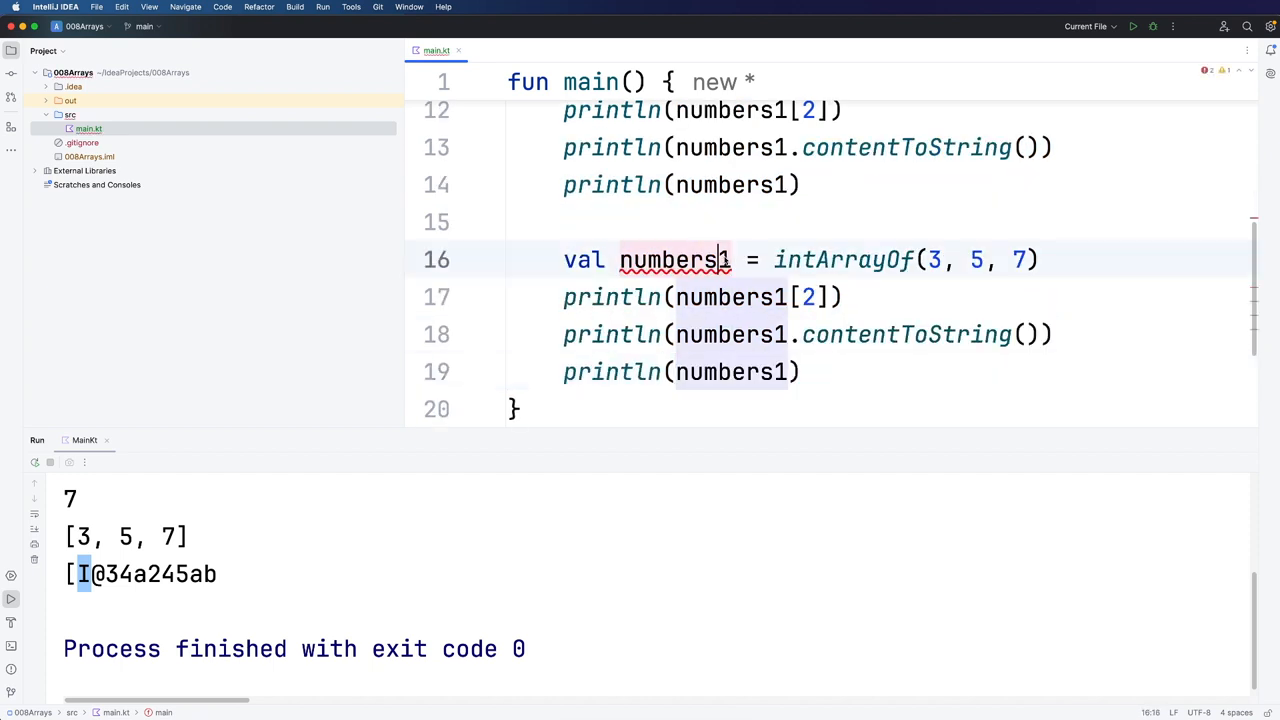
pyautogui.write('2')
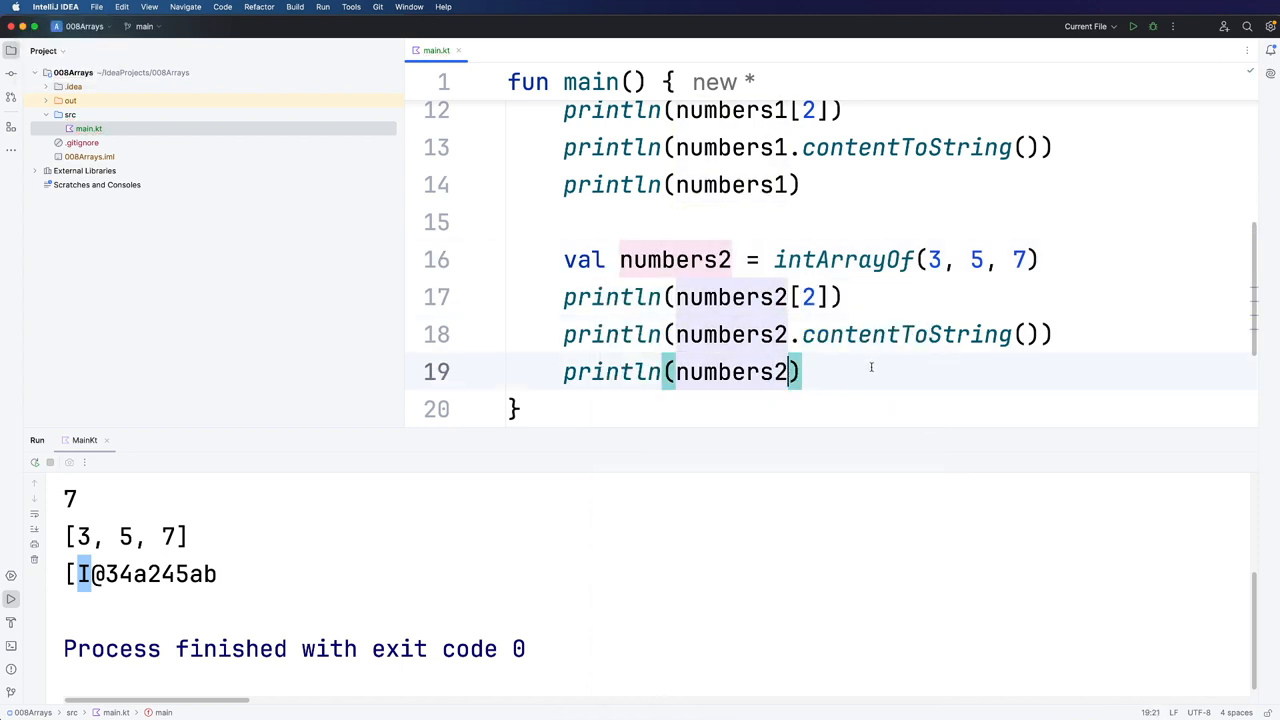
pyautogui.doubleClick(844, 260)
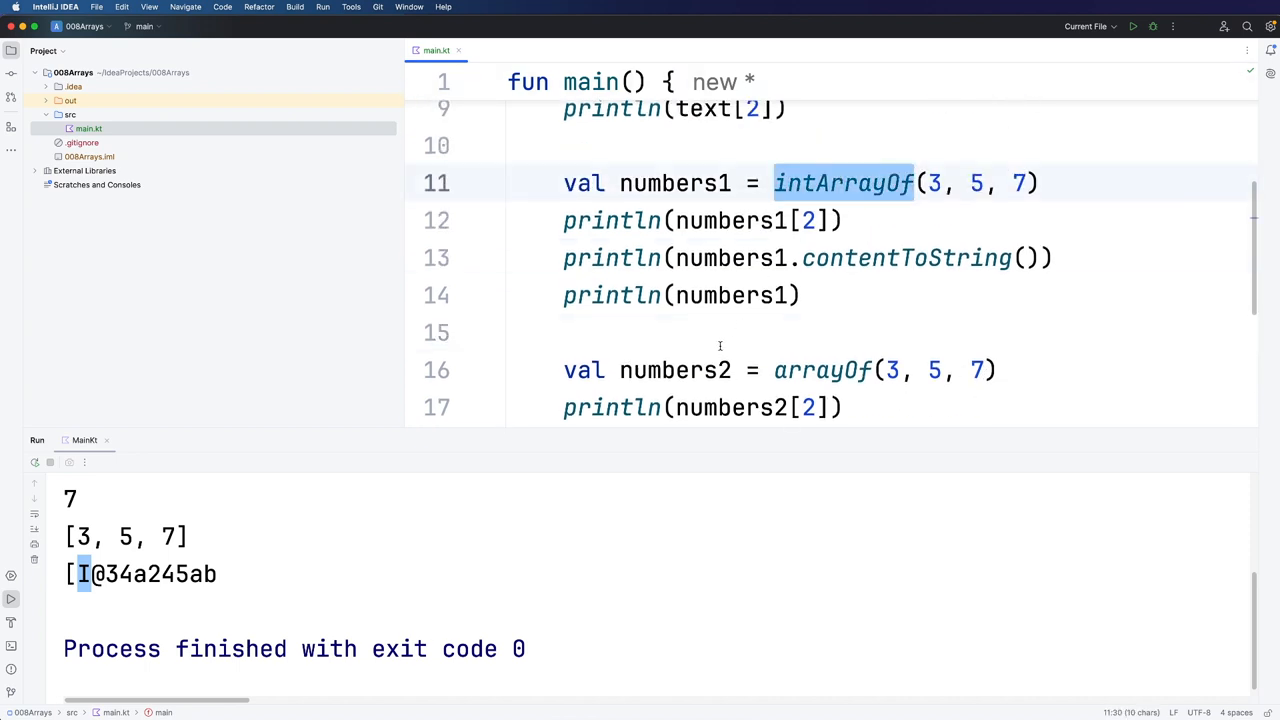
# Step: Add the comment // Don't do this! Should use intArrayOf above numbers2 and run it
pyautogui.write('//')
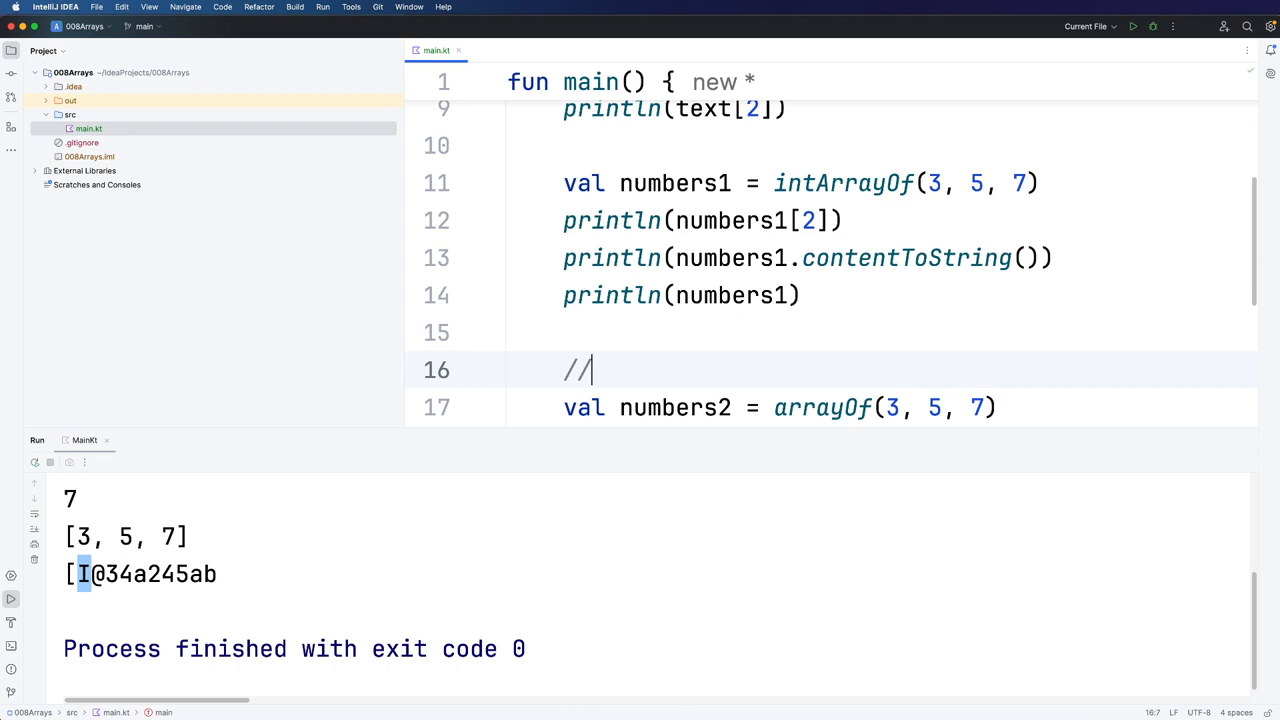
pyautogui.write("Don't do this! Should use i")
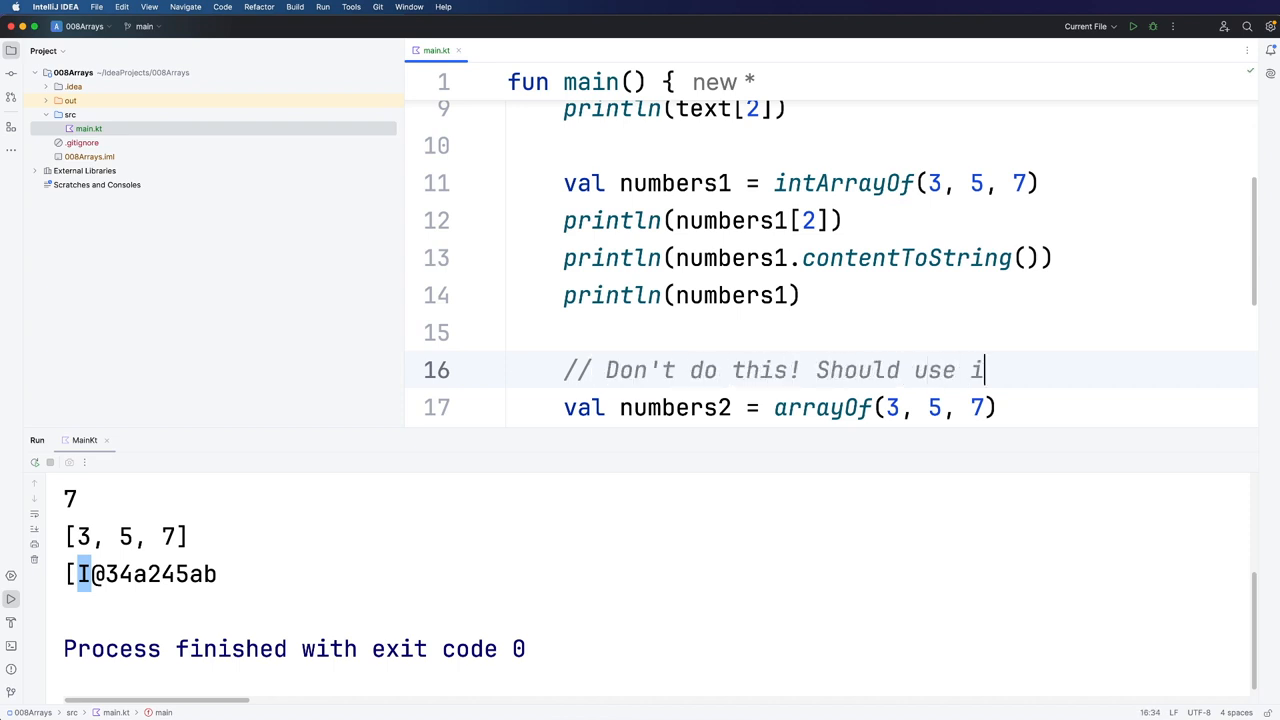
pyautogui.write('ntArrayOf')
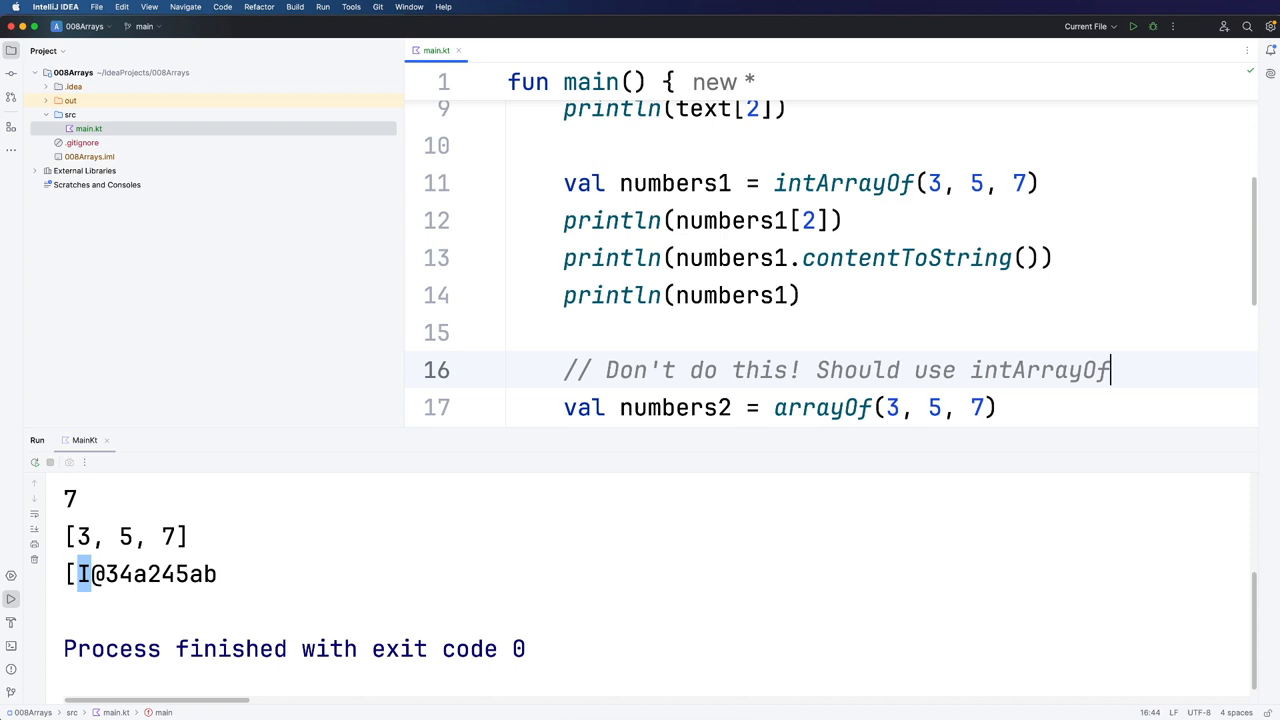
pyautogui.scroll(-3)
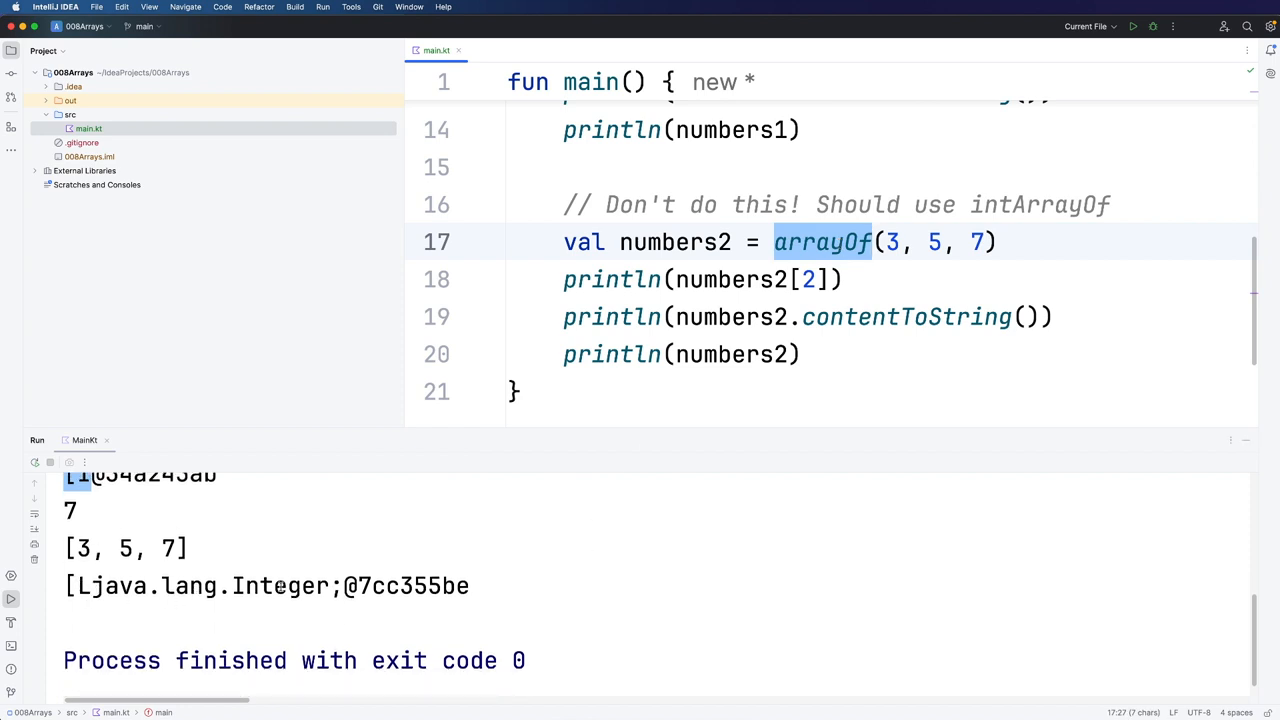
pyautogui.doubleClick(278, 586)
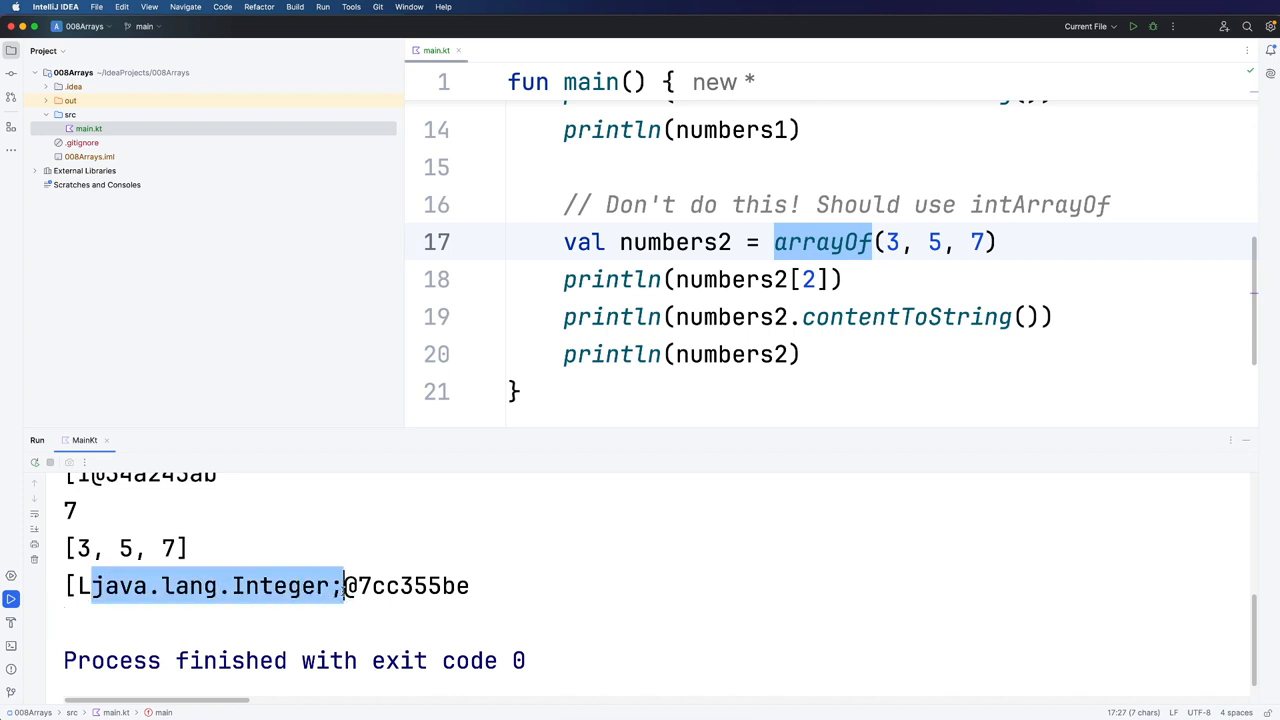
pyautogui.doubleClick(278, 586)
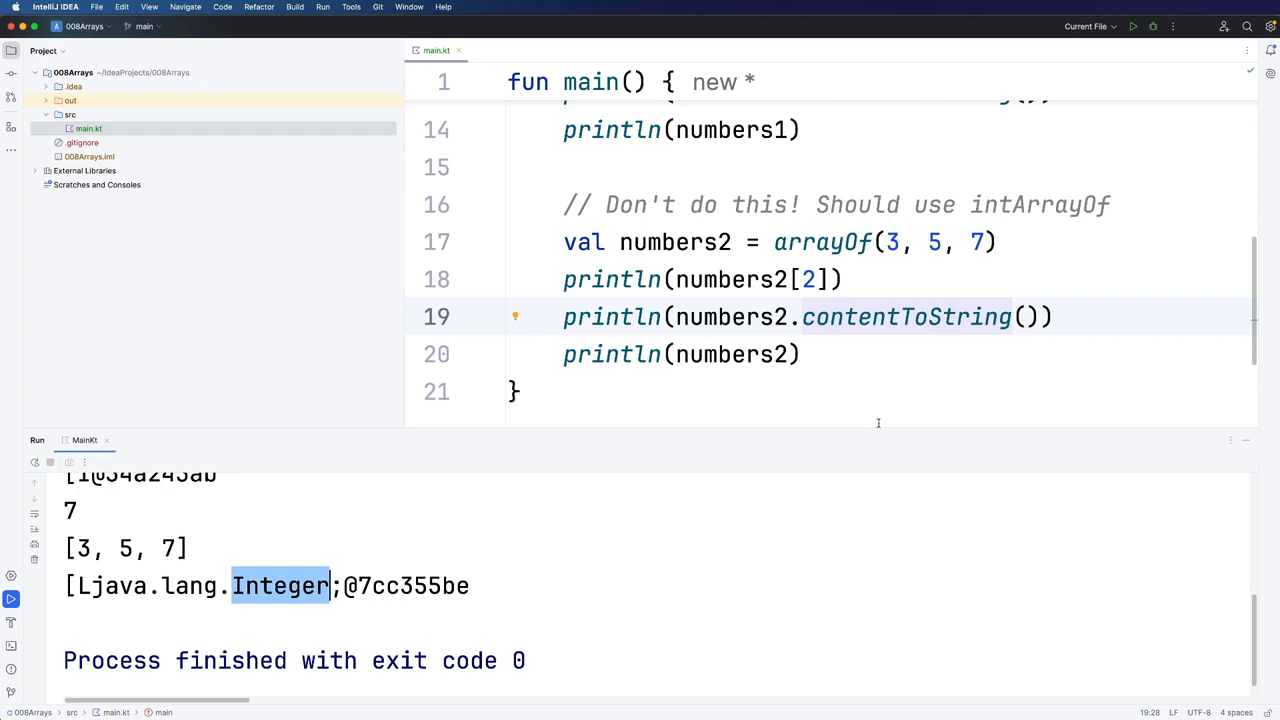
pyautogui.moveTo(562, 204); pyautogui.dragTo(800, 354)
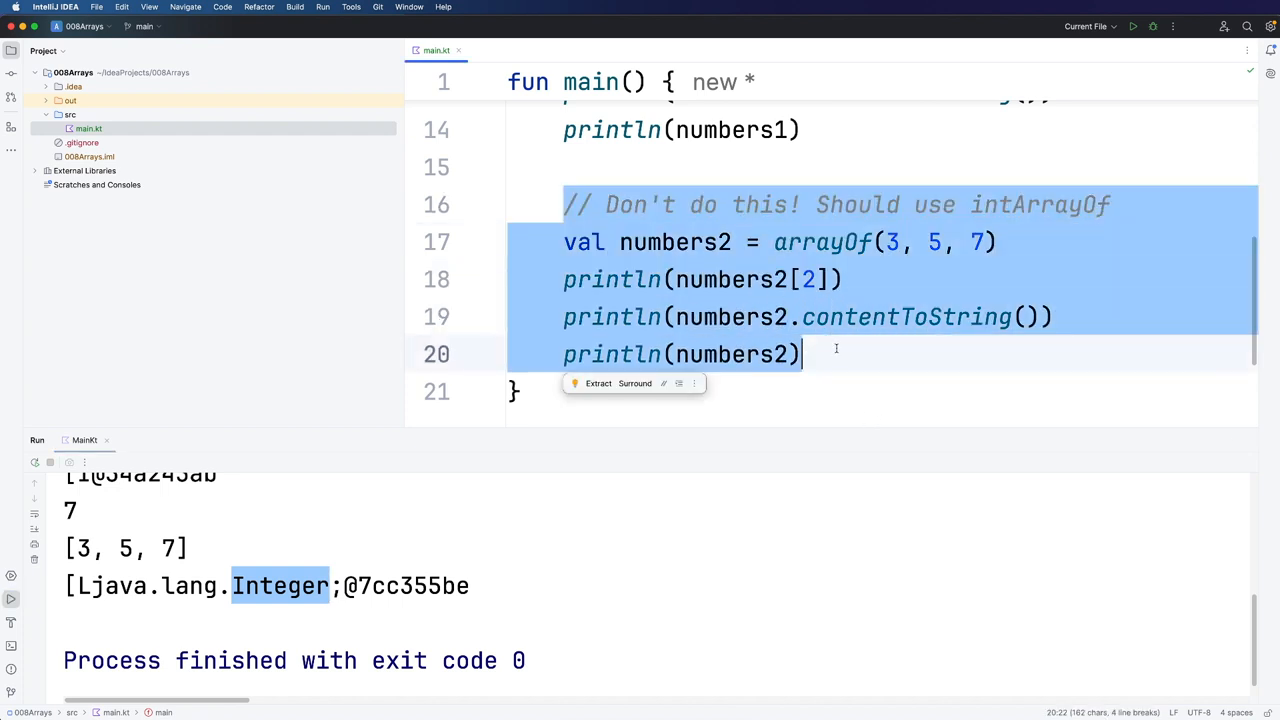
# Step: Paste the copied block and rewrite its comment to "Only put one type in arrays."
pyautogui.click(830, 354)
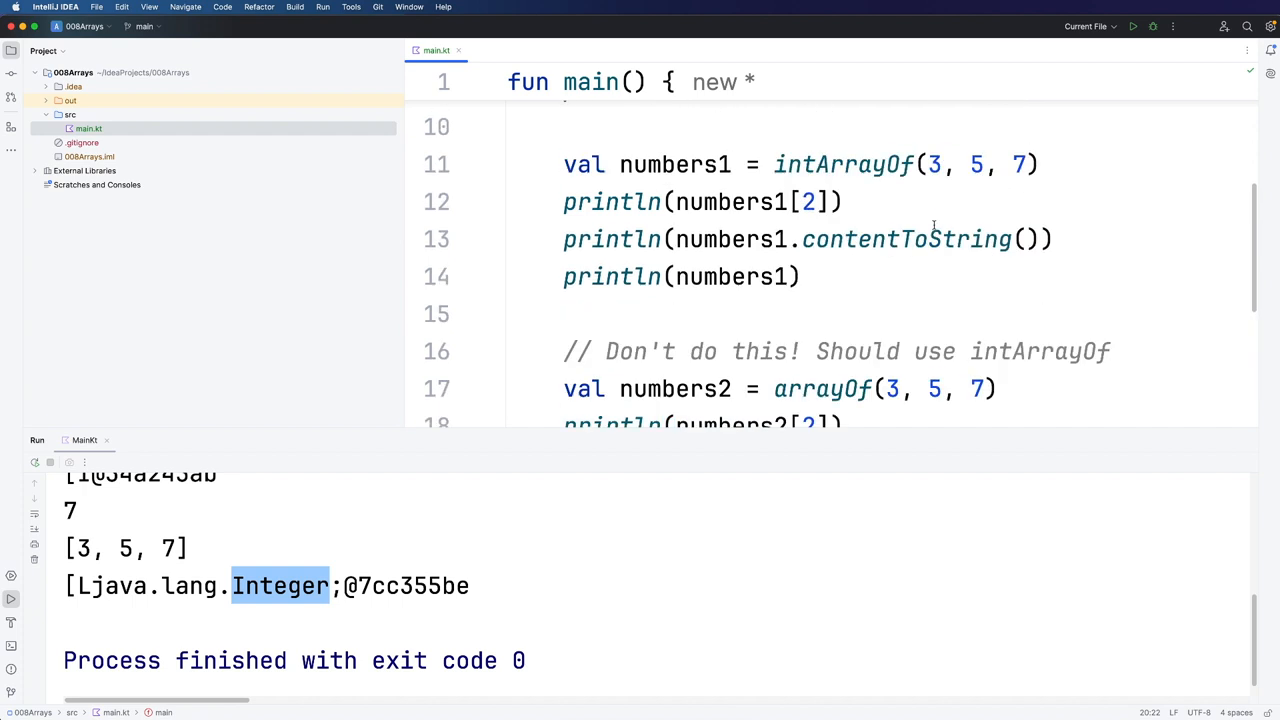
pyautogui.moveTo(564, 164); pyautogui.dragTo(800, 276)
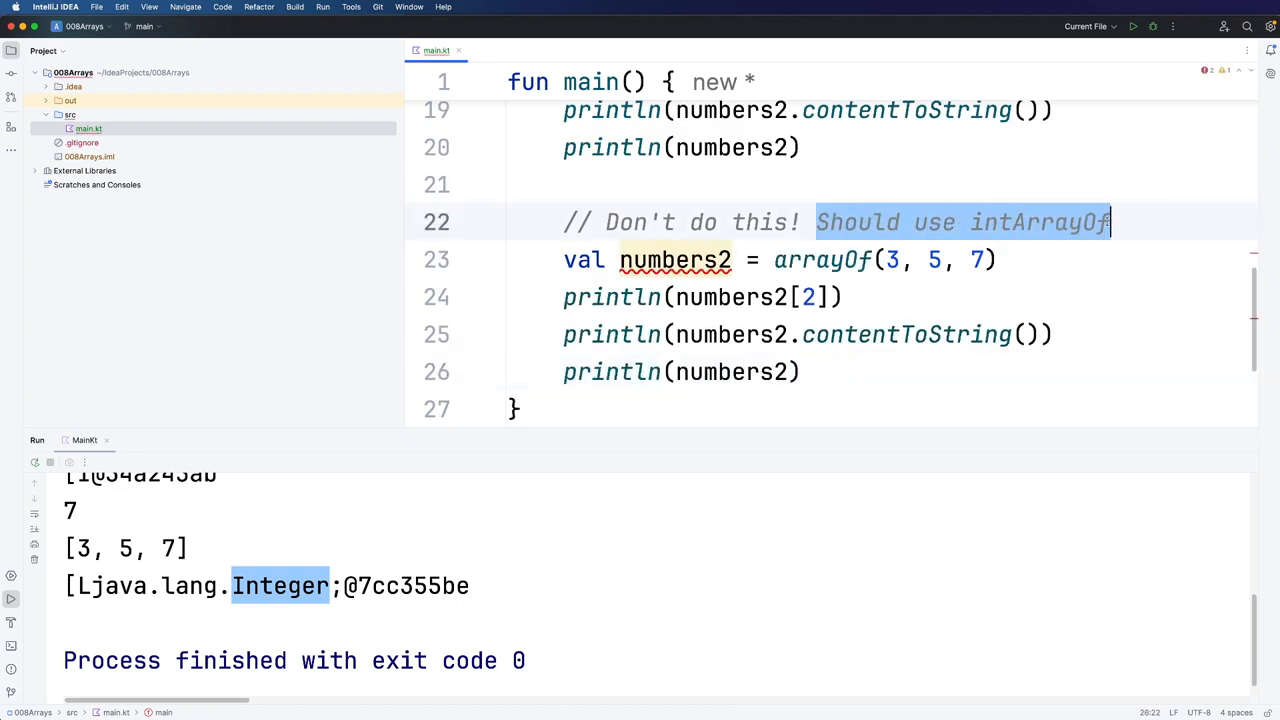
pyautogui.write('Only put on')
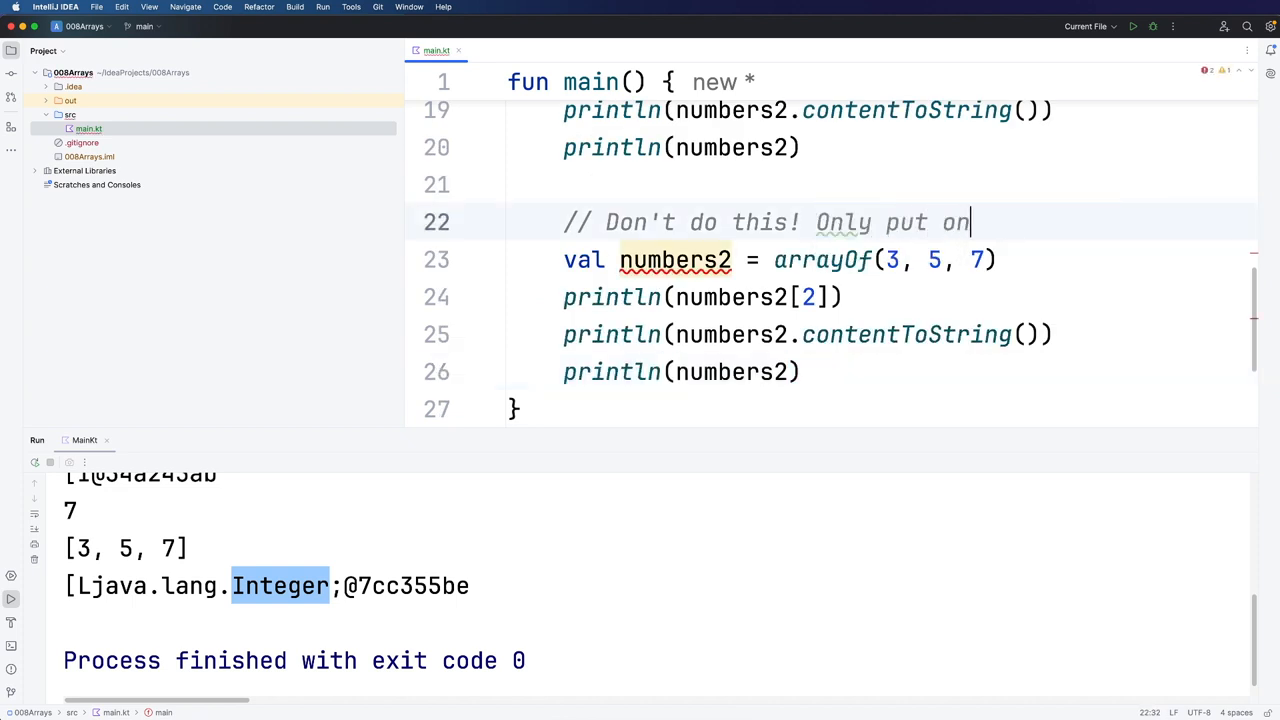
pyautogui.write('e type in array')
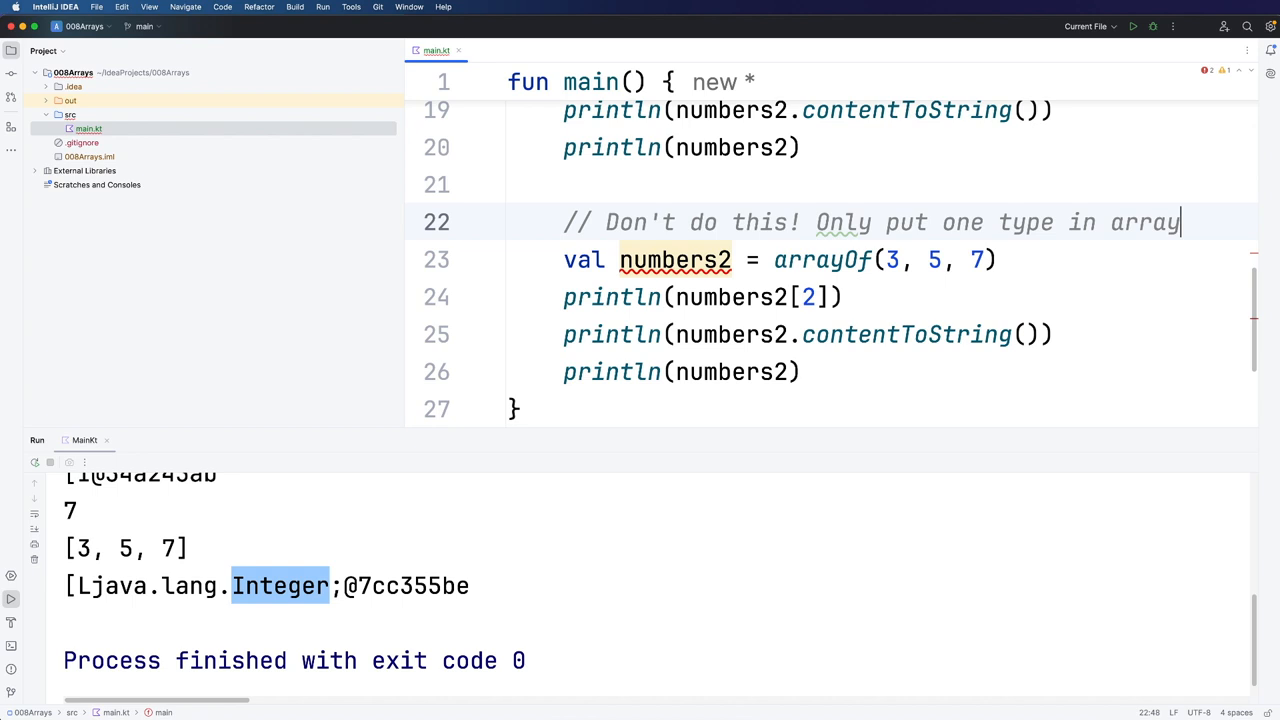
pyautogui.write('s')
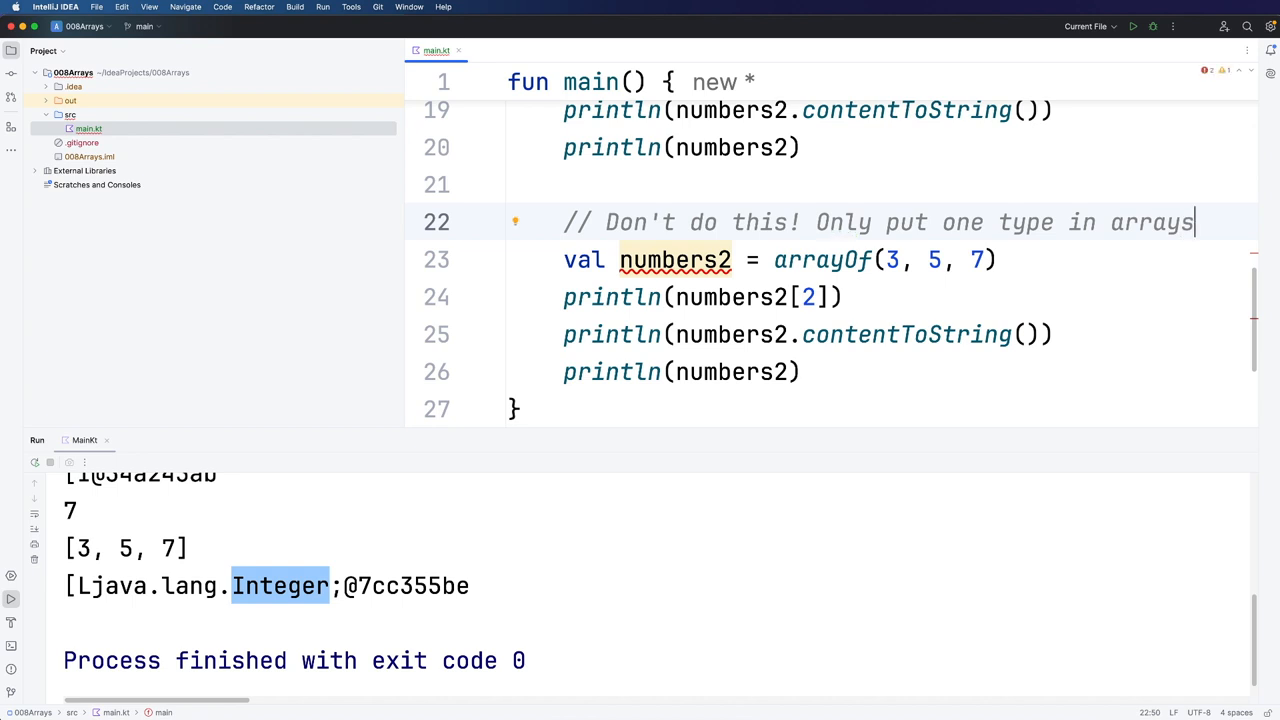
pyautogui.write('.')
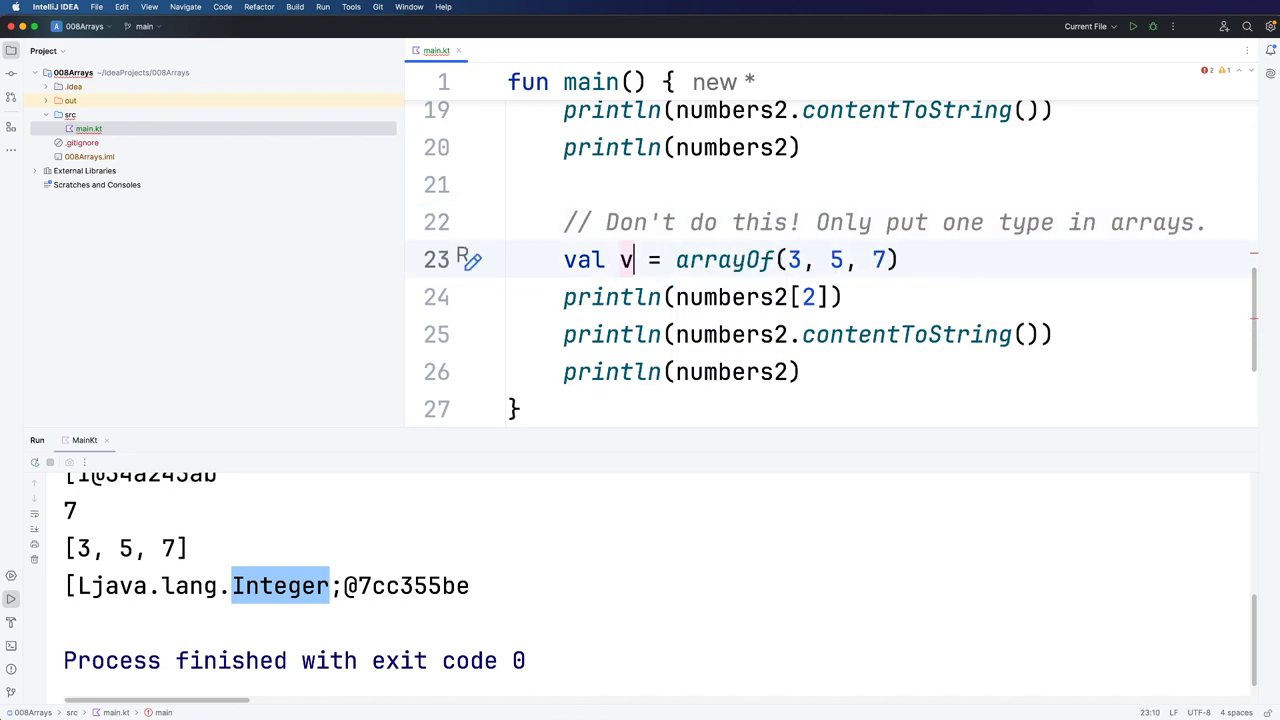
# Step: Rename the array to values and extend arrayOf with 7.3 and "Hello"
pyautogui.write('alues')
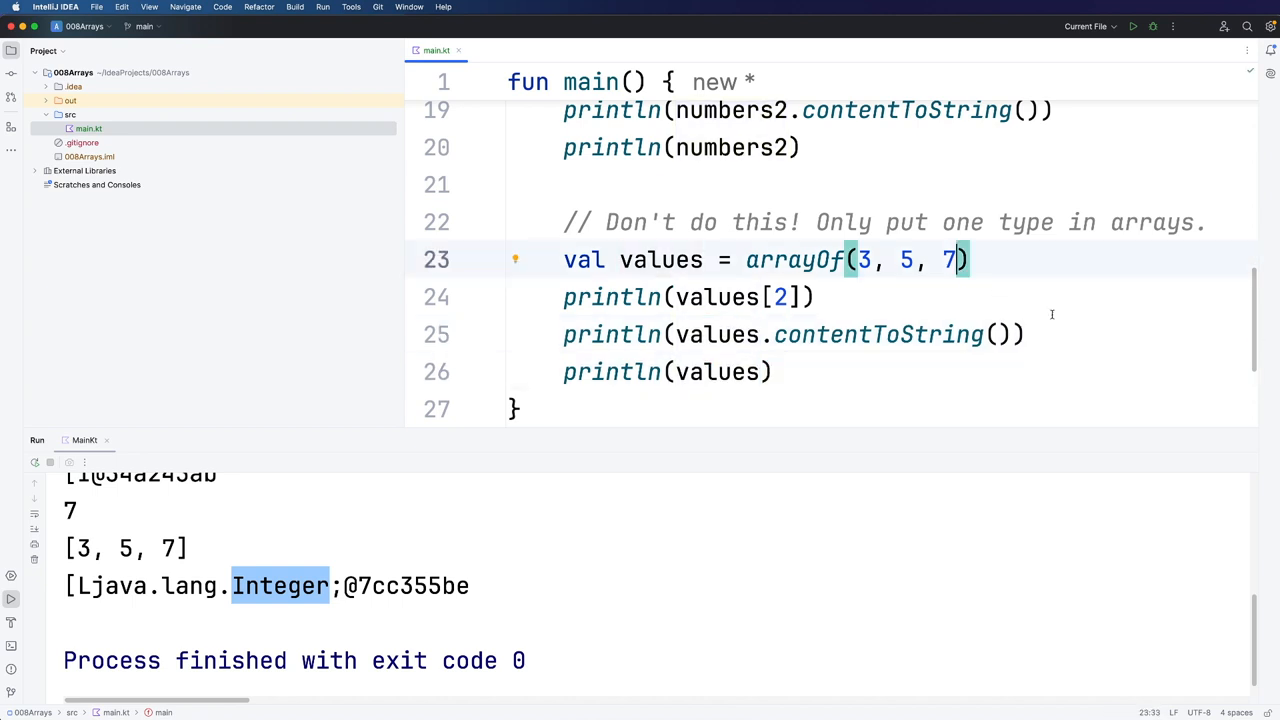
pyautogui.write(',')
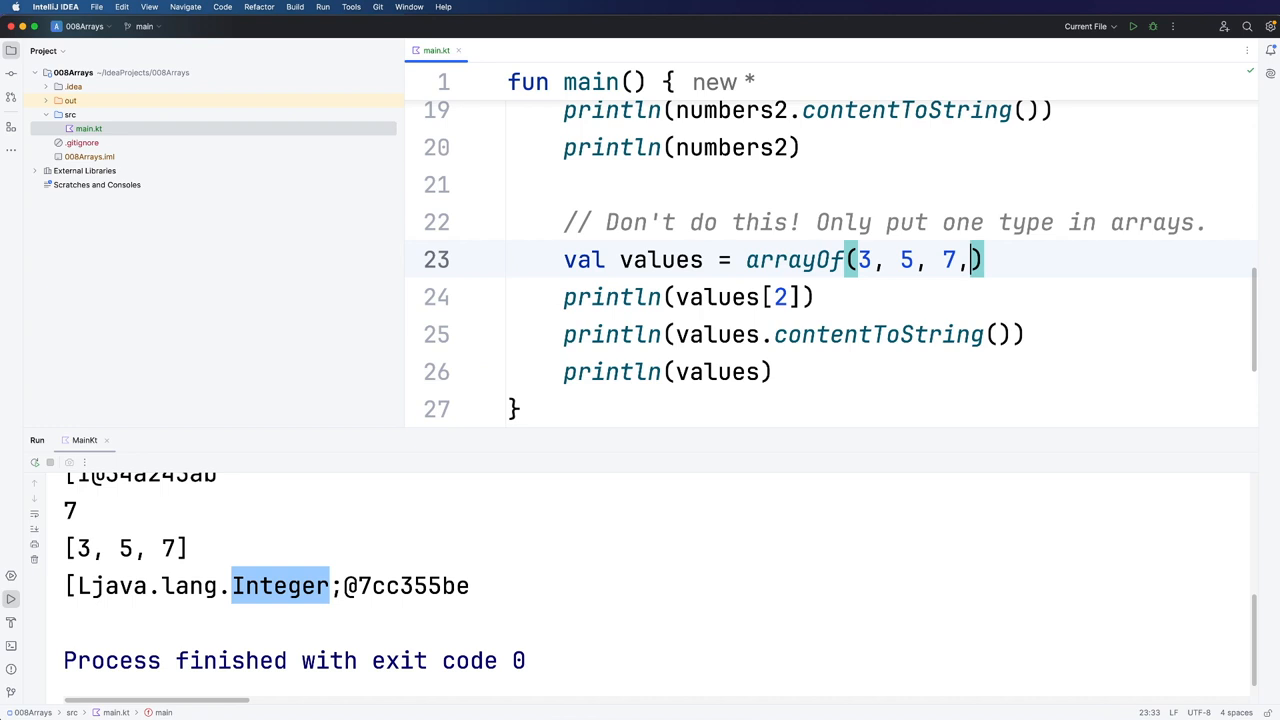
pyautogui.write('7.3')
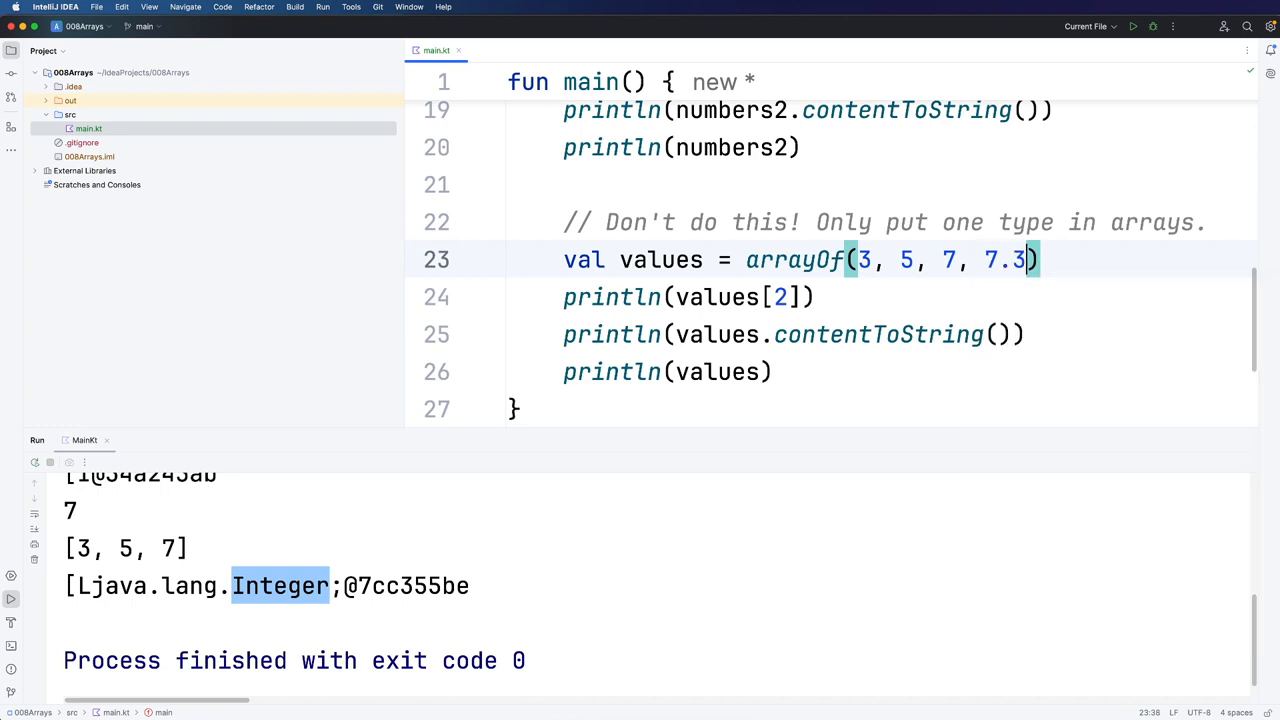
pyautogui.write(',')
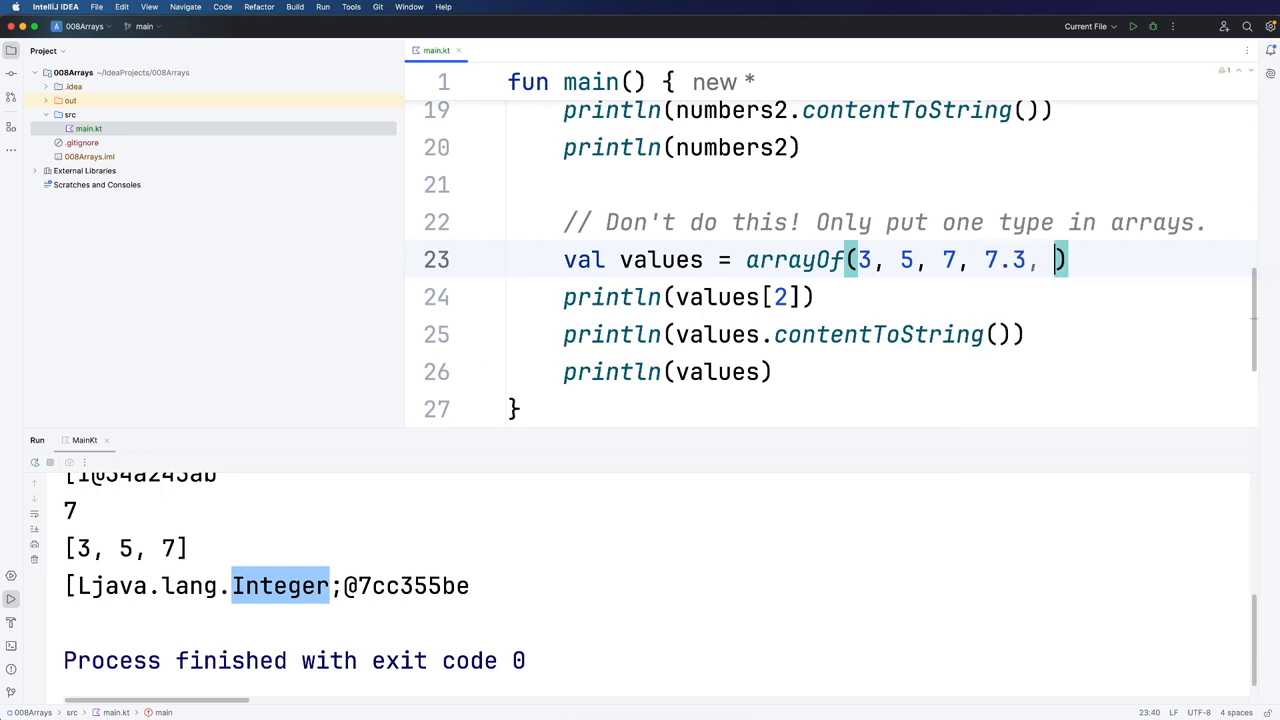
pyautogui.write('"Hello"')
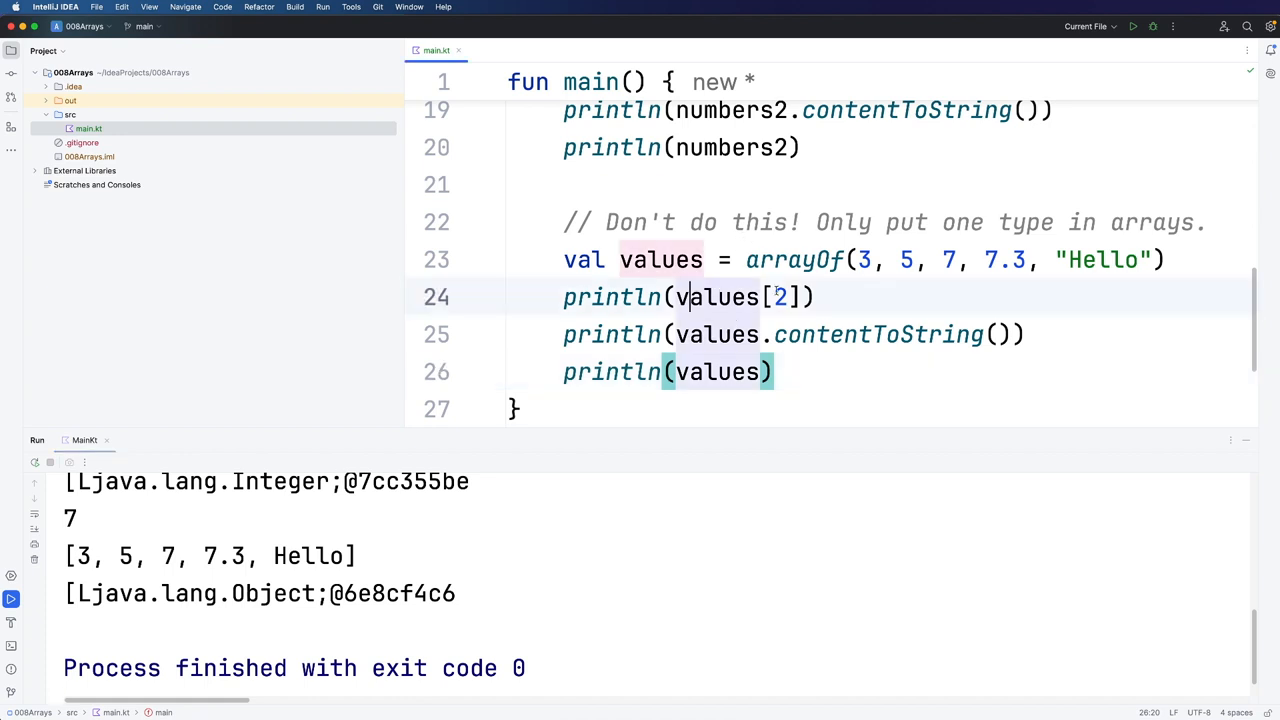
# Step: Add an empty println() above the values declaration and point out the array elements
pyautogui.write('println(')
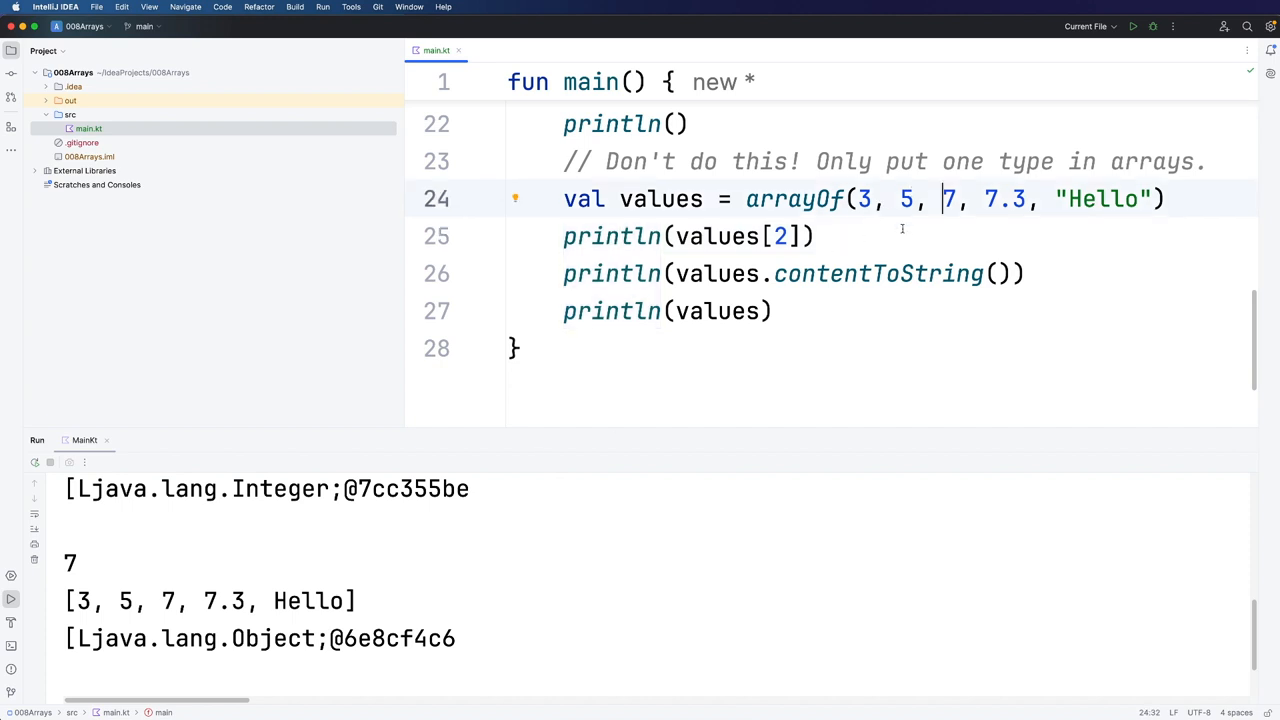
pyautogui.doubleClick(1004, 200)
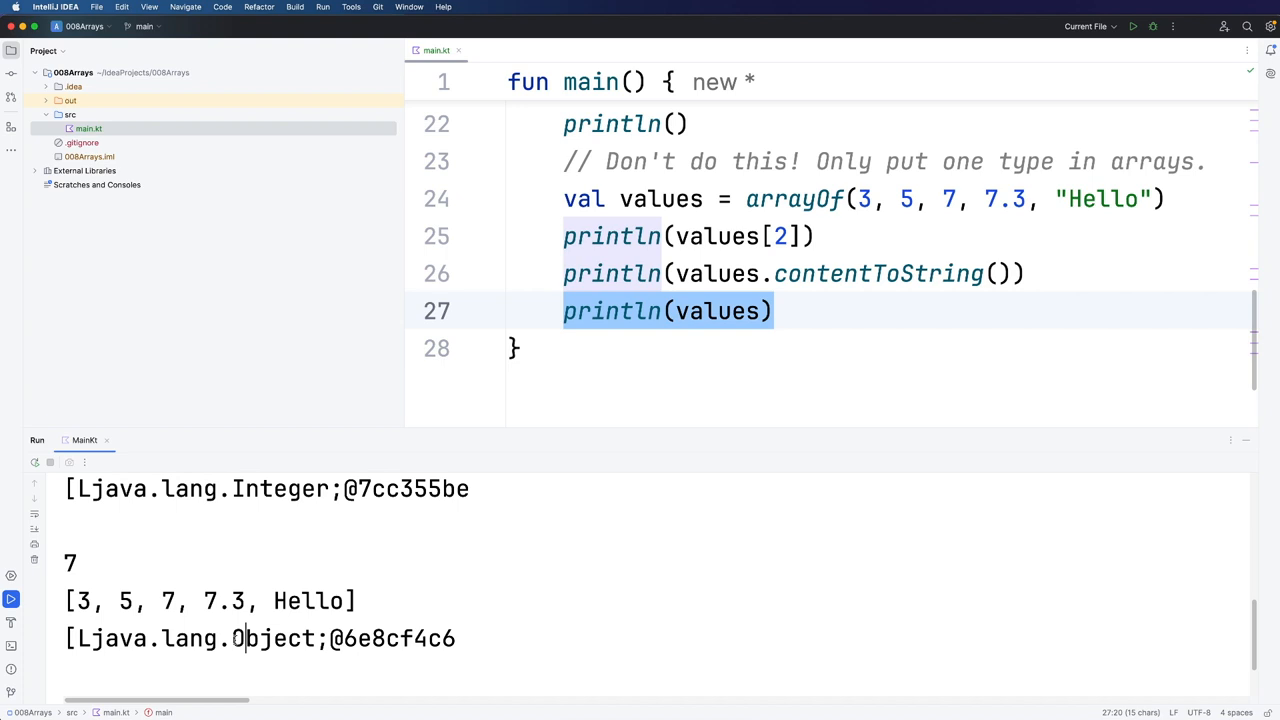
pyautogui.doubleClick(270, 640)
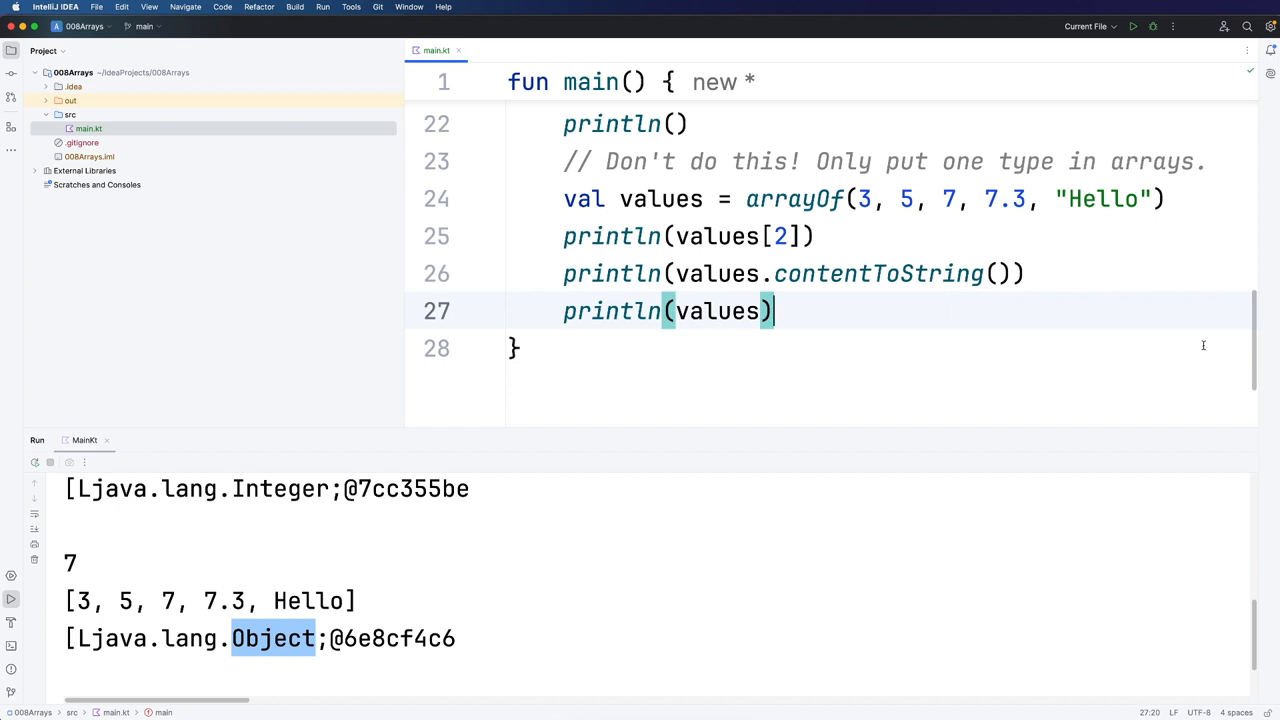
pyautogui.moveTo(12, 600)
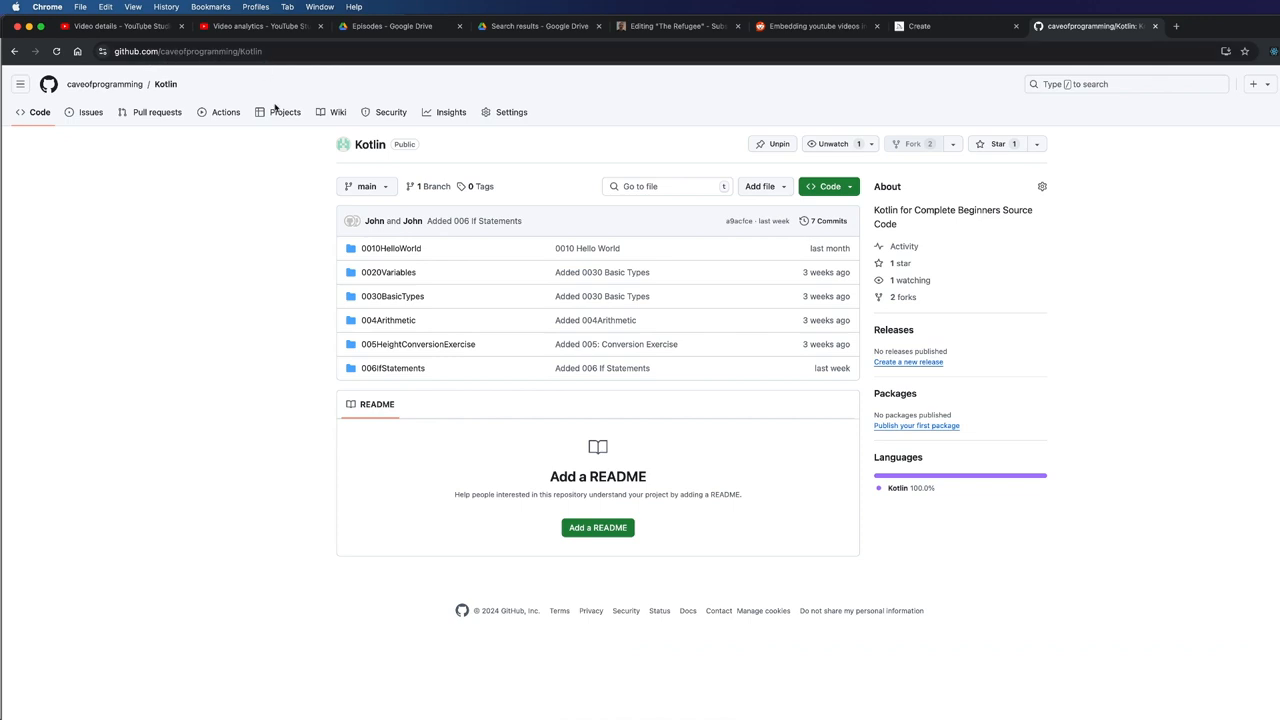
pyautogui.moveTo(428, 320)
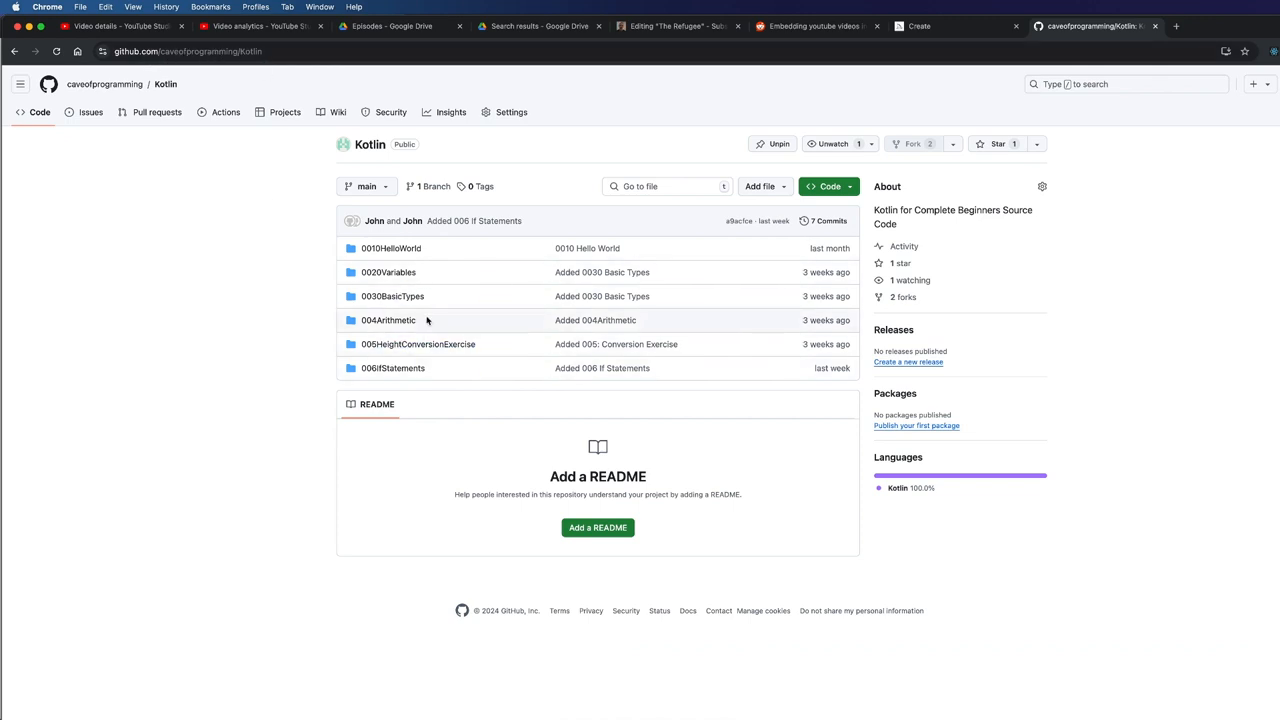